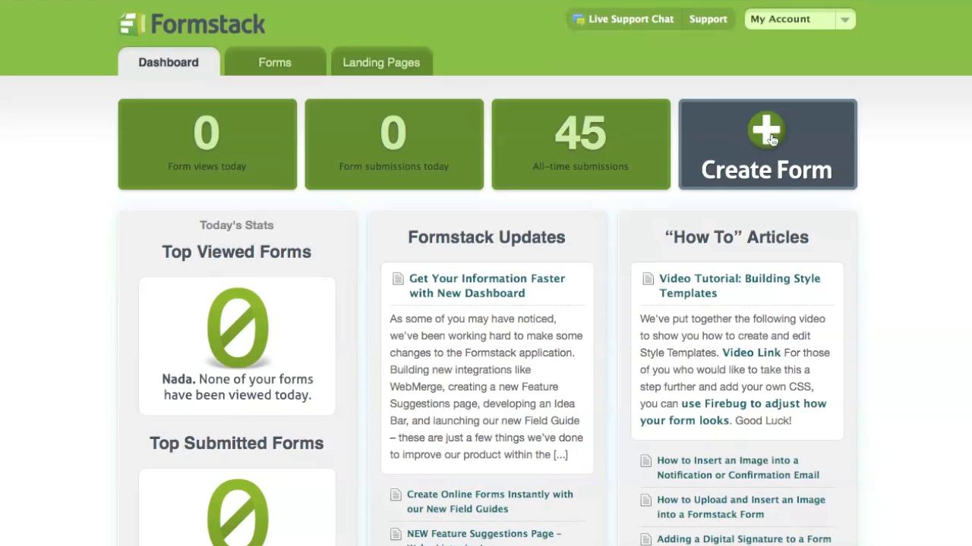
Step: Choose Create Form on the Dashboard to reach the 'Let's build a form' page
{"action": "left_click", "coordinate": [766, 145]}
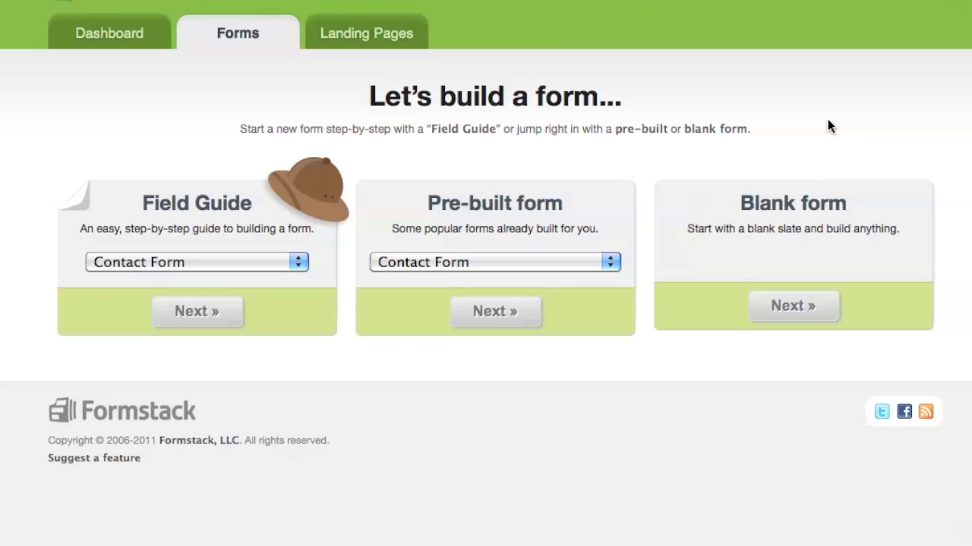
{"action": "mouse_move", "coordinate": [811, 322]}
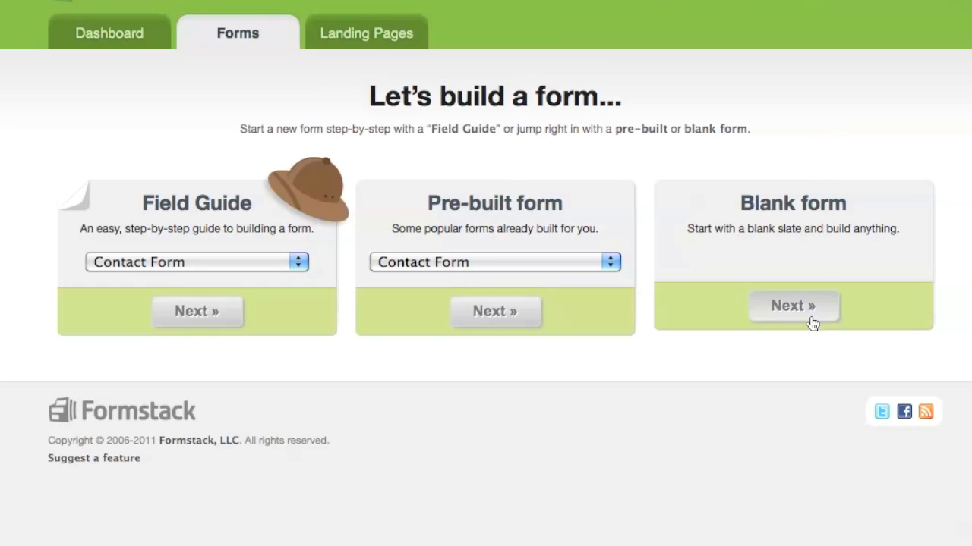
Step: Start a blank form and title it 'Donation Form - Constant Contact'
{"action": "left_click", "coordinate": [792, 305]}
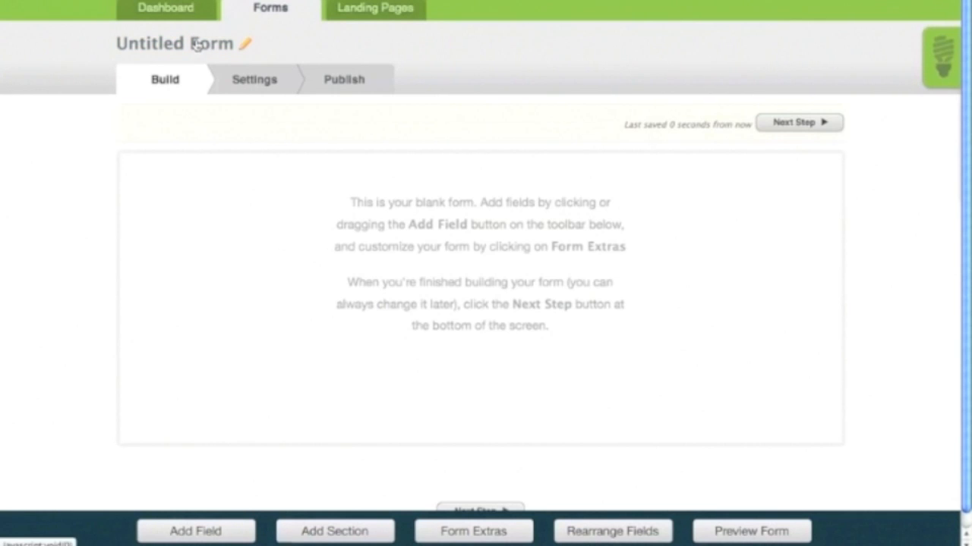
{"action": "left_click", "coordinate": [242, 43]}
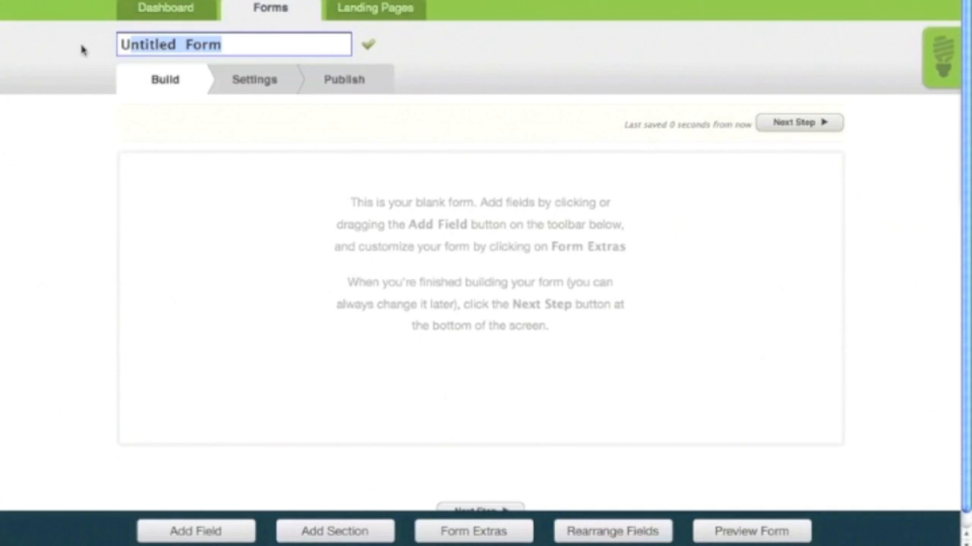
{"action": "type", "text": "Donation"}
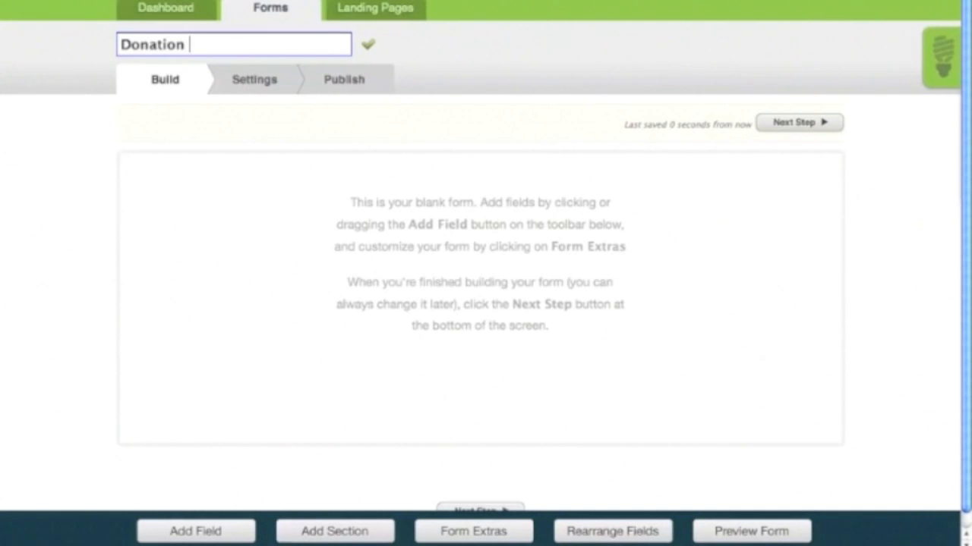
{"action": "type", "text": "Form - Co"}
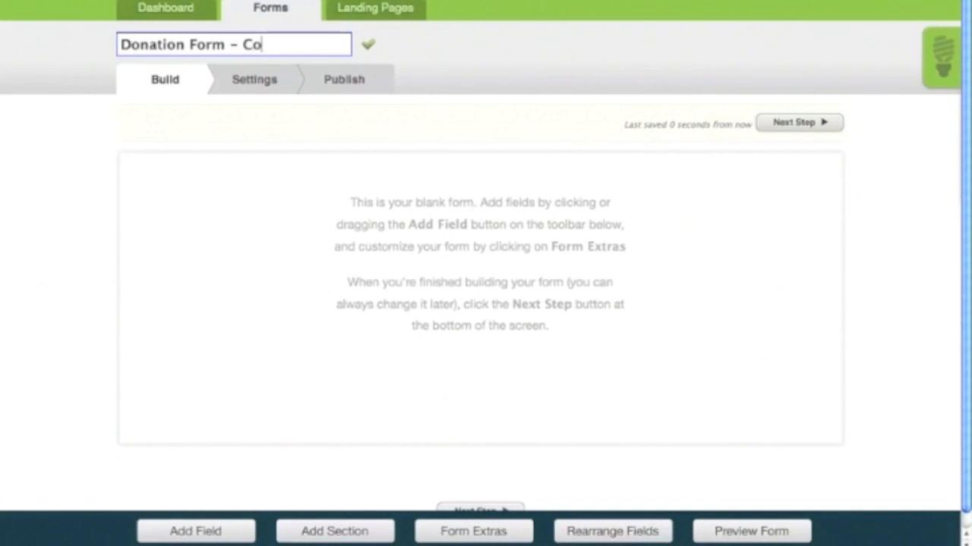
{"action": "type", "text": "nstant Contact"}
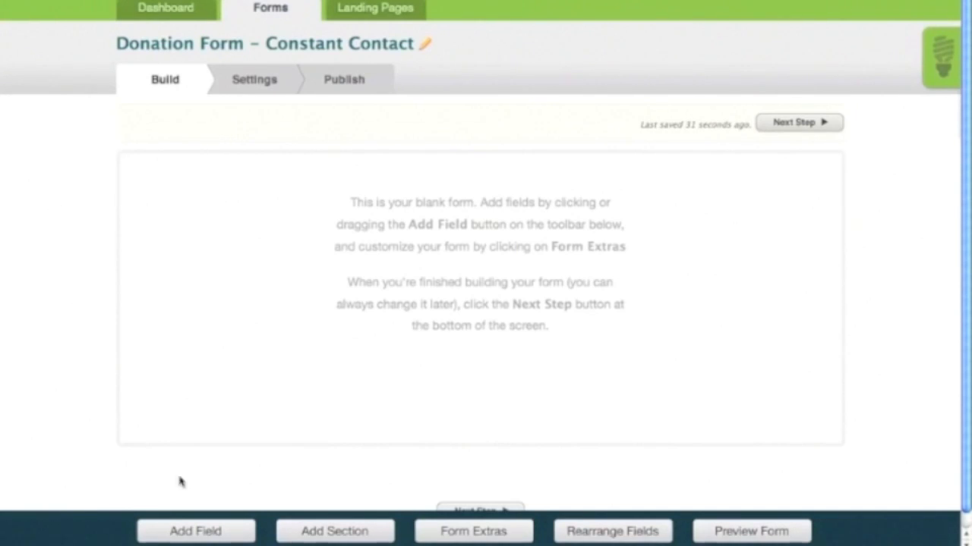
Step: Add a Description Area headed 'Donate to St. Jude Children's Research Hospital'
{"action": "left_click", "coordinate": [195, 531]}
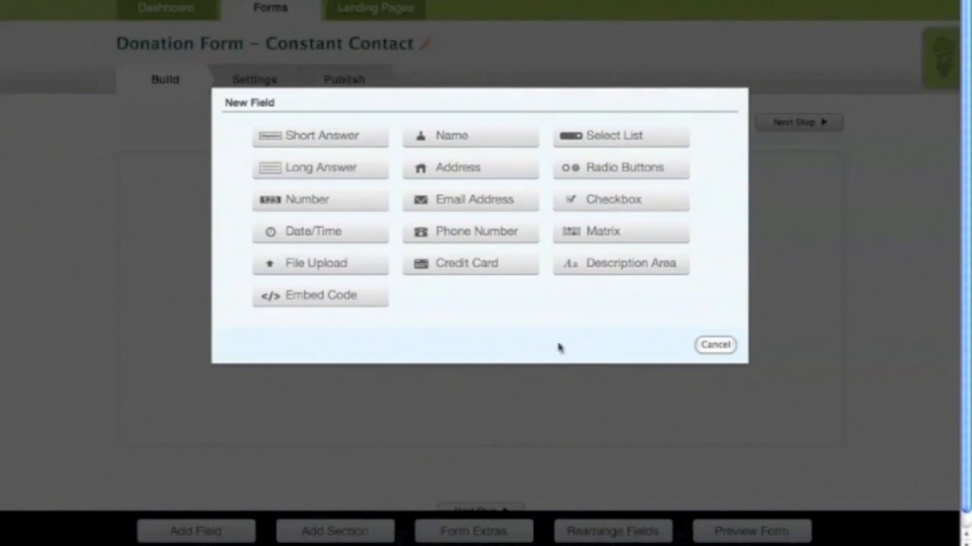
{"action": "mouse_move", "coordinate": [591, 305]}
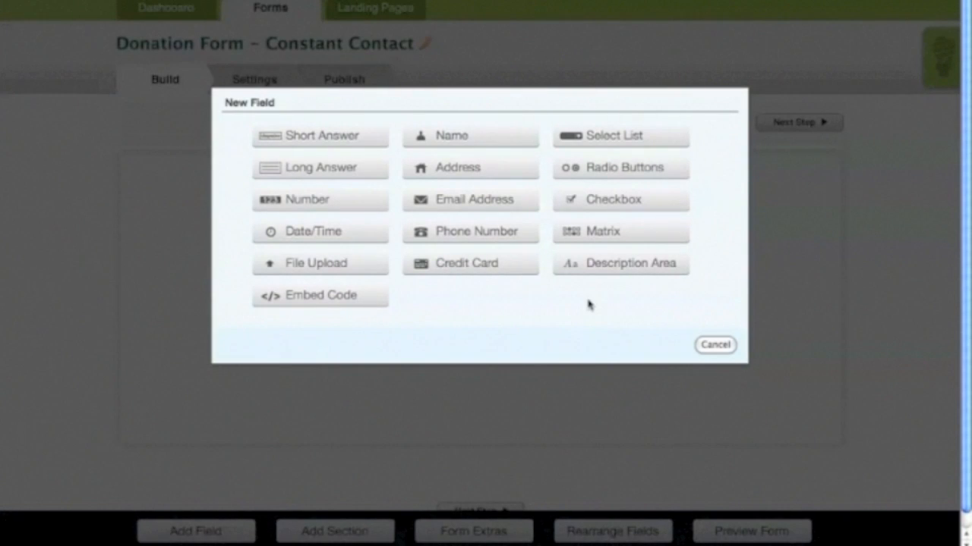
{"action": "left_click", "coordinate": [619, 264]}
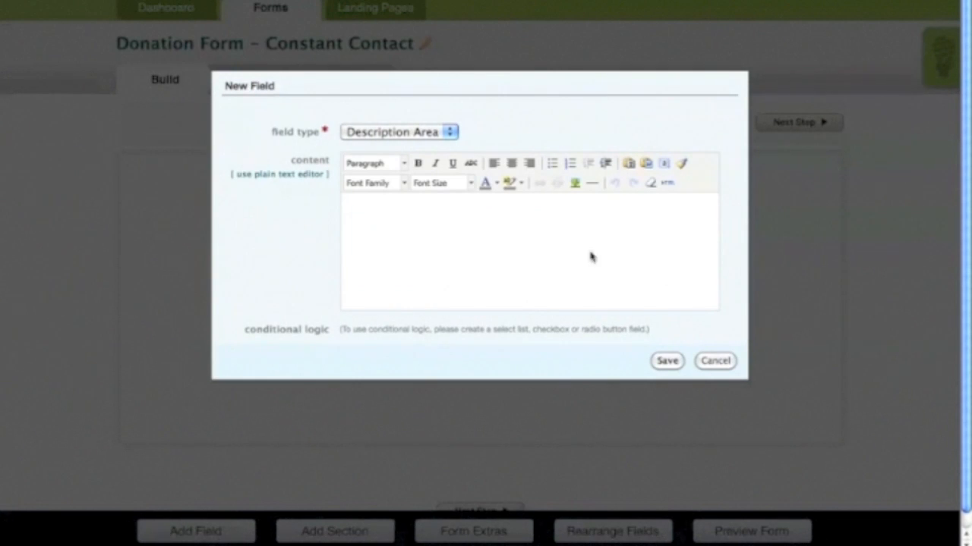
{"action": "mouse_move", "coordinate": [473, 194]}
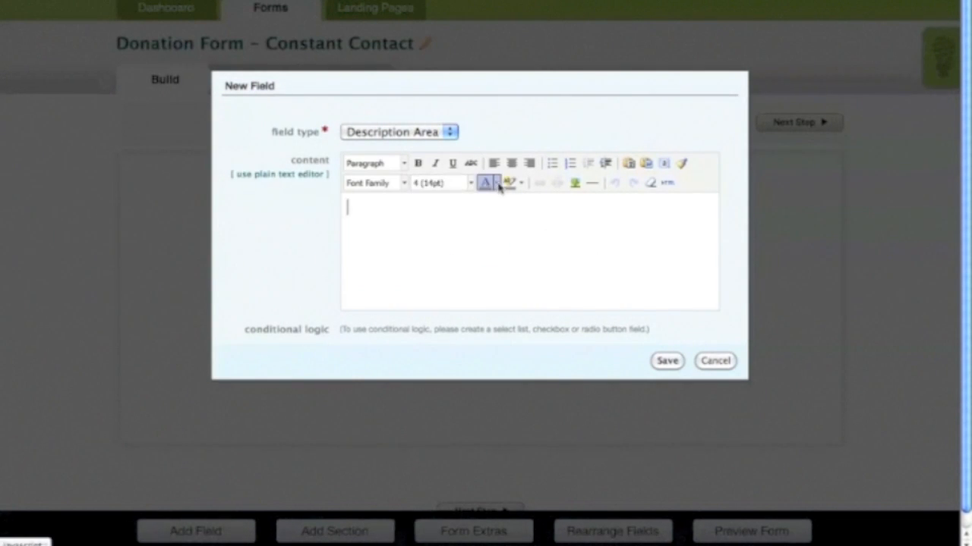
{"action": "mouse_move", "coordinate": [474, 220]}
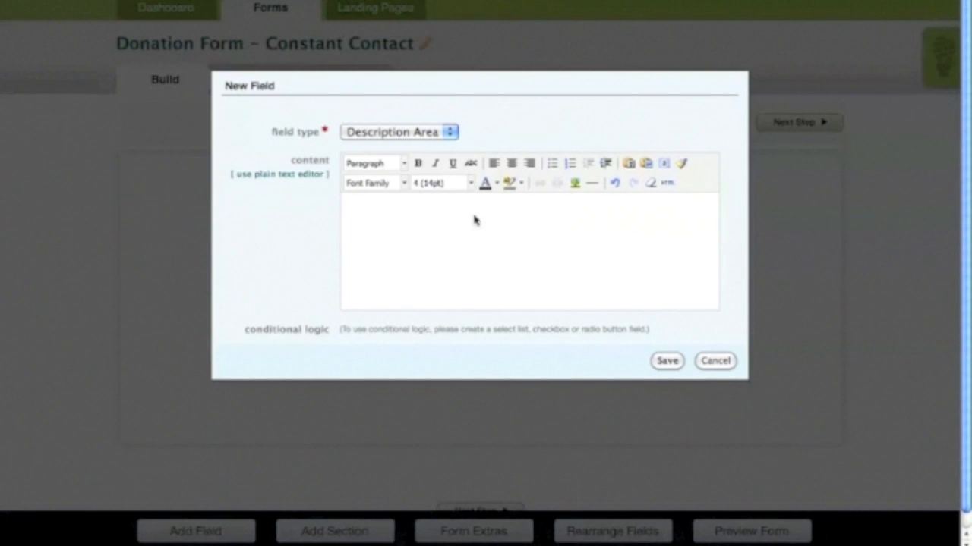
{"action": "type", "text": "Donate to St. Jude Children's Research Hospital"}
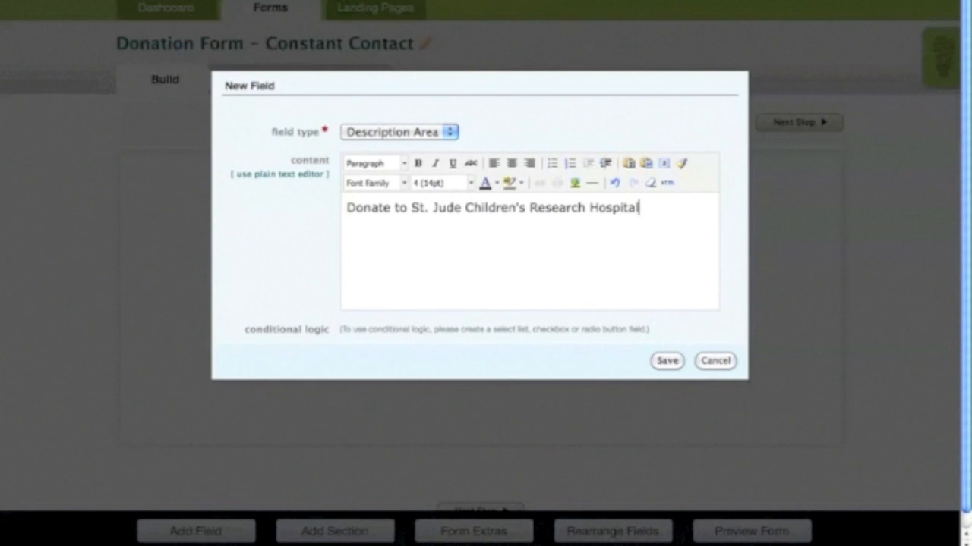
{"action": "key", "text": "Return"}
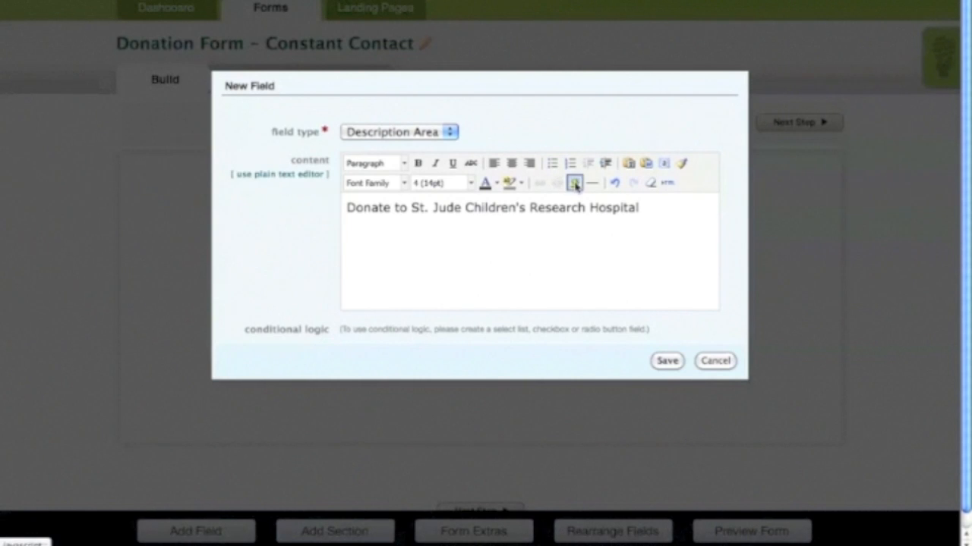
Step: Insert the St. Jude logo image below the heading and view the HTML source
{"action": "left_click", "coordinate": [575, 182]}
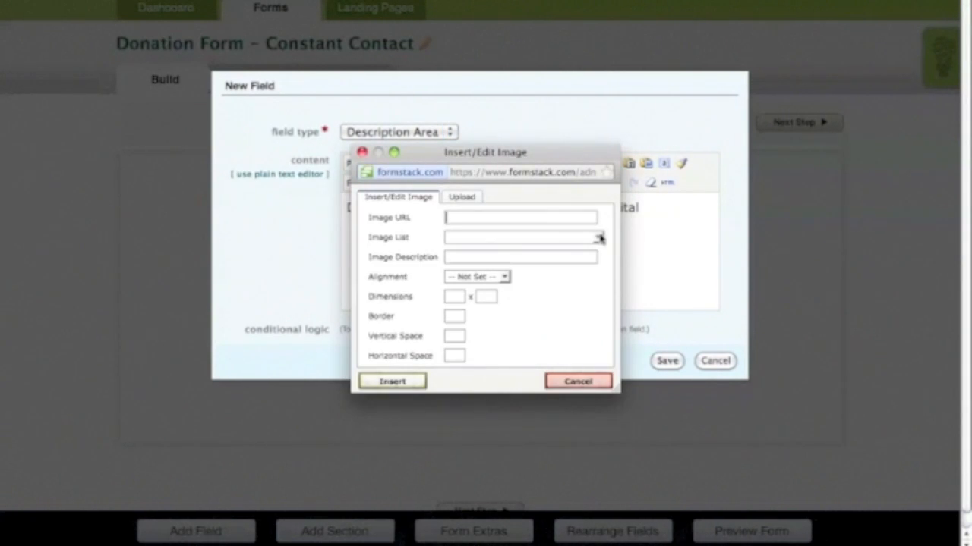
{"action": "left_click", "coordinate": [598, 237]}
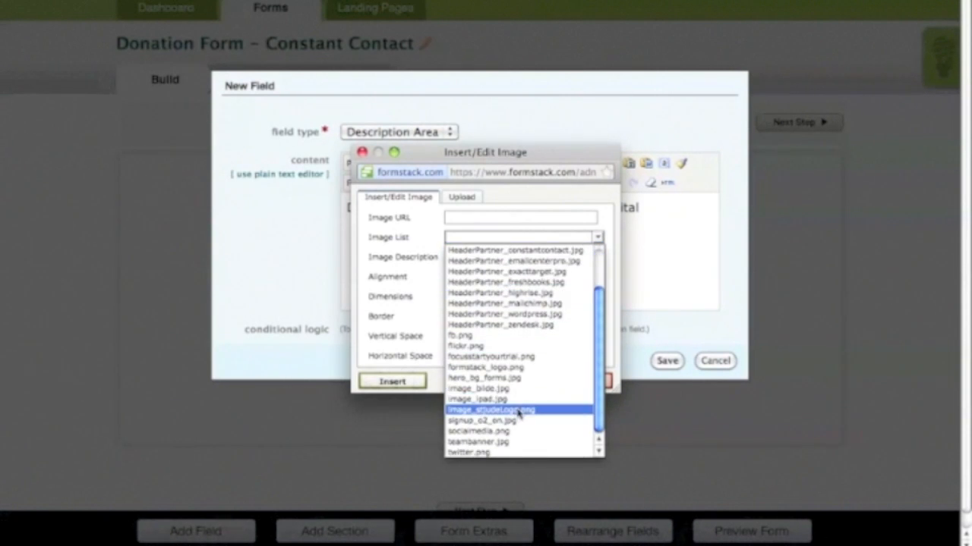
{"action": "left_click", "coordinate": [492, 410]}
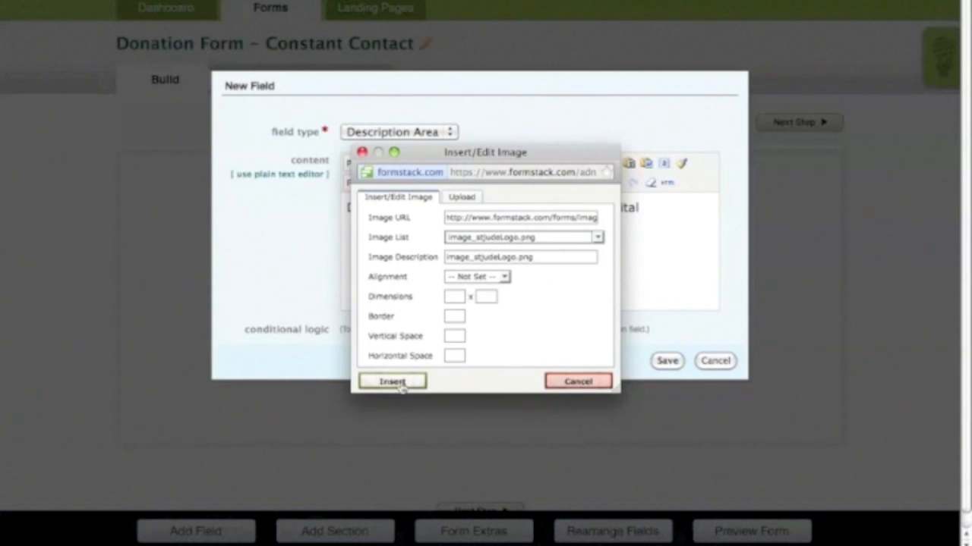
{"action": "left_click", "coordinate": [391, 381]}
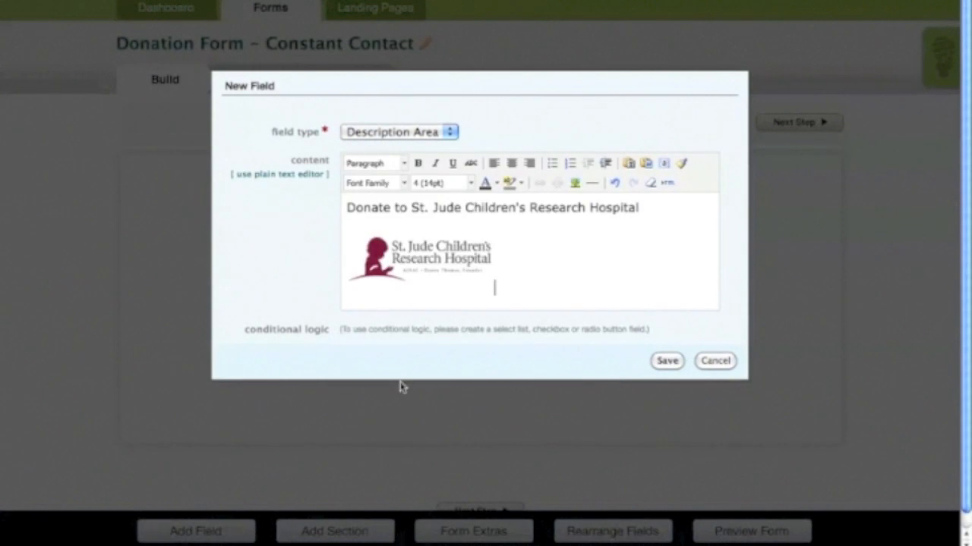
{"action": "left_click", "coordinate": [280, 174]}
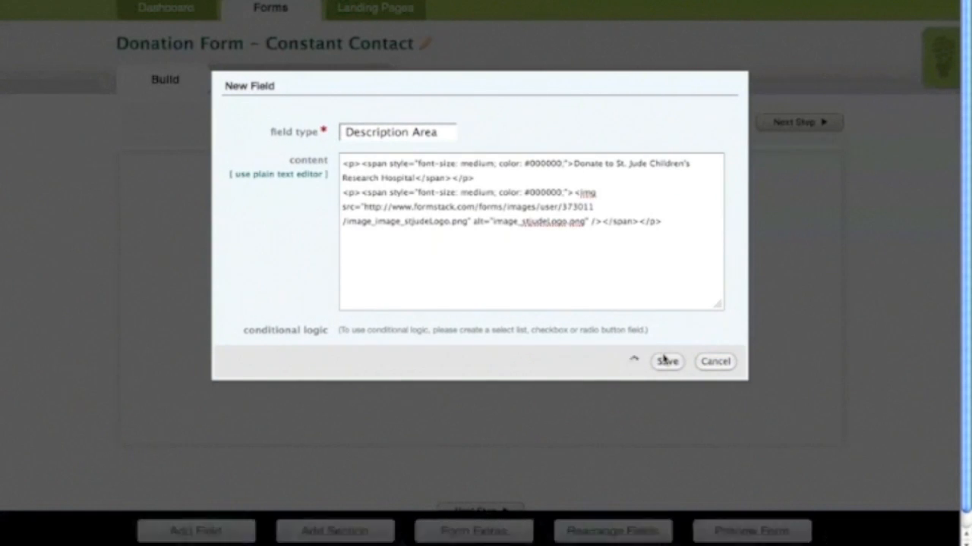
Step: Save the description block and add a required Name field
{"action": "left_click", "coordinate": [666, 361]}
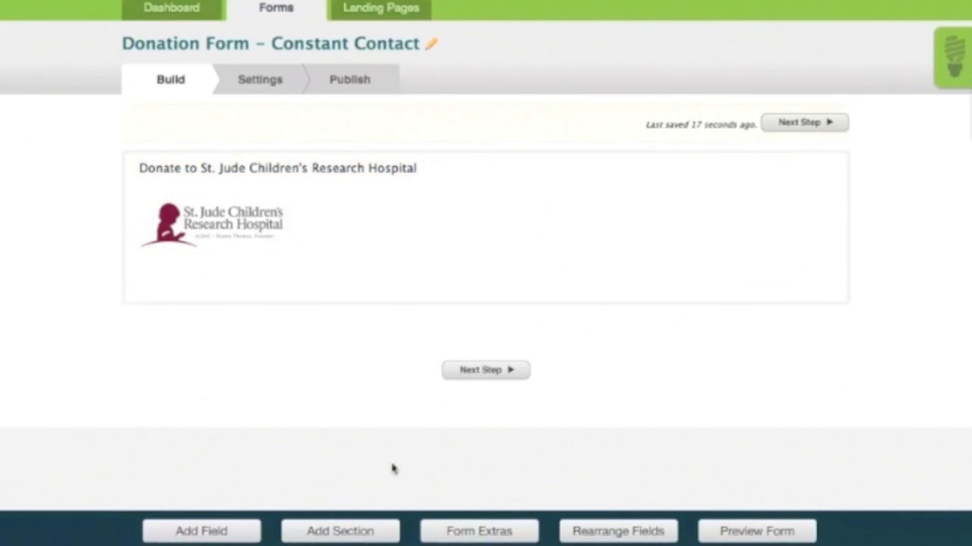
{"action": "left_click", "coordinate": [201, 531]}
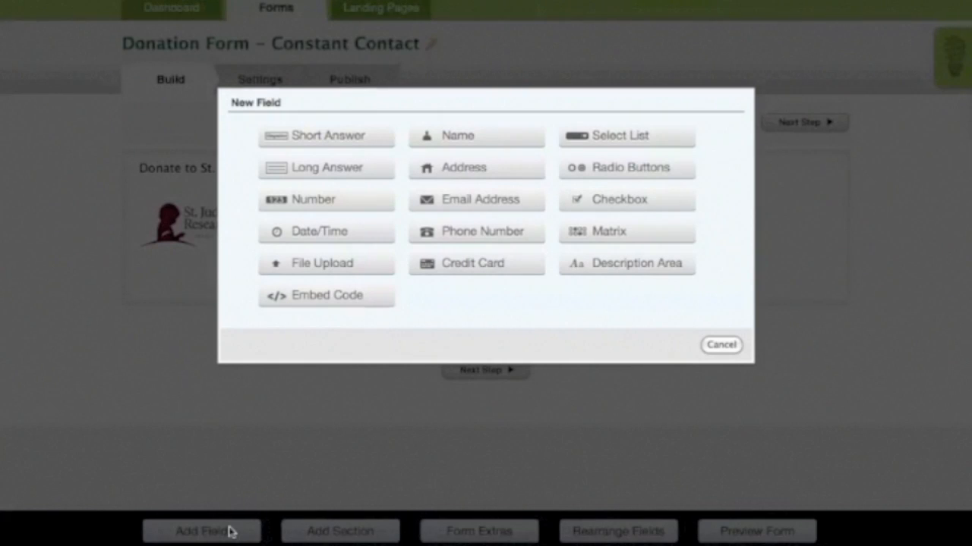
{"action": "mouse_move", "coordinate": [476, 136]}
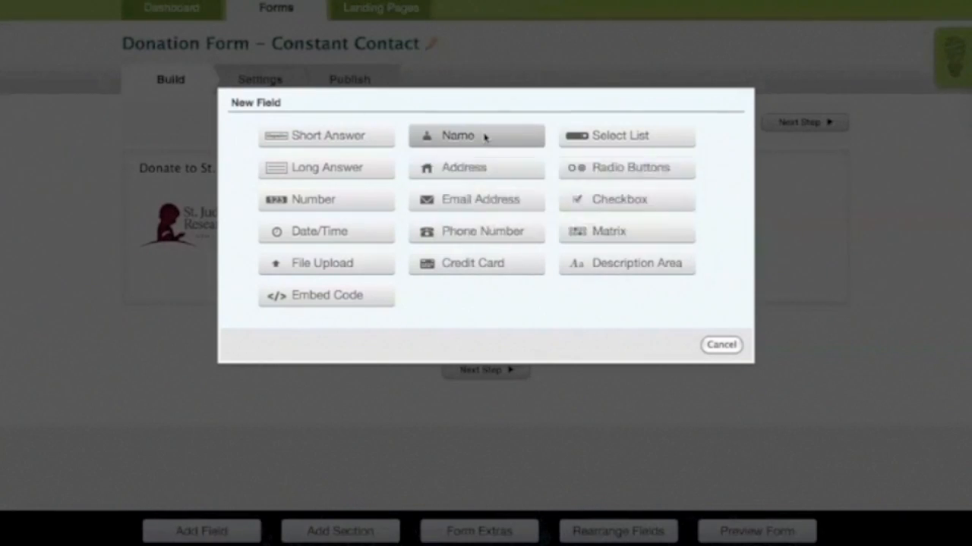
{"action": "left_click", "coordinate": [457, 135]}
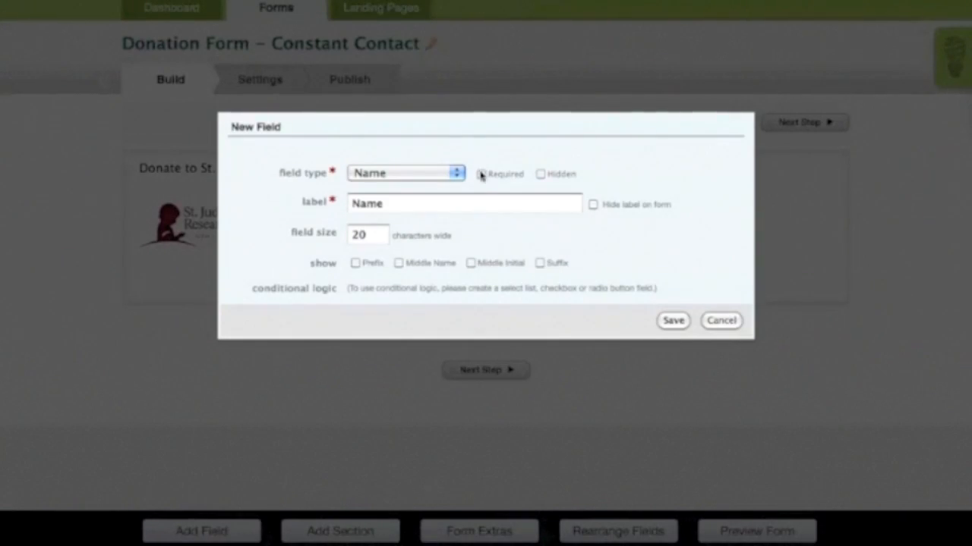
{"action": "mouse_move", "coordinate": [483, 179]}
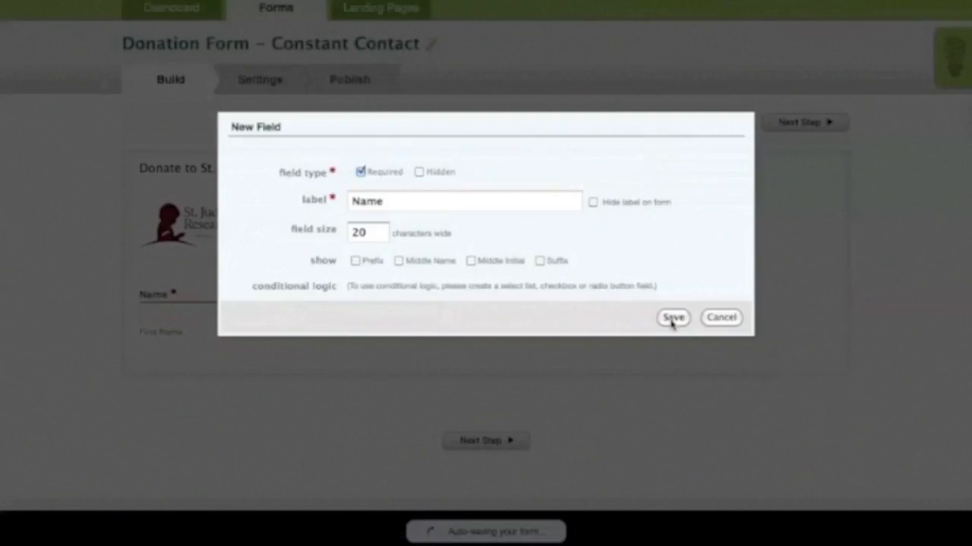
{"action": "left_click", "coordinate": [673, 317]}
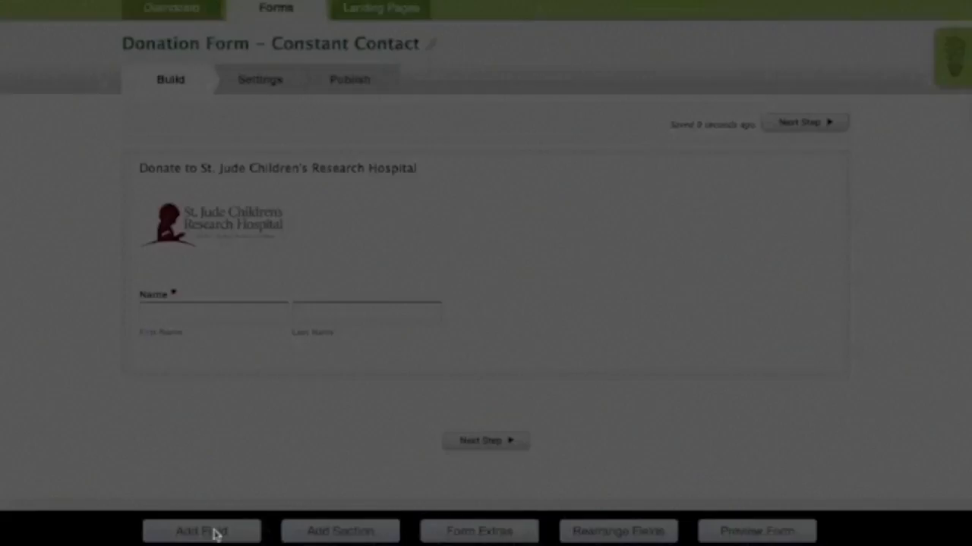
Step: Add an Address field marked Required
{"action": "left_click", "coordinate": [200, 531]}
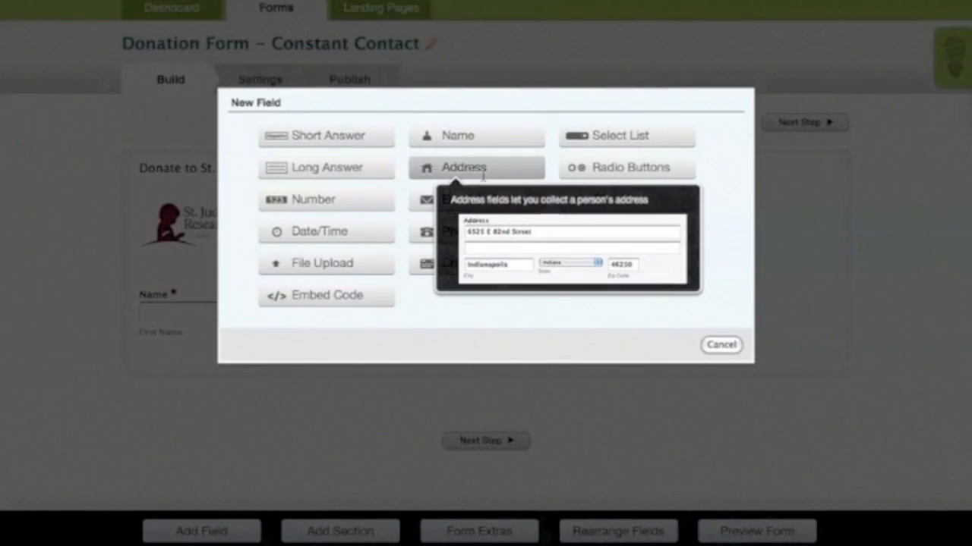
{"action": "left_click", "coordinate": [464, 167]}
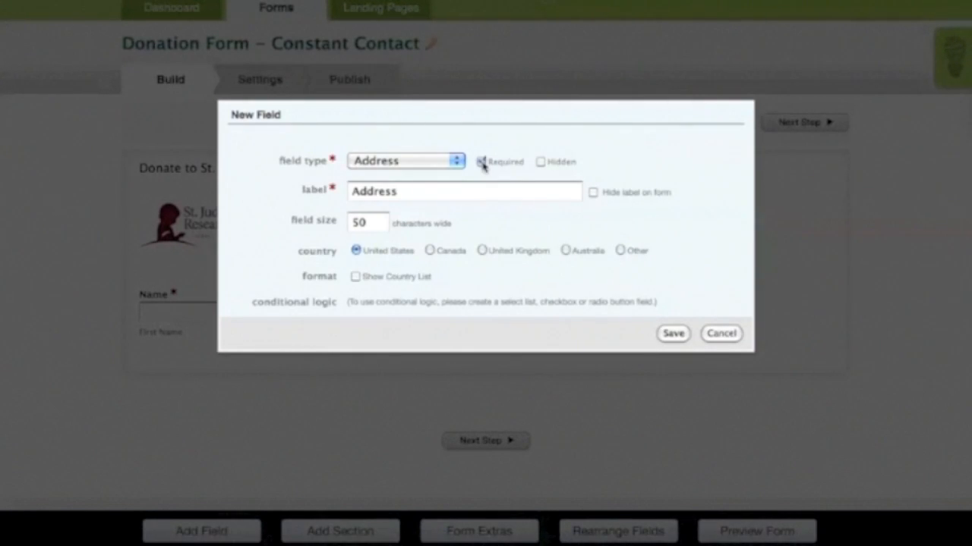
{"action": "left_click", "coordinate": [671, 333]}
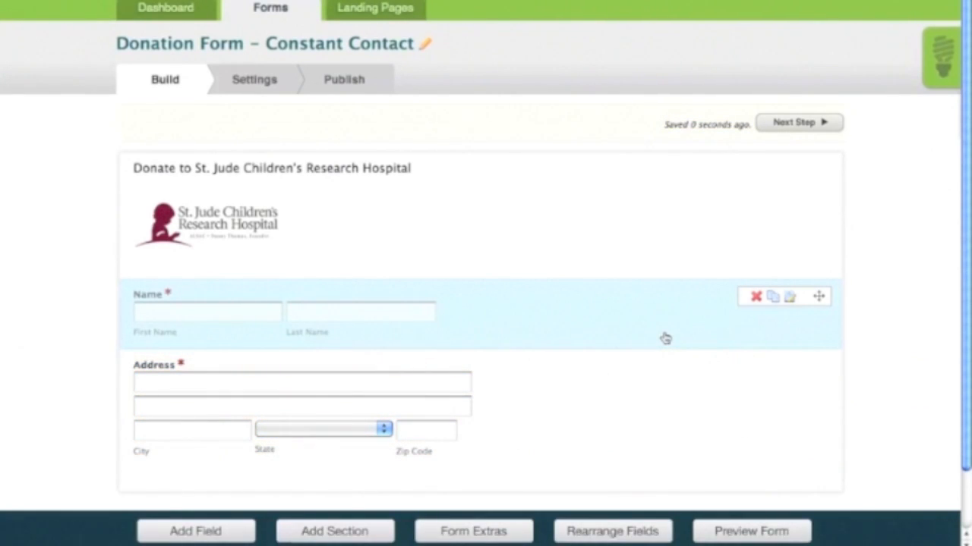
Step: Save a Number field 'Amount you would like to donate' with $ currency and 2 decimals
{"action": "scroll", "scroll_direction": "down", "scroll_amount": 3}
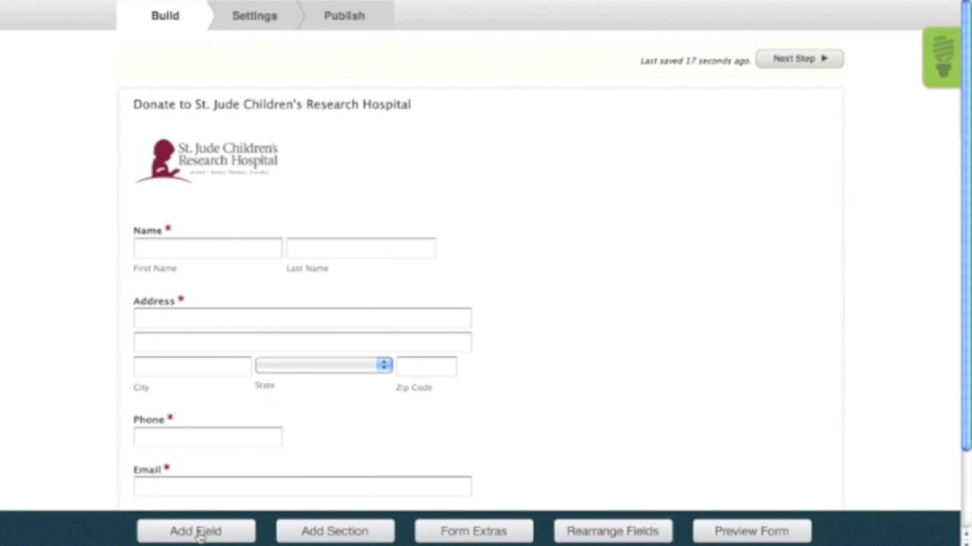
{"action": "left_click", "coordinate": [195, 530]}
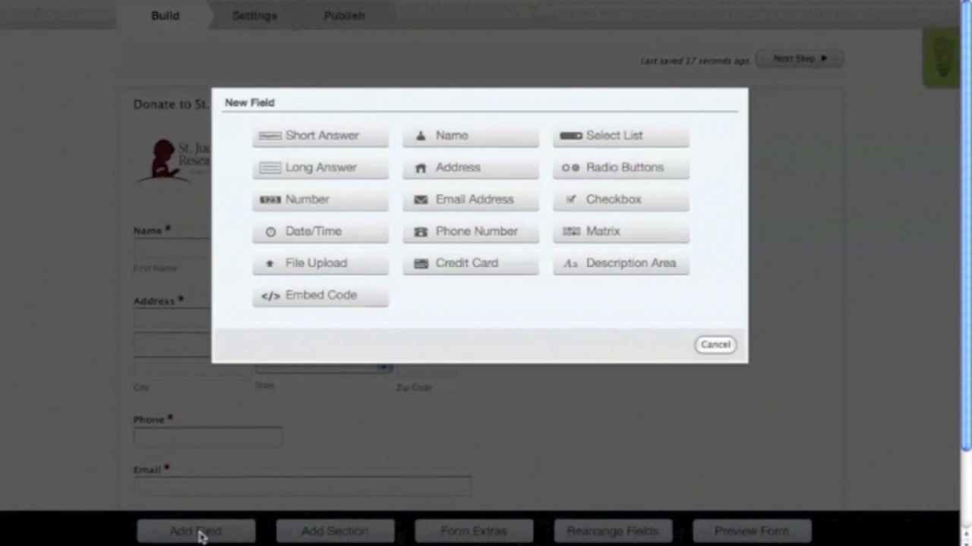
{"action": "left_click", "coordinate": [307, 198]}
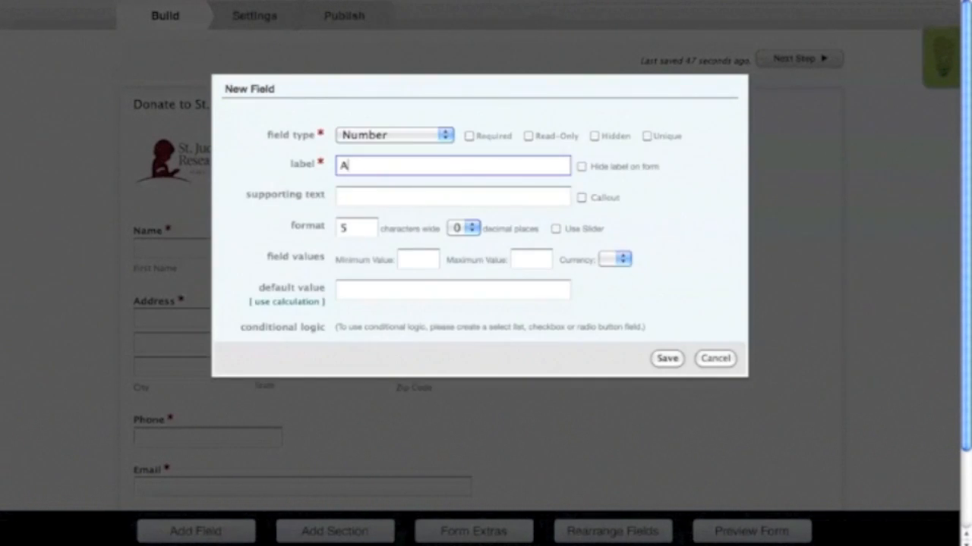
{"action": "type", "text": "mount you"}
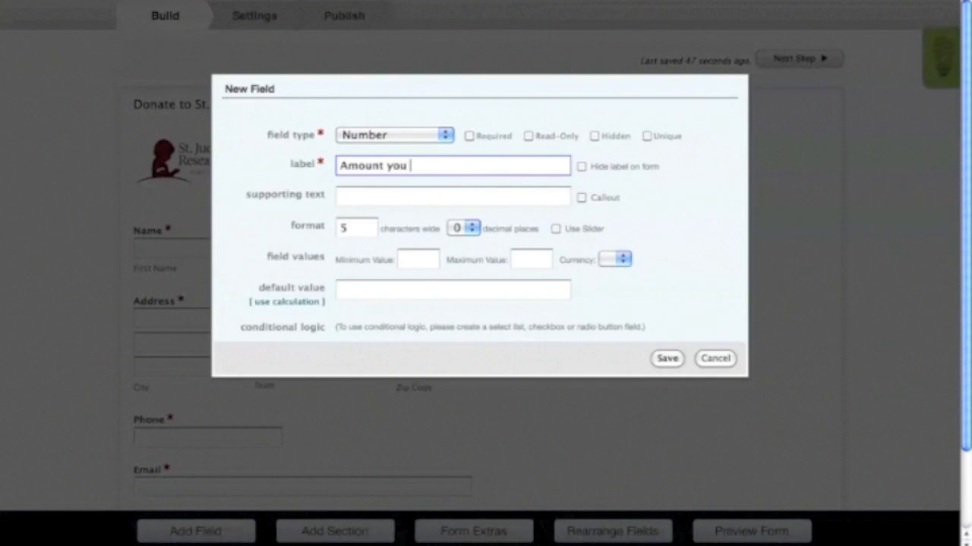
{"action": "type", "text": "would like to"}
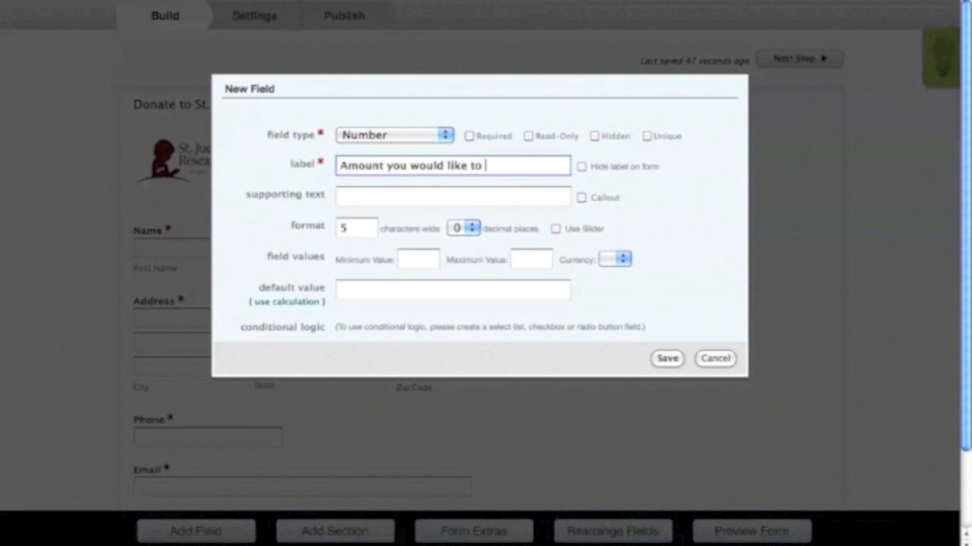
{"action": "type", "text": "donate"}
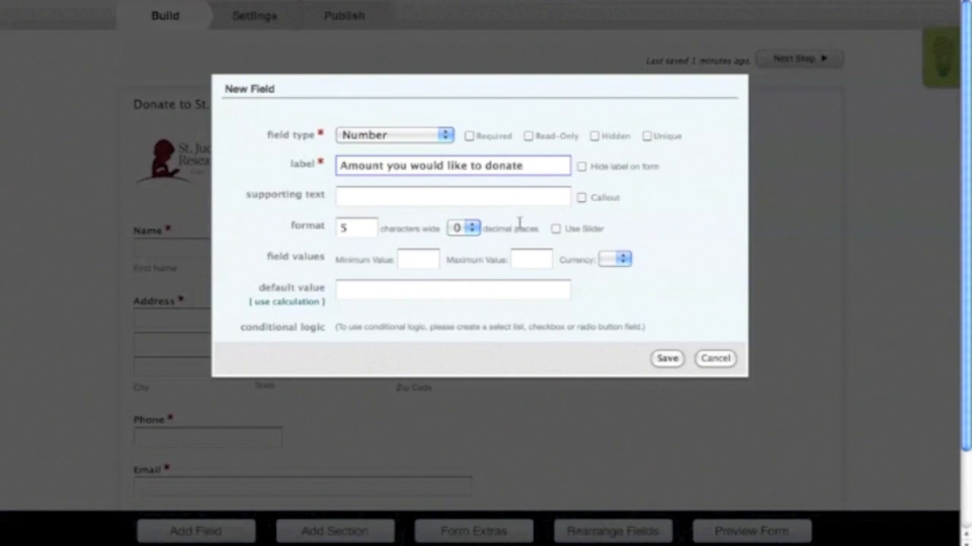
{"action": "left_click", "coordinate": [615, 259]}
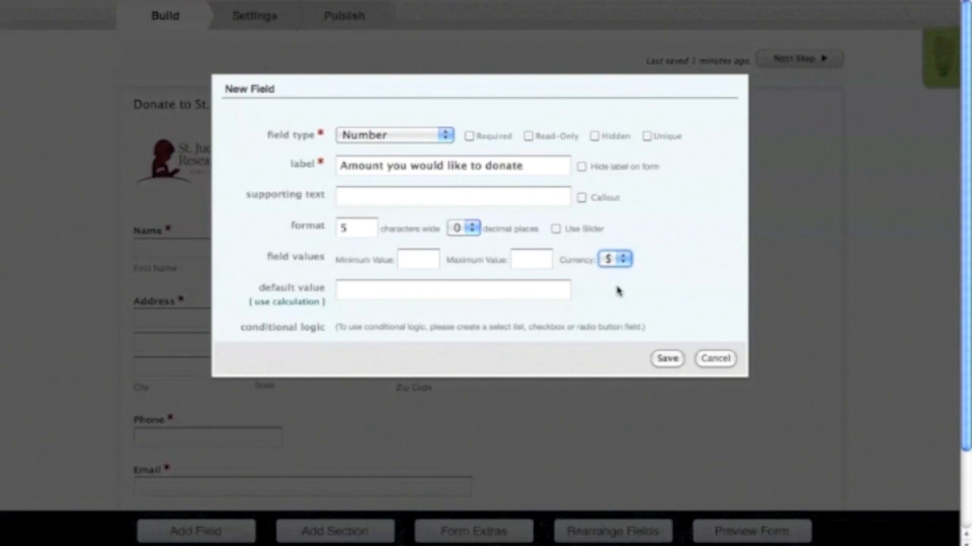
{"action": "left_click", "coordinate": [463, 228]}
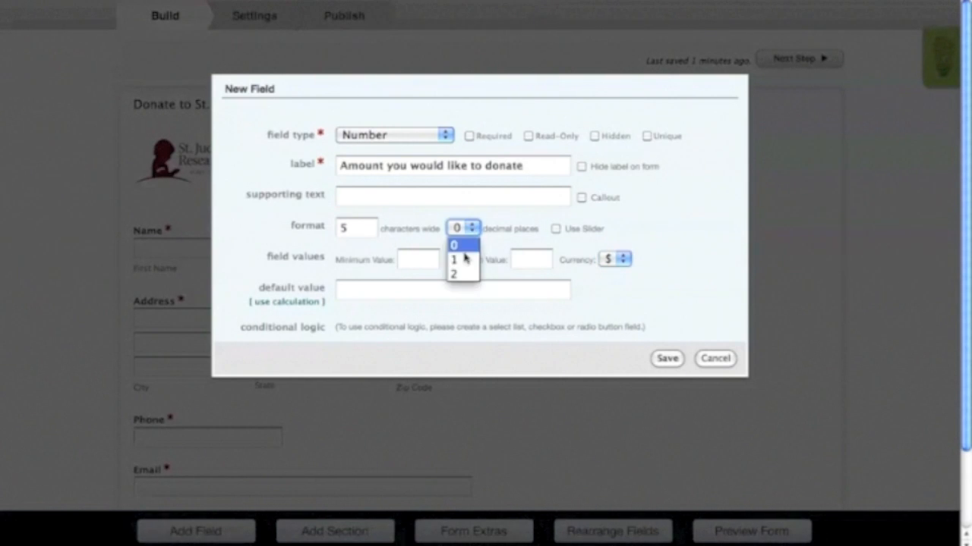
{"action": "left_click", "coordinate": [453, 275]}
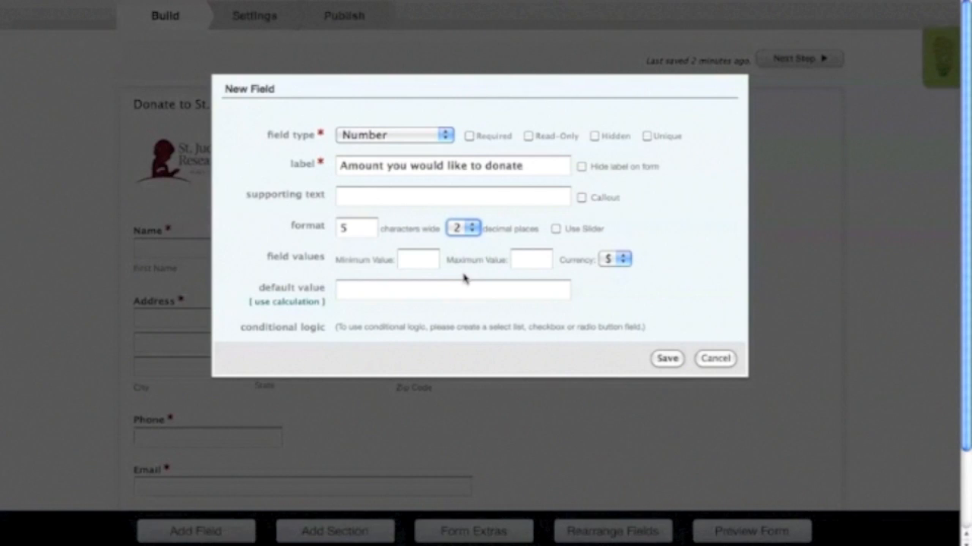
{"action": "left_click", "coordinate": [666, 358]}
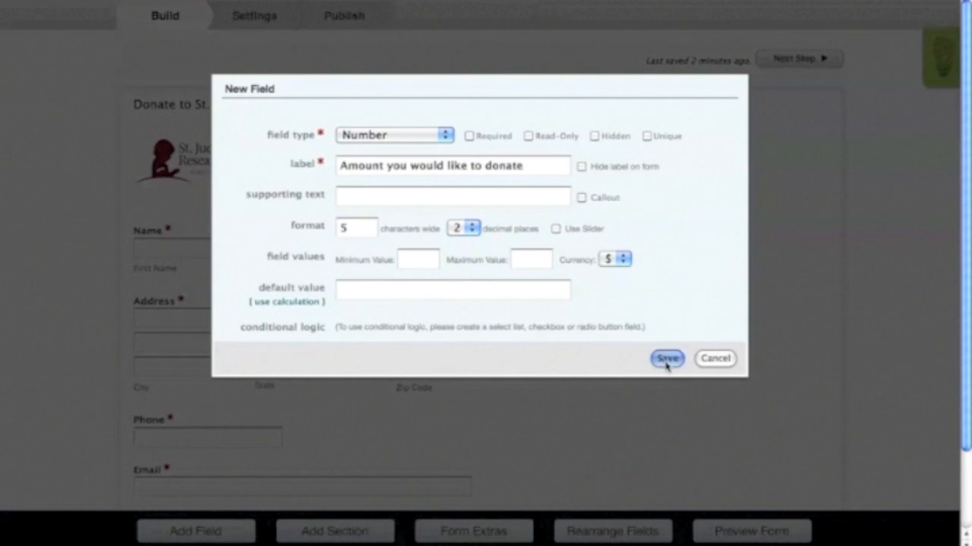
{"action": "left_click", "coordinate": [666, 359]}
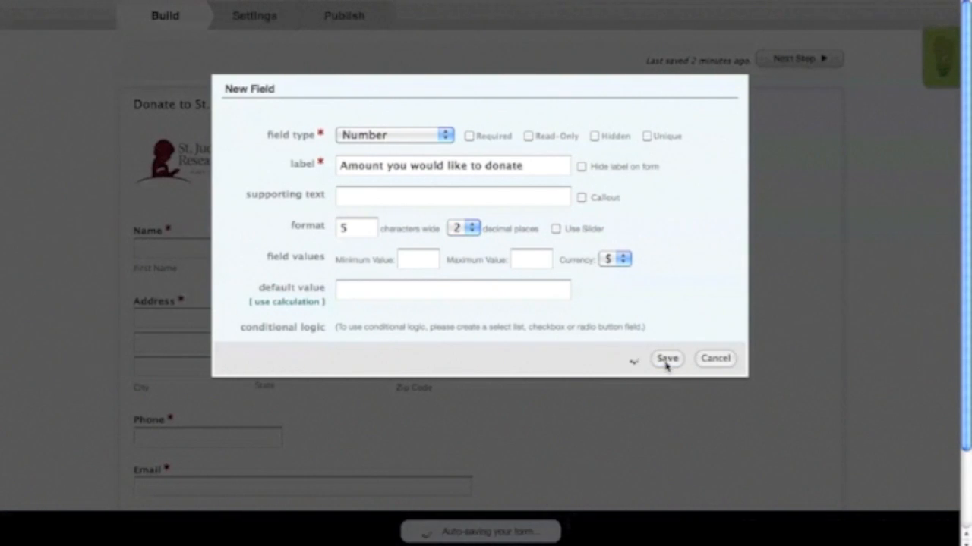
{"action": "left_click", "coordinate": [667, 358]}
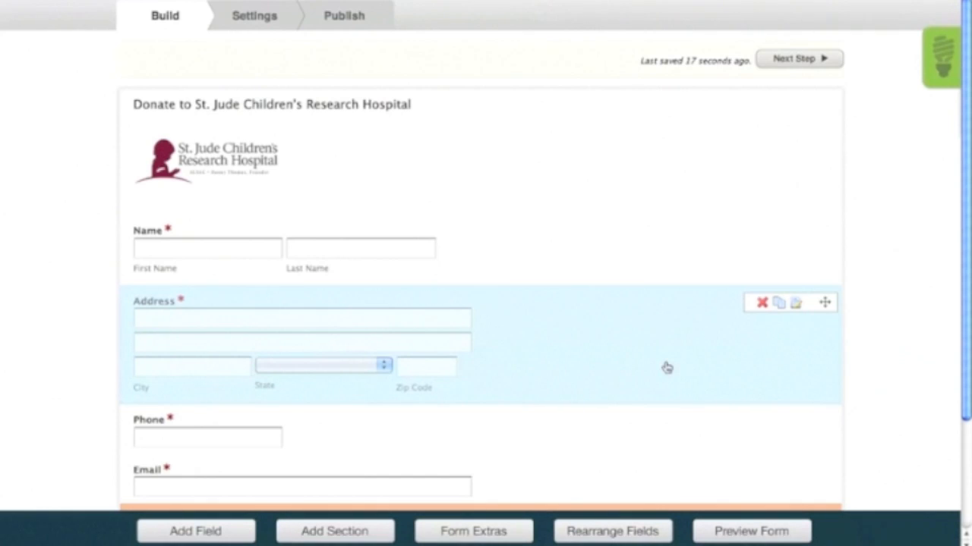
Step: Add required radio question 'How would you like to make the donation?' with Credit Card, Check, Paypal
{"action": "left_click", "coordinate": [195, 531]}
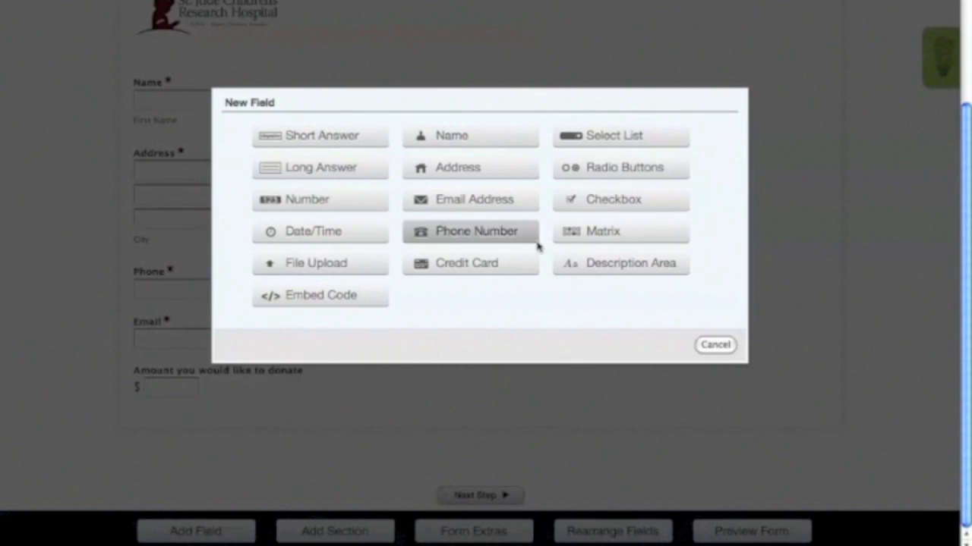
{"action": "left_click", "coordinate": [470, 231]}
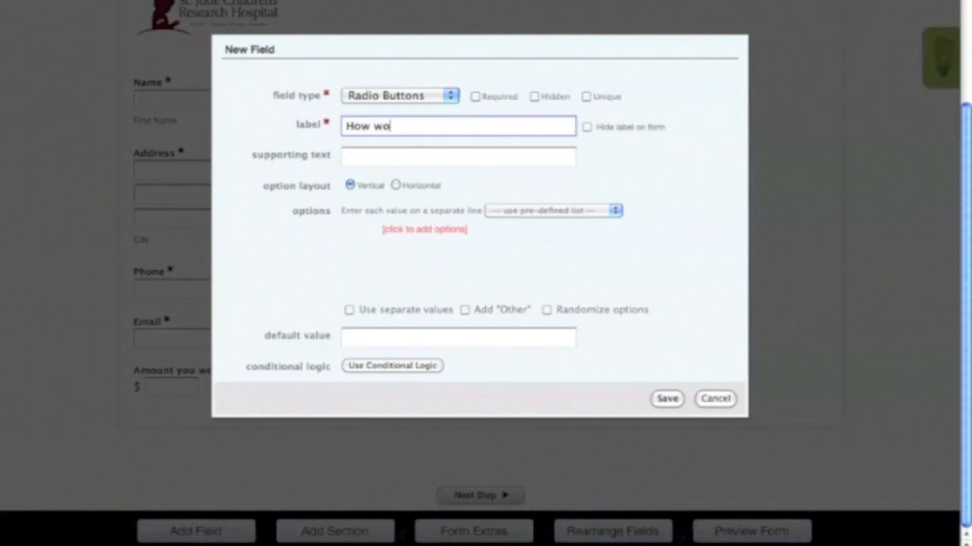
{"action": "type", "text": "uld you like"}
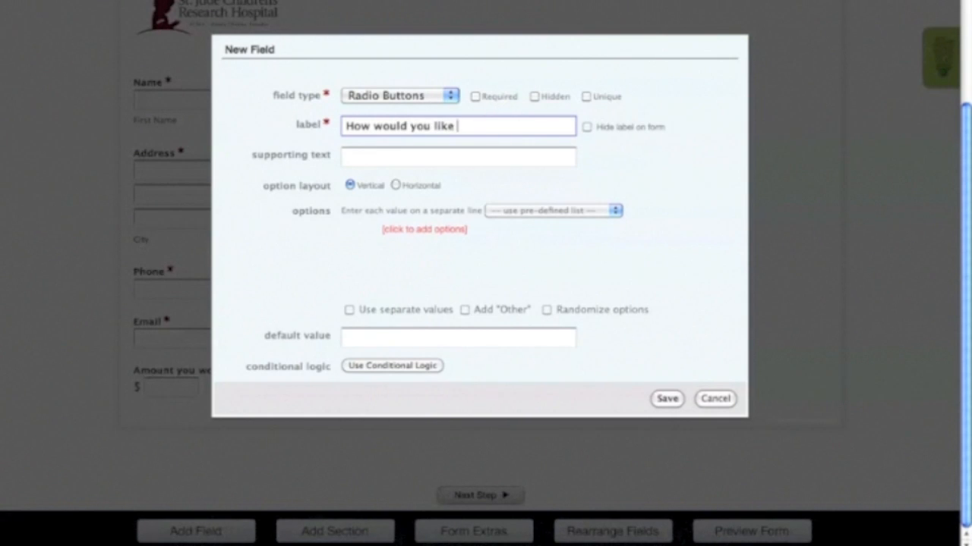
{"action": "type", "text": "to make the dona"}
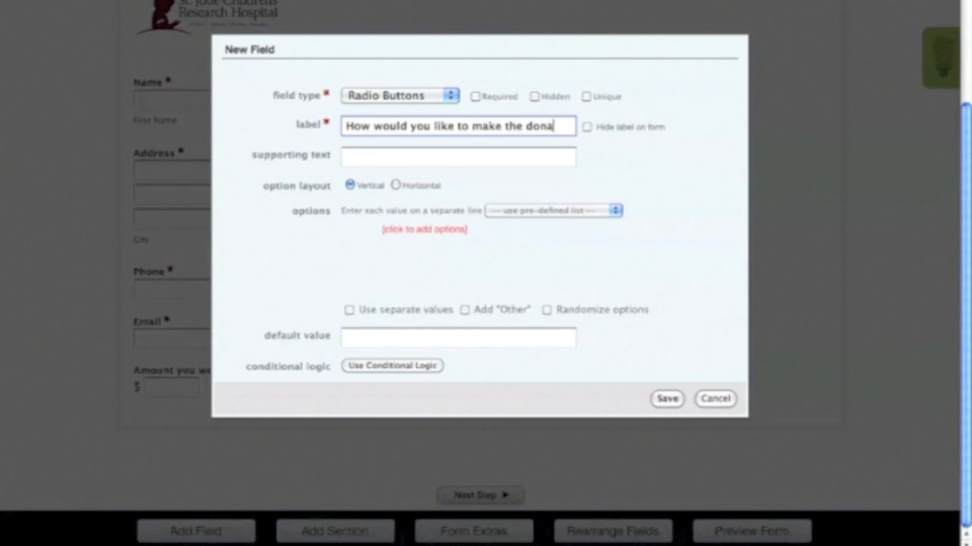
{"action": "left_click", "coordinate": [476, 96]}
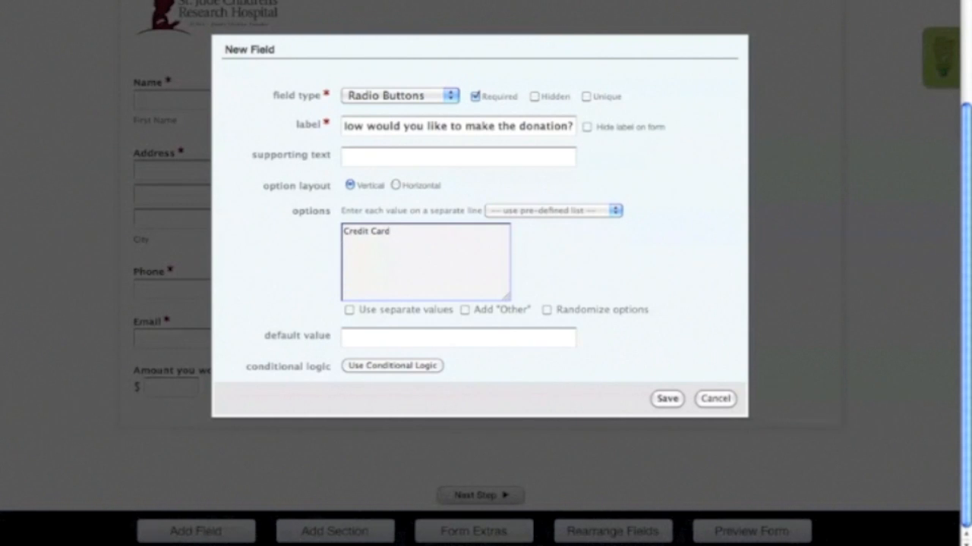
{"action": "type", "text": "Check"}
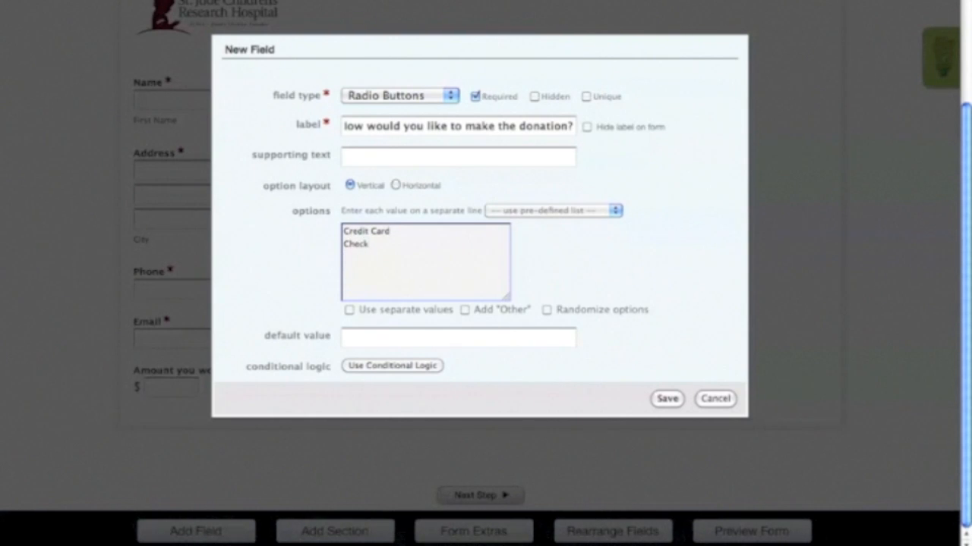
{"action": "type", "text": "Paypal"}
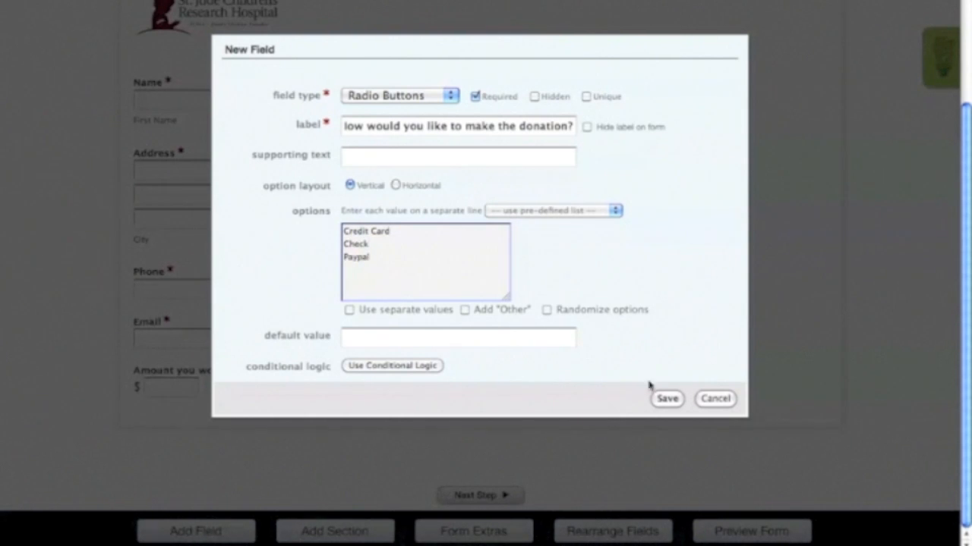
{"action": "left_click", "coordinate": [665, 398]}
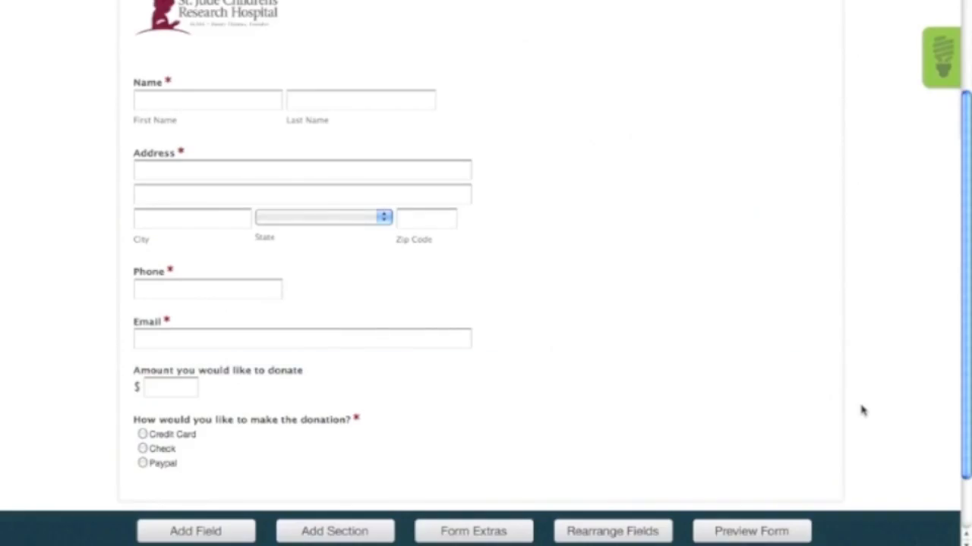
{"action": "scroll", "scroll_direction": "down", "scroll_amount": 3}
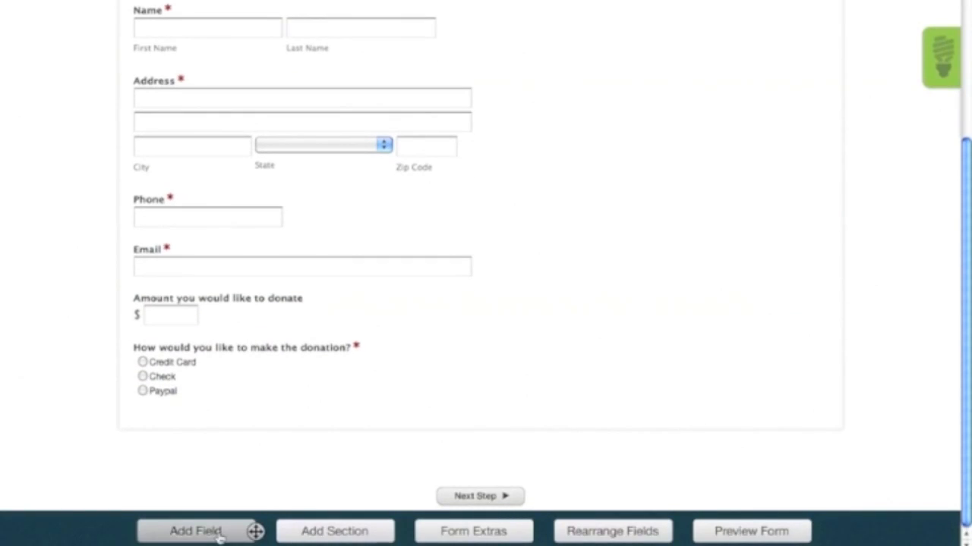
Step: Add a long-answer field 'Please send checks to:' prefilled with the St. Jude address
{"action": "left_click", "coordinate": [196, 531]}
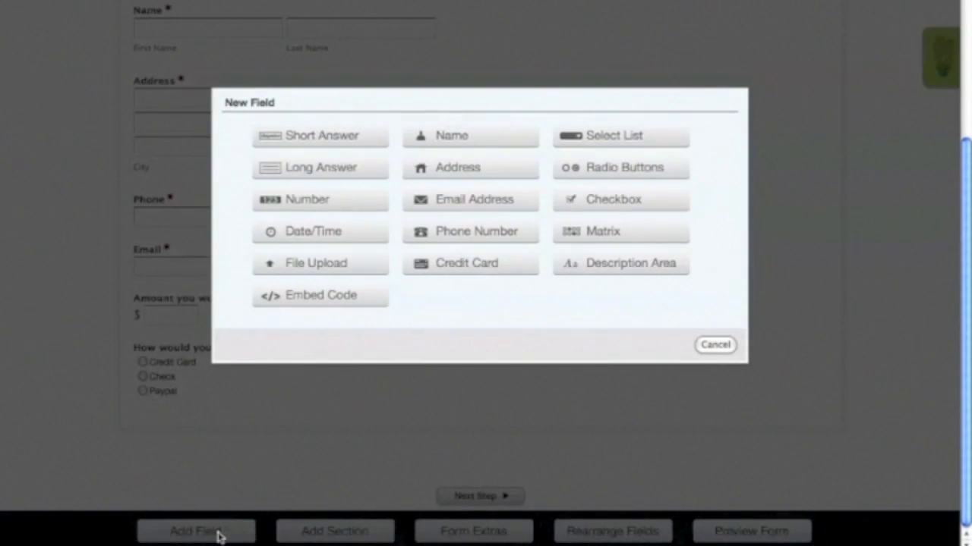
{"action": "mouse_move", "coordinate": [320, 168]}
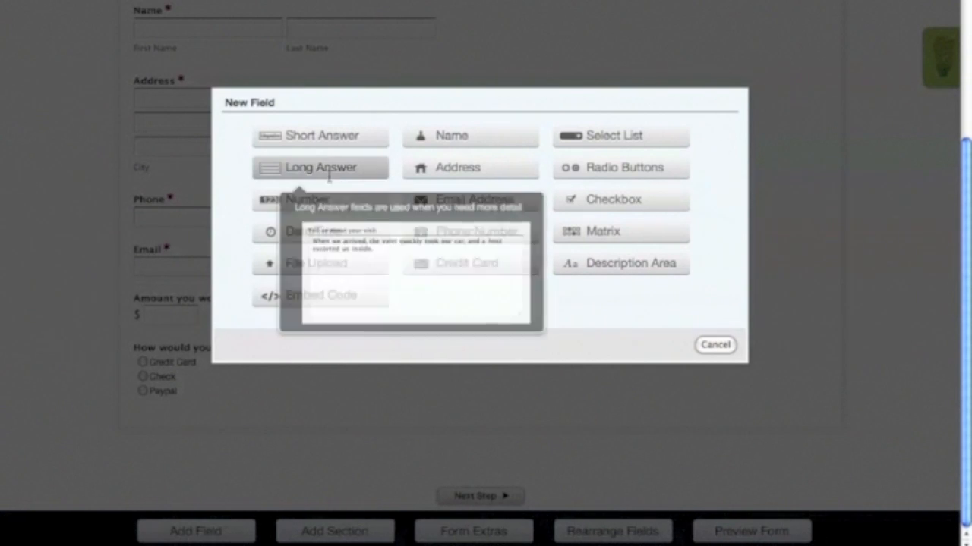
{"action": "left_click", "coordinate": [320, 167]}
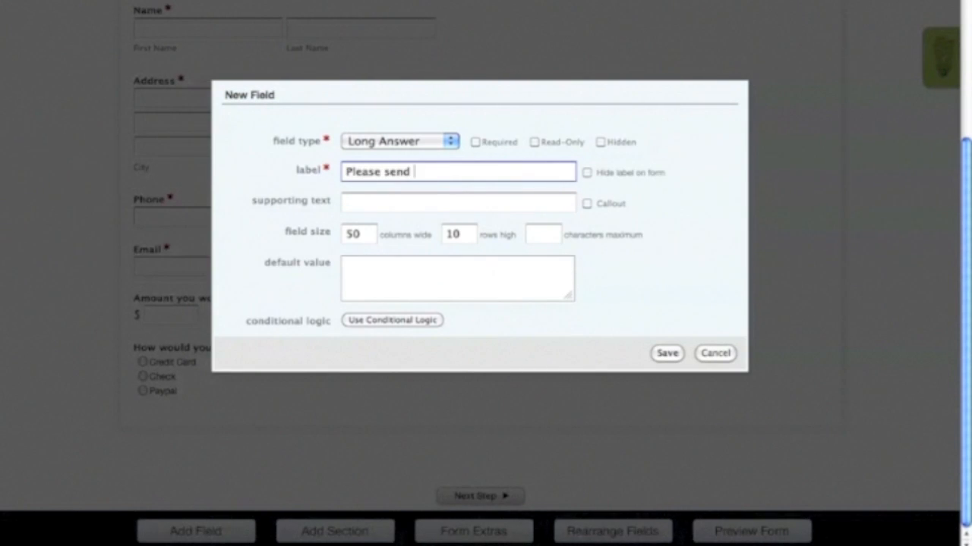
{"action": "type", "text": "checks to:"}
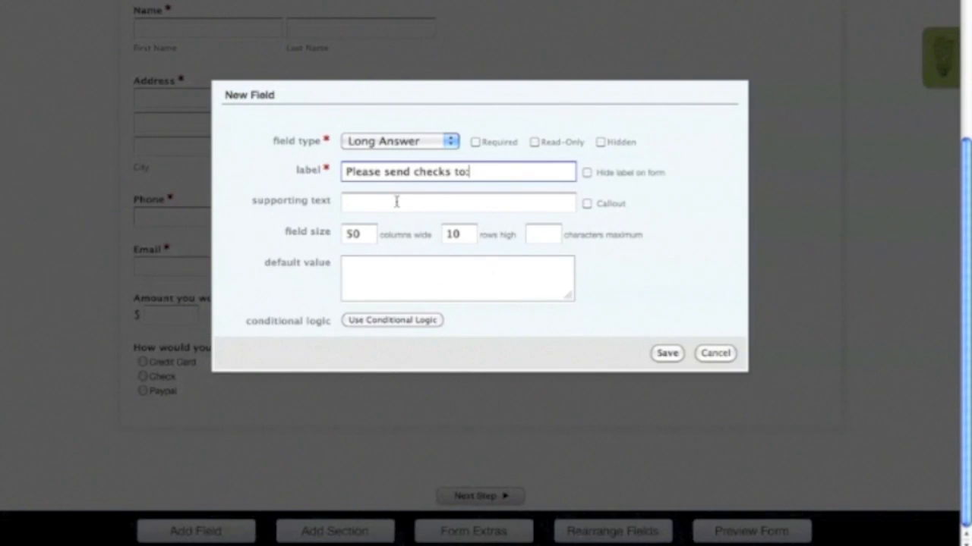
{"action": "type", "text": "St. Jude Children's Research Hospital"}
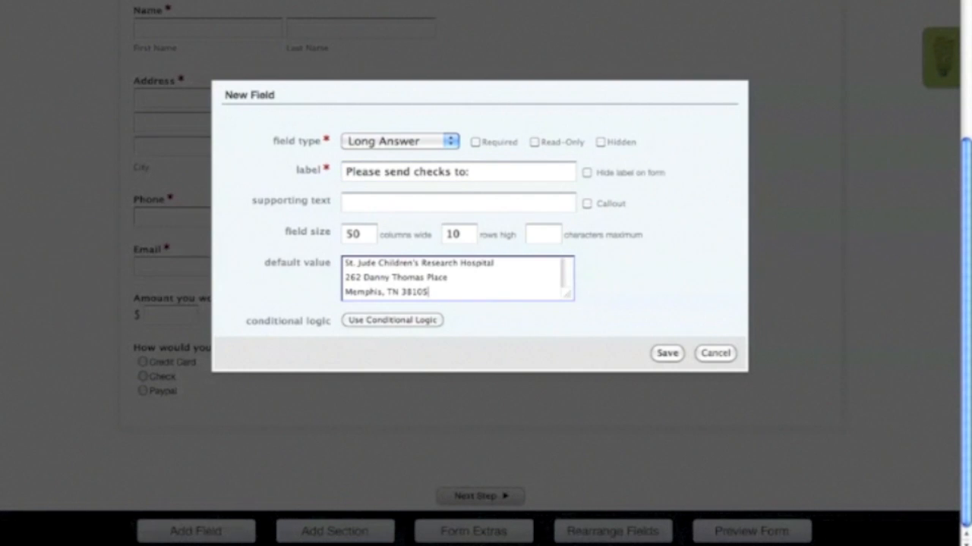
{"action": "mouse_move", "coordinate": [393, 319]}
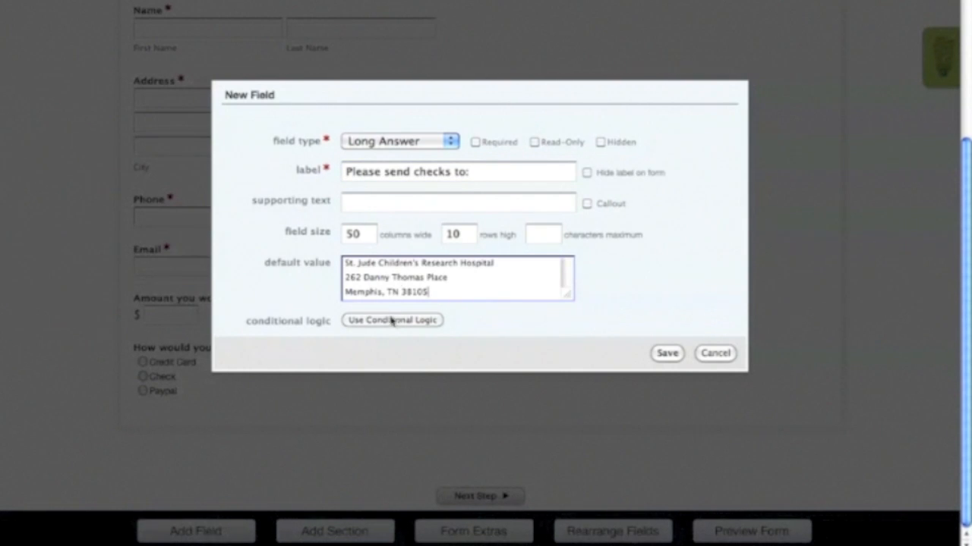
Step: Show the checks field only when Check is chosen, and save it
{"action": "left_click", "coordinate": [391, 320]}
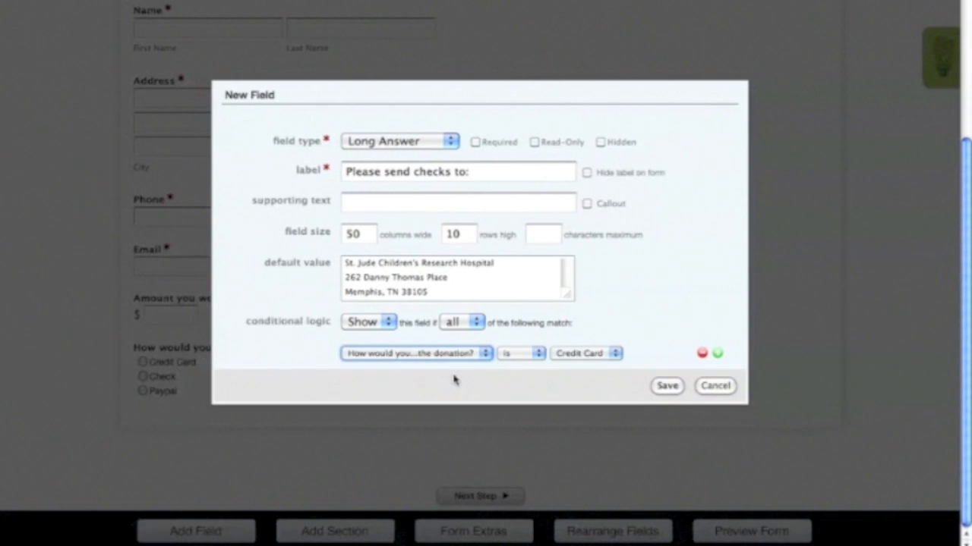
{"action": "left_click", "coordinate": [584, 354]}
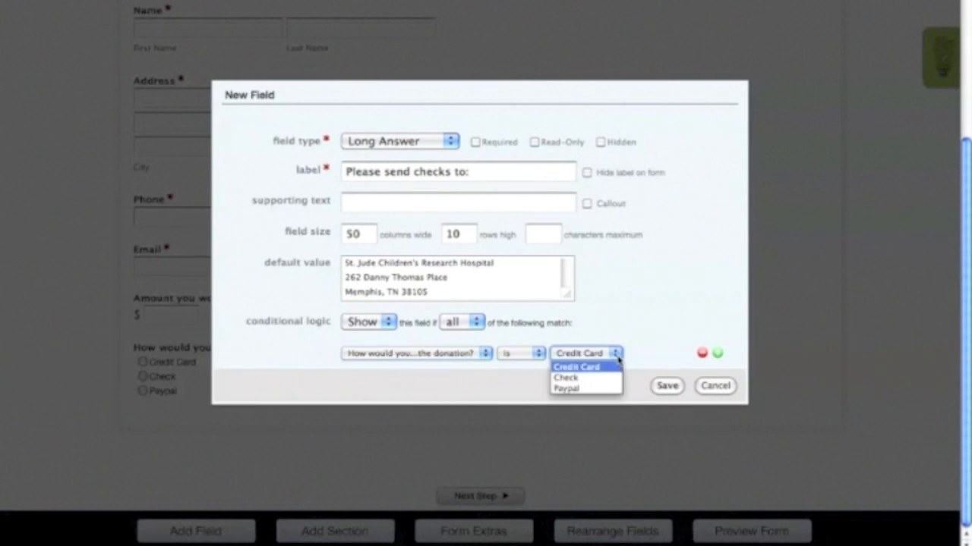
{"action": "mouse_move", "coordinate": [566, 378]}
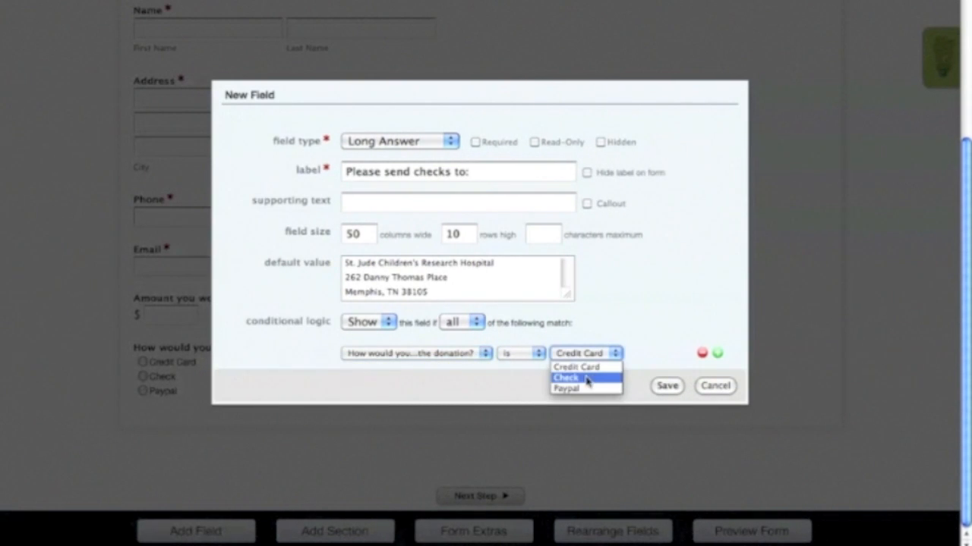
{"action": "left_click", "coordinate": [566, 378]}
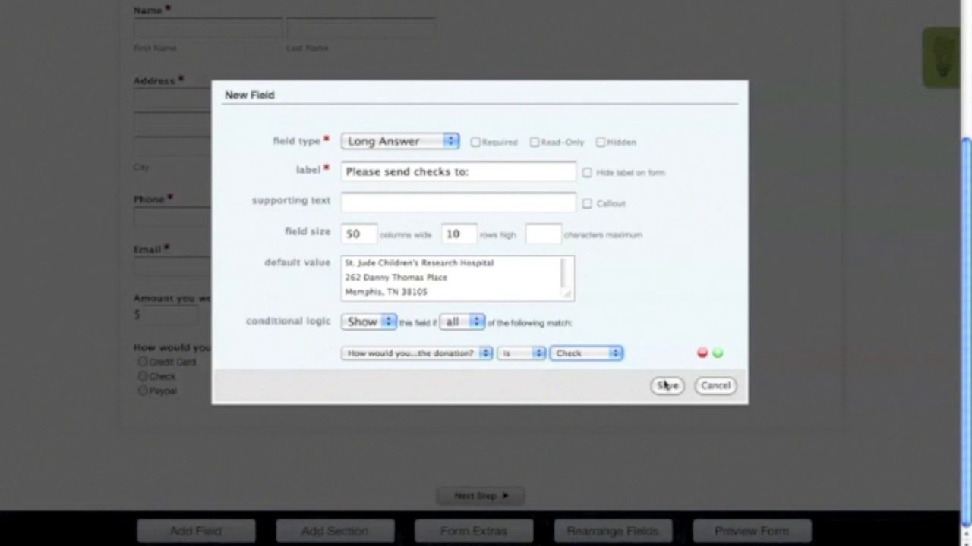
{"action": "left_click", "coordinate": [666, 385]}
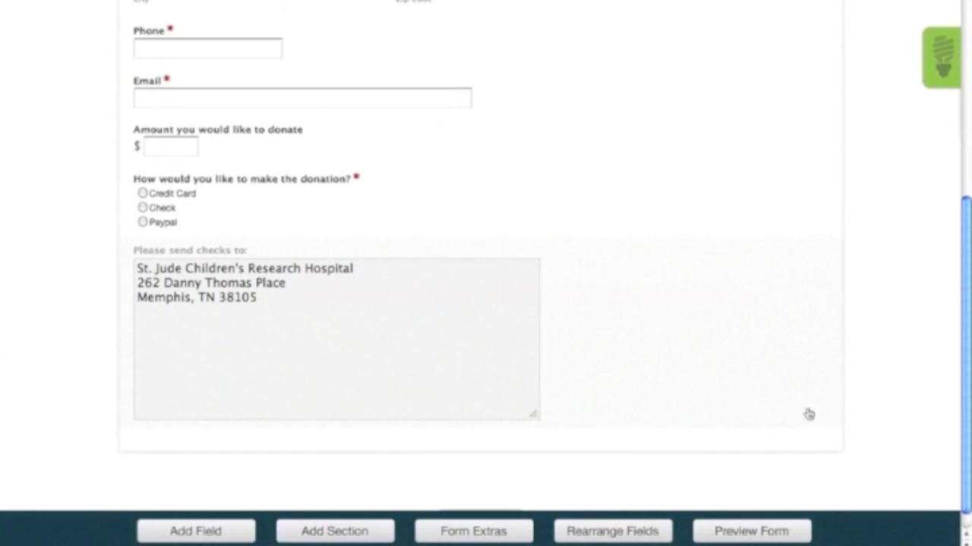
Step: Add a Credit Card field with the note 'All information gathered is secure and safe'
{"action": "left_click", "coordinate": [195, 531]}
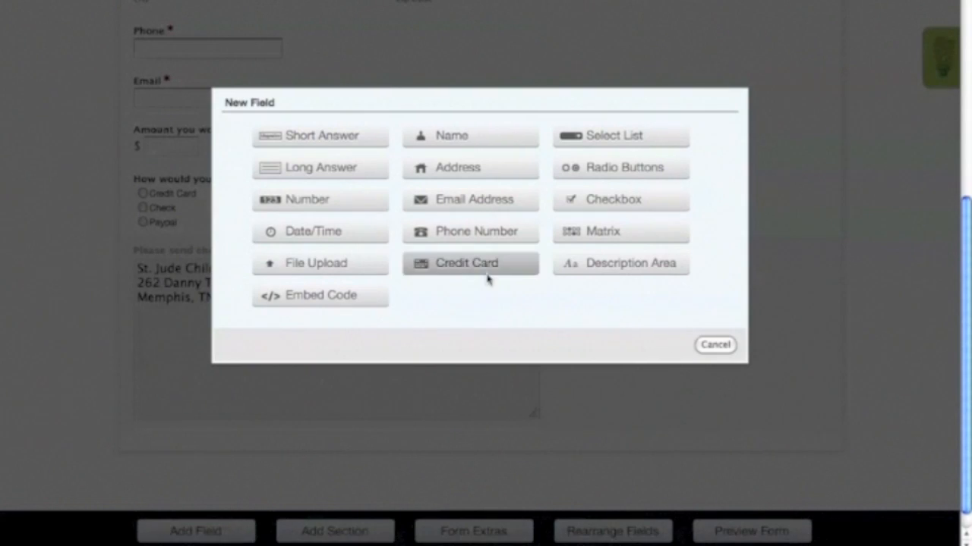
{"action": "left_click", "coordinate": [467, 262]}
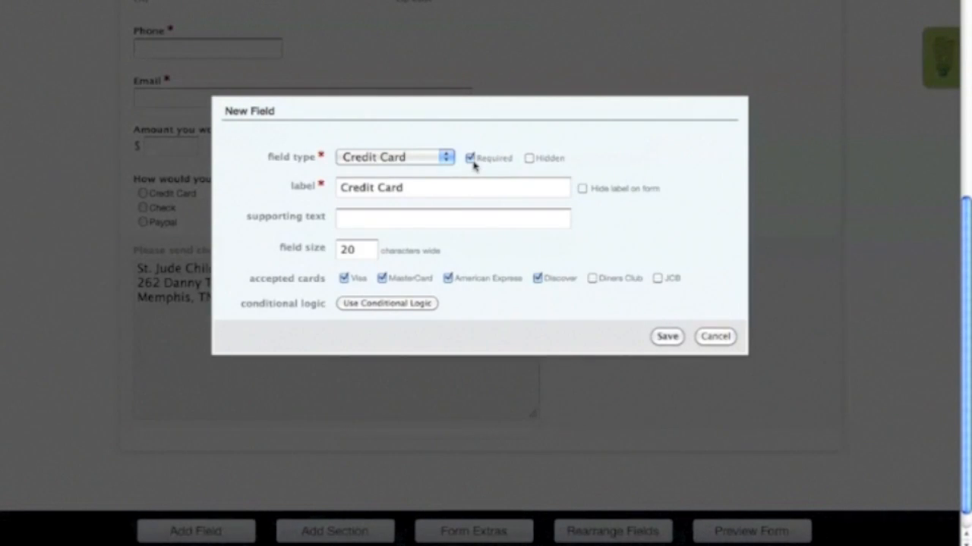
{"action": "left_click", "coordinate": [452, 219]}
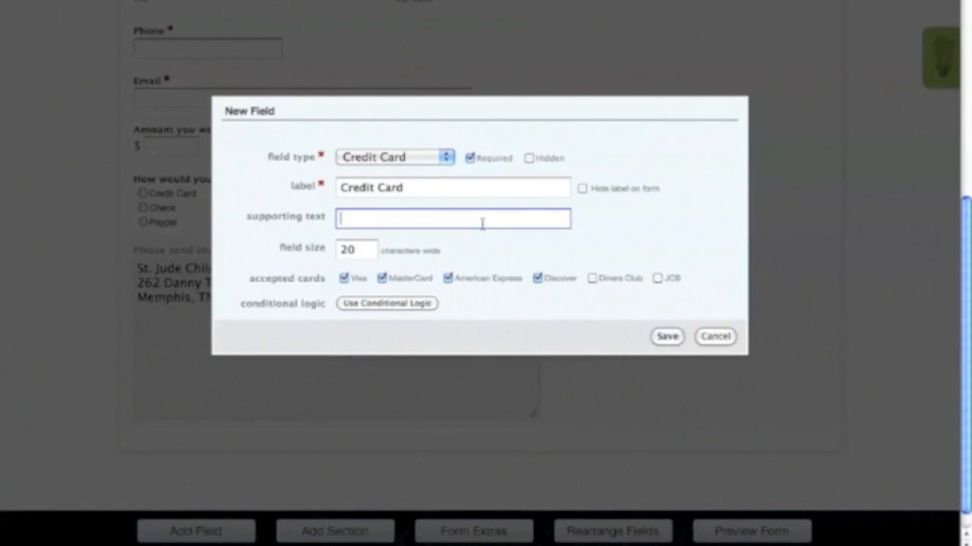
{"action": "type", "text": "All information gather"}
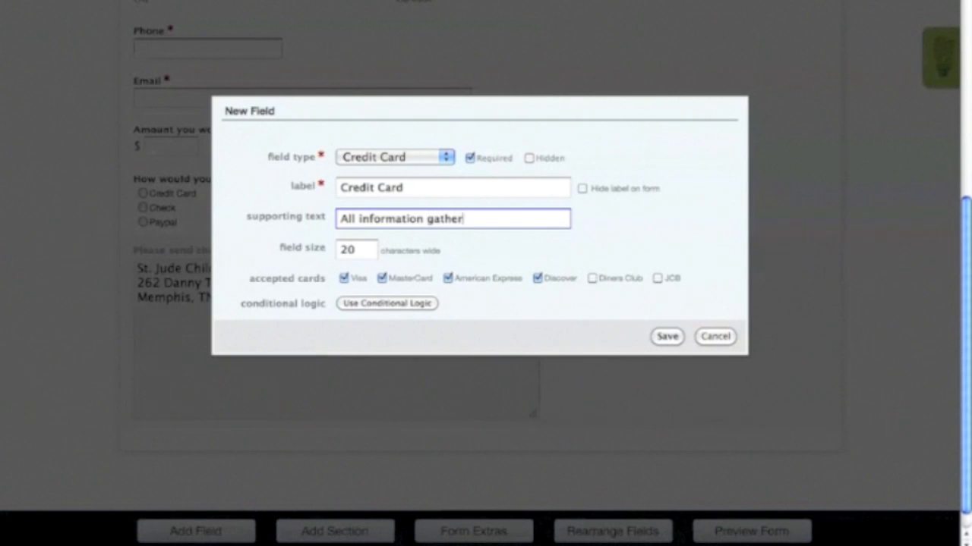
{"action": "type", "text": "ed is secure"}
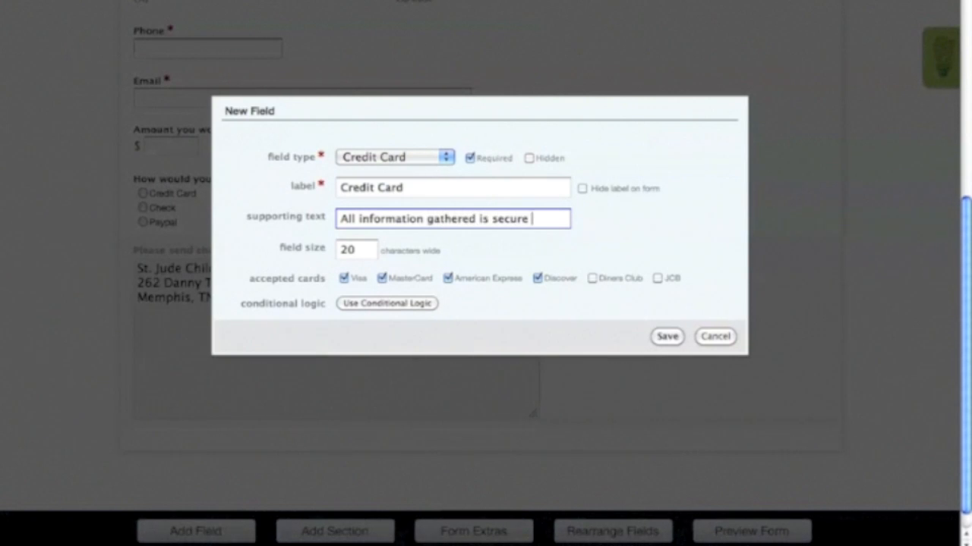
{"action": "type", "text": "and safe"}
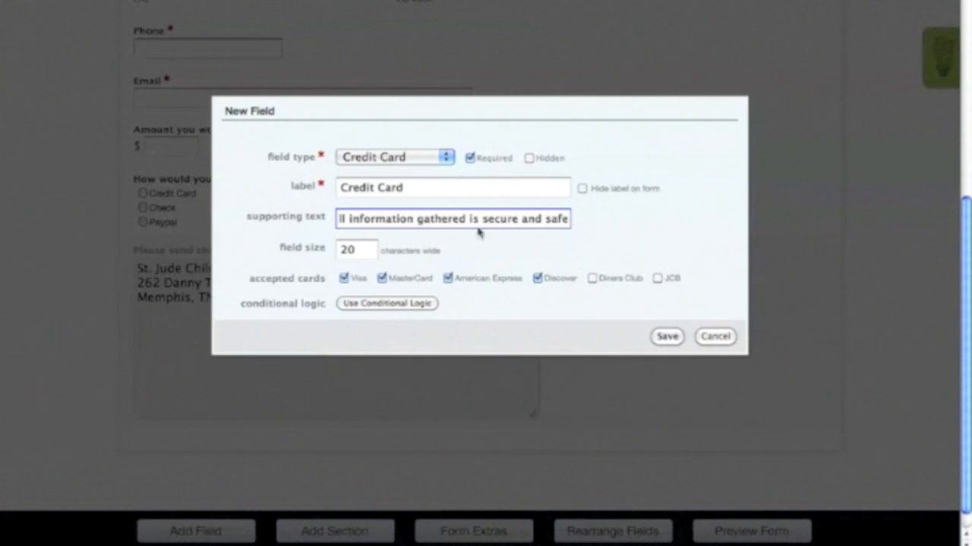
Step: Show the Credit Card field only when Credit Card is the donation method, and save
{"action": "left_click", "coordinate": [386, 304]}
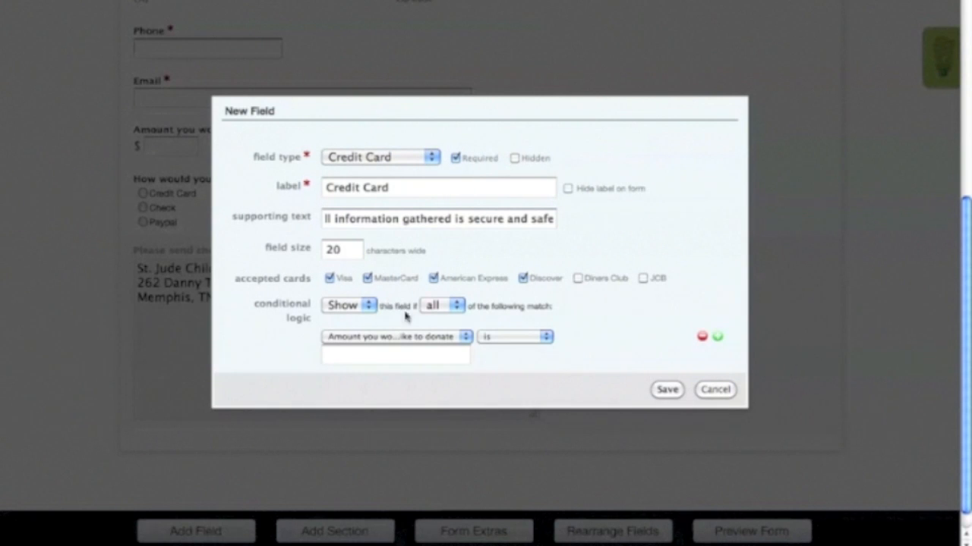
{"action": "left_click", "coordinate": [393, 337]}
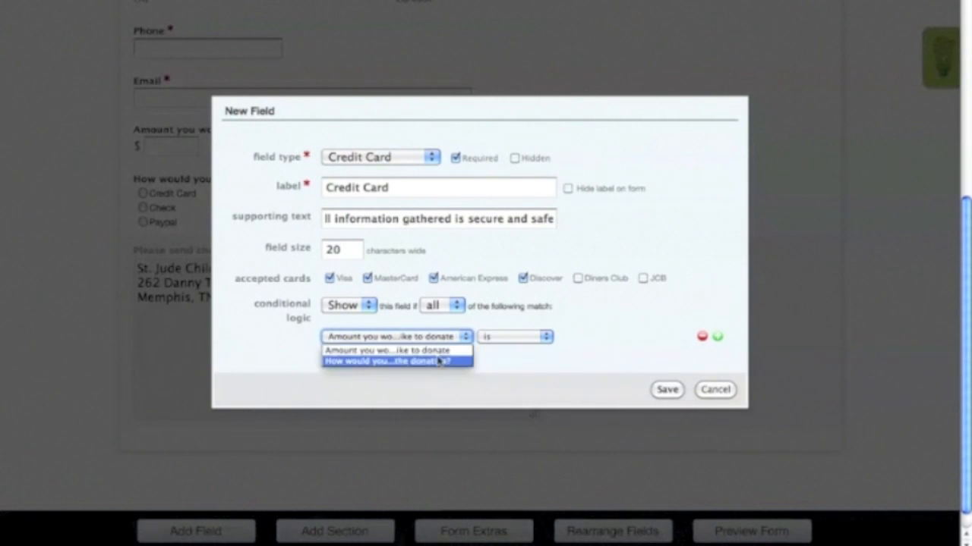
{"action": "left_click", "coordinate": [395, 362]}
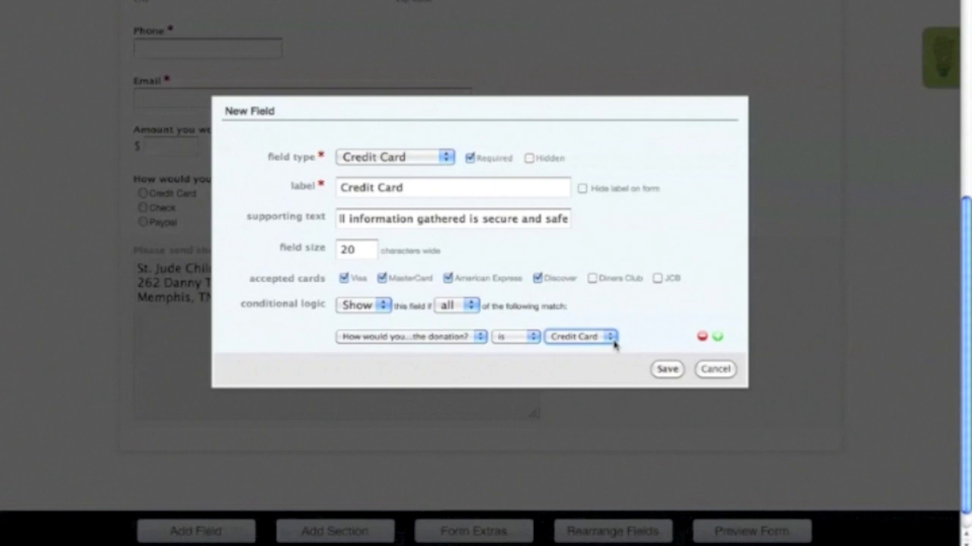
{"action": "left_click", "coordinate": [667, 369]}
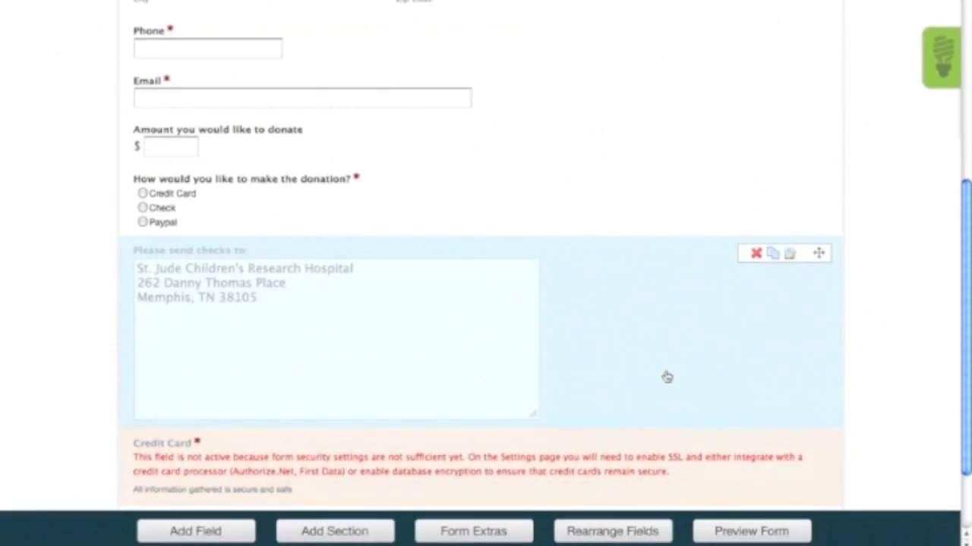
{"action": "scroll", "scroll_direction": "down", "scroll_amount": 3}
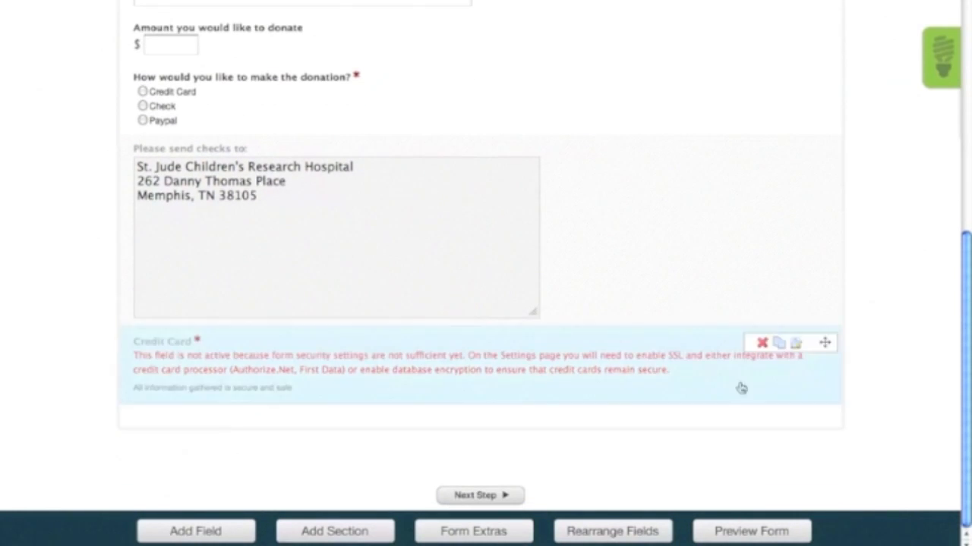
Step: Add a required Date/Time field 'Expiration' showing month and year, with no time
{"action": "left_click", "coordinate": [195, 530]}
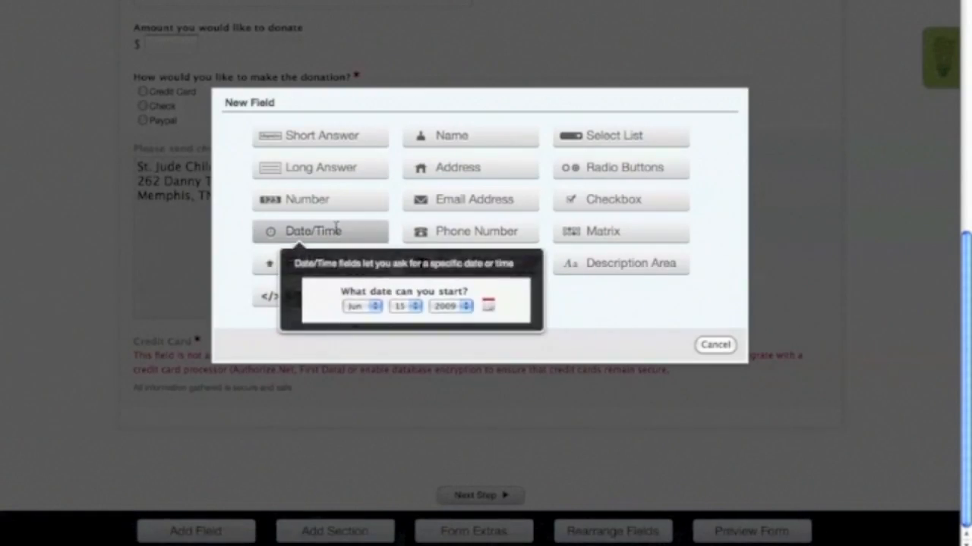
{"action": "left_click", "coordinate": [320, 231]}
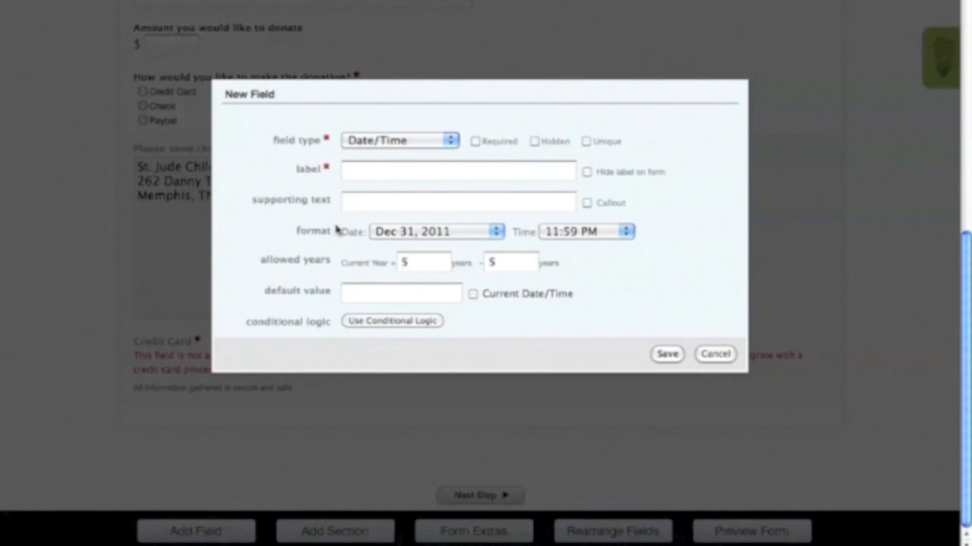
{"action": "left_click", "coordinate": [475, 141]}
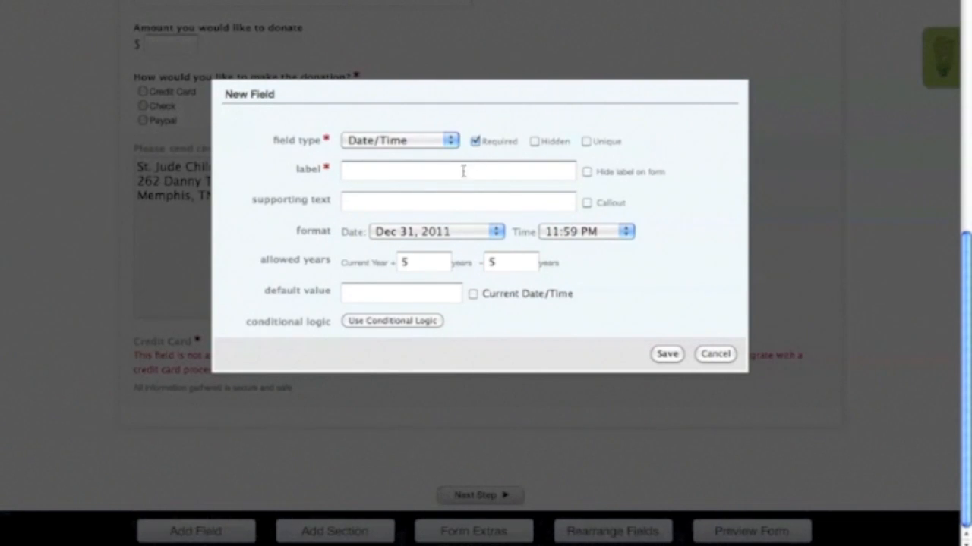
{"action": "type", "text": "Expiration"}
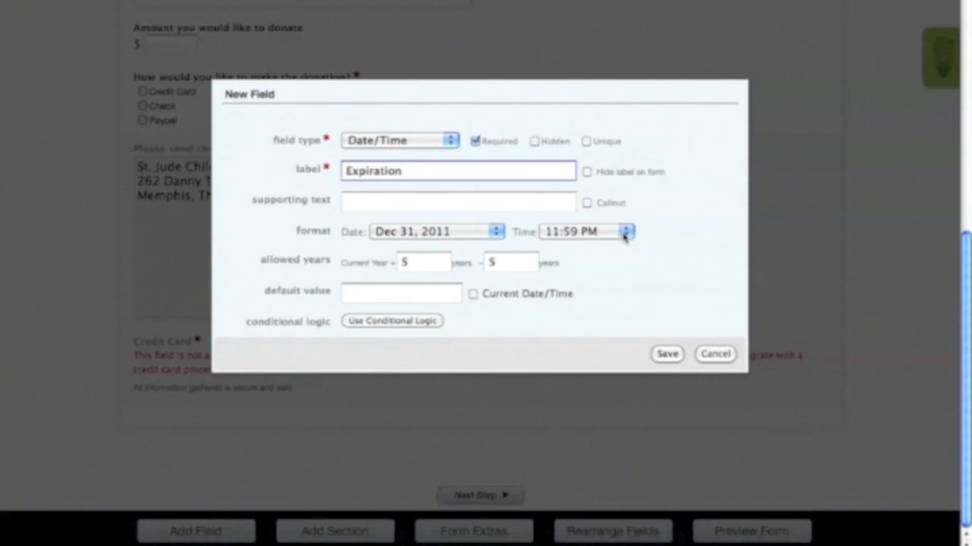
{"action": "left_click", "coordinate": [585, 232]}
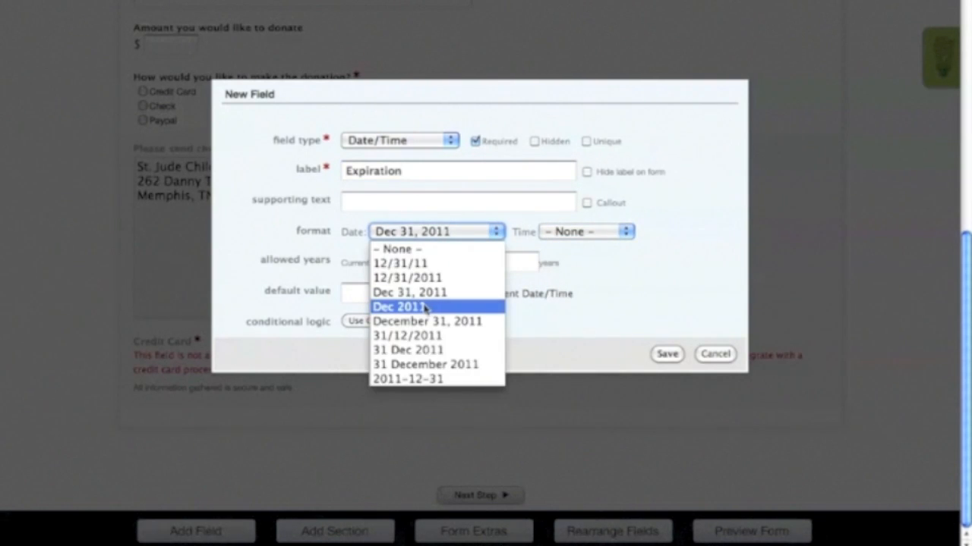
{"action": "left_click", "coordinate": [399, 307]}
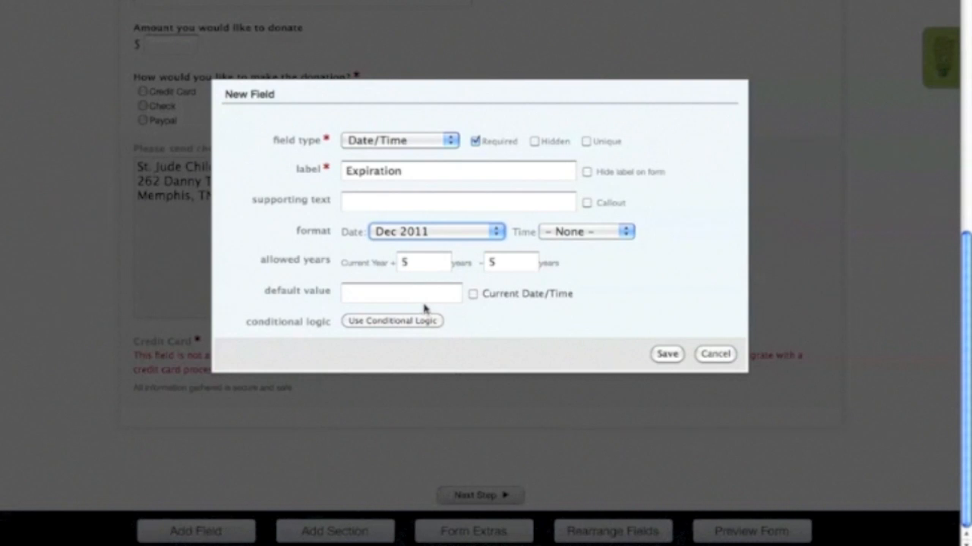
Step: Disallow past years and make Expiration conditional on the donation method
{"action": "left_click", "coordinate": [510, 263]}
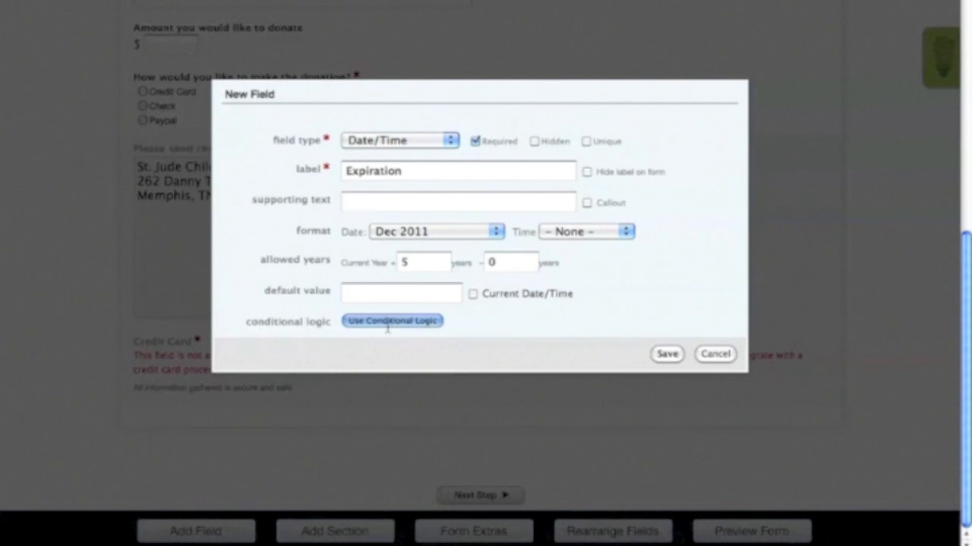
{"action": "left_click", "coordinate": [392, 320]}
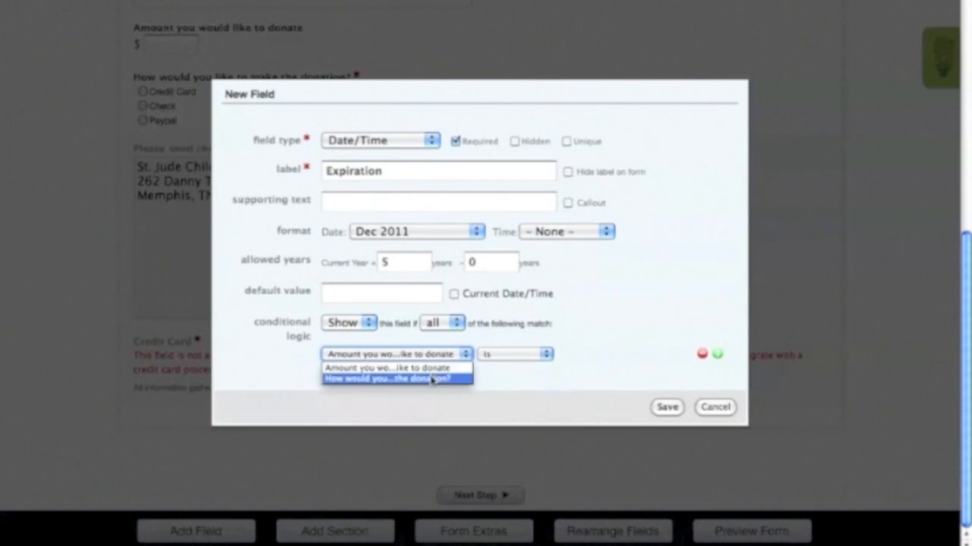
{"action": "left_click", "coordinate": [665, 408]}
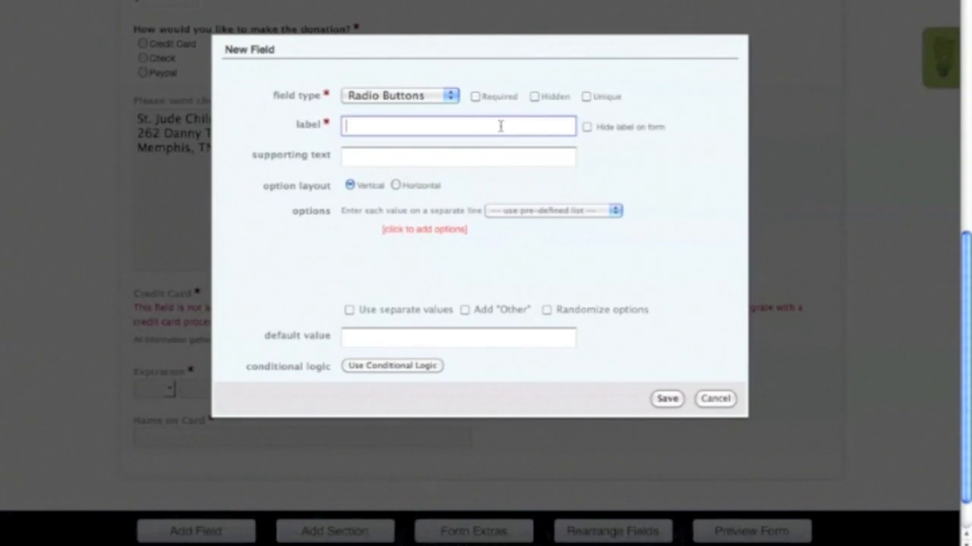
Step: Add a horizontal Yes/No radio question about donating in someone else's name
{"action": "type", "text": "Would you like to make this d"}
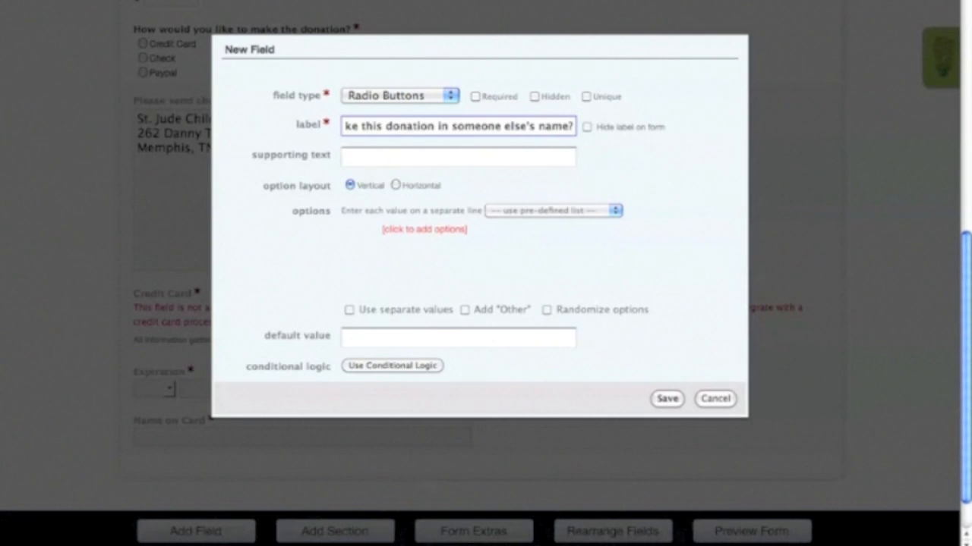
{"action": "left_click", "coordinate": [395, 184]}
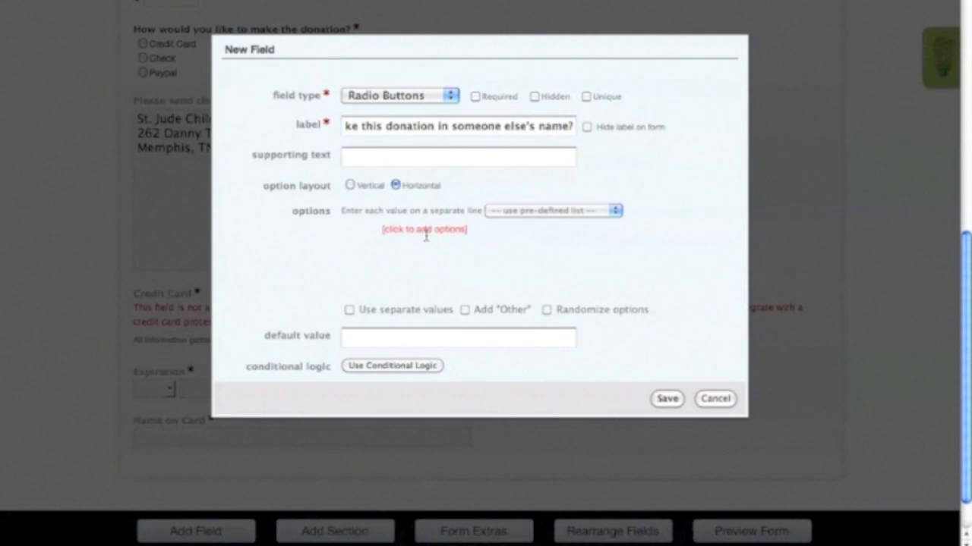
{"action": "left_click", "coordinate": [424, 230]}
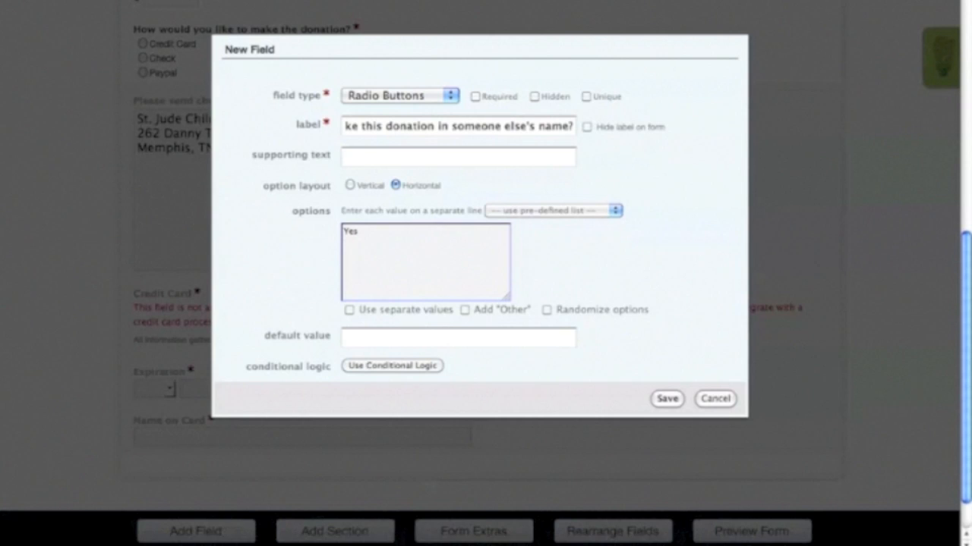
{"action": "type", "text": "No"}
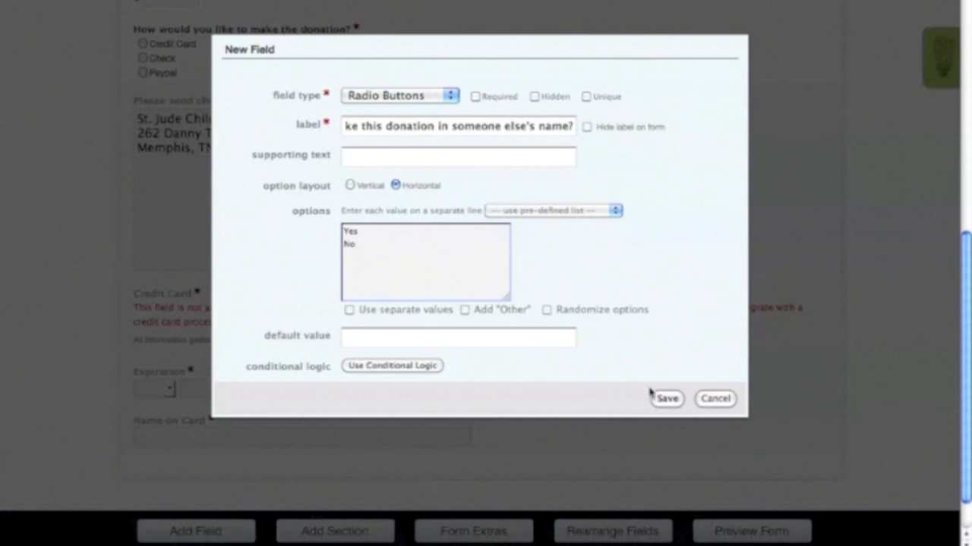
{"action": "left_click", "coordinate": [666, 398]}
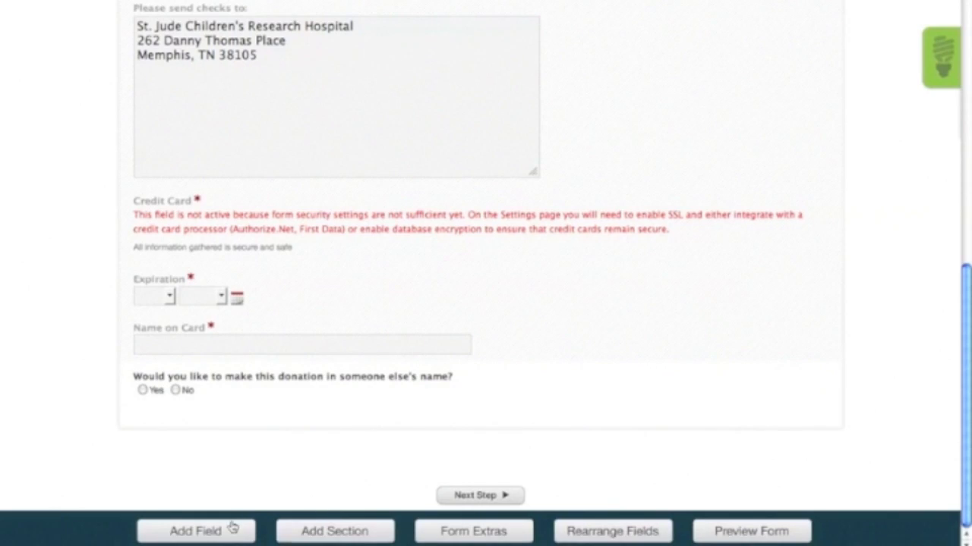
Step: Add a required horizontal Yes/No radio question 'Would you like to subscribe to our email newsletter?'
{"action": "left_click", "coordinate": [195, 530]}
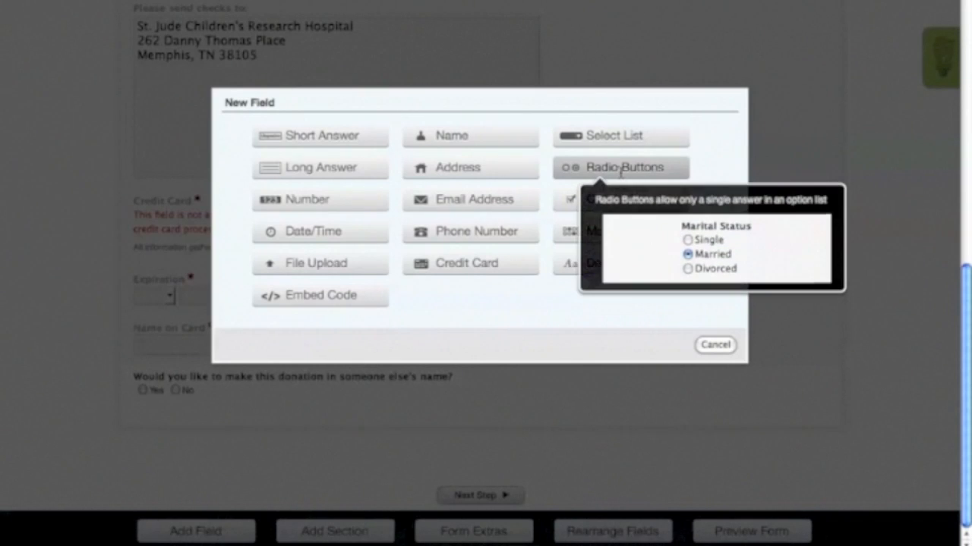
{"action": "left_click", "coordinate": [621, 167]}
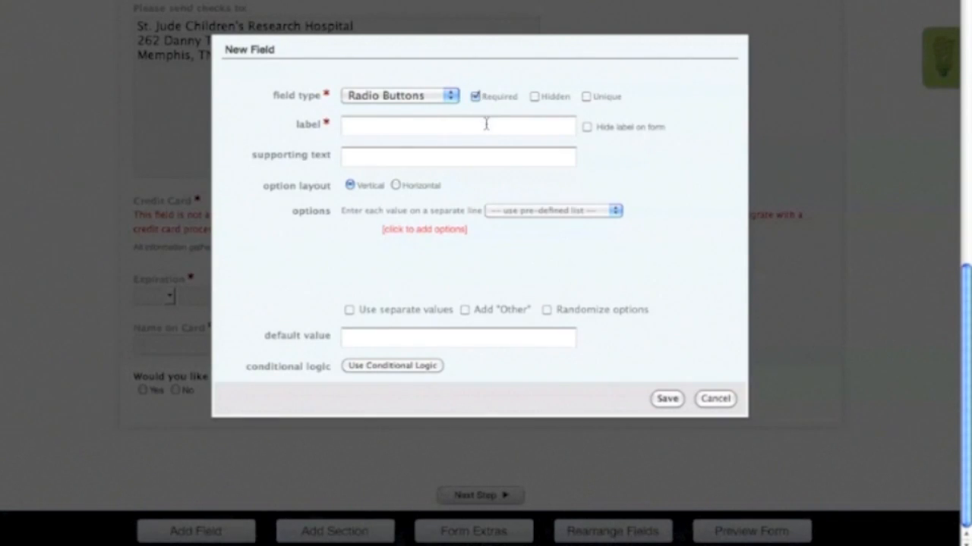
{"action": "type", "text": "Would you like to"}
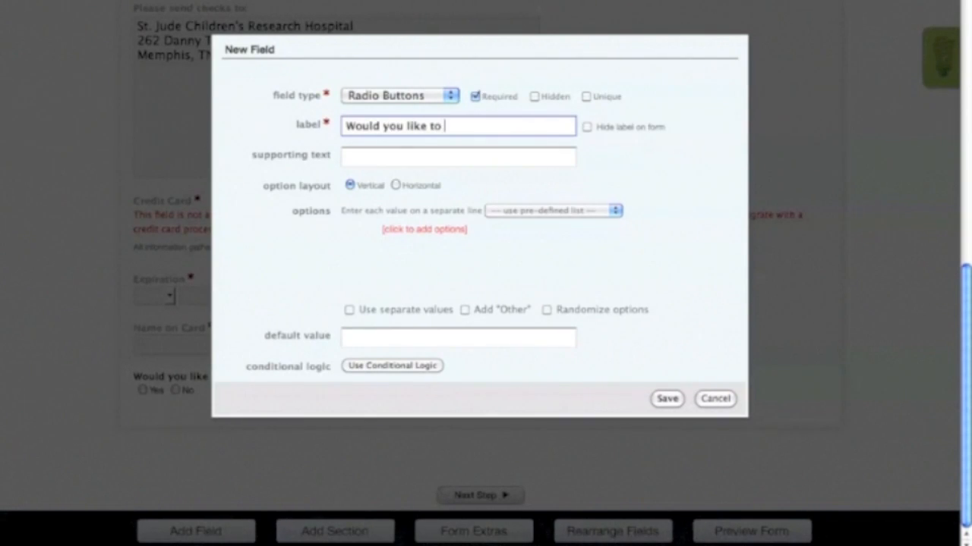
{"action": "type", "text": "subscribe to our email newsletter"}
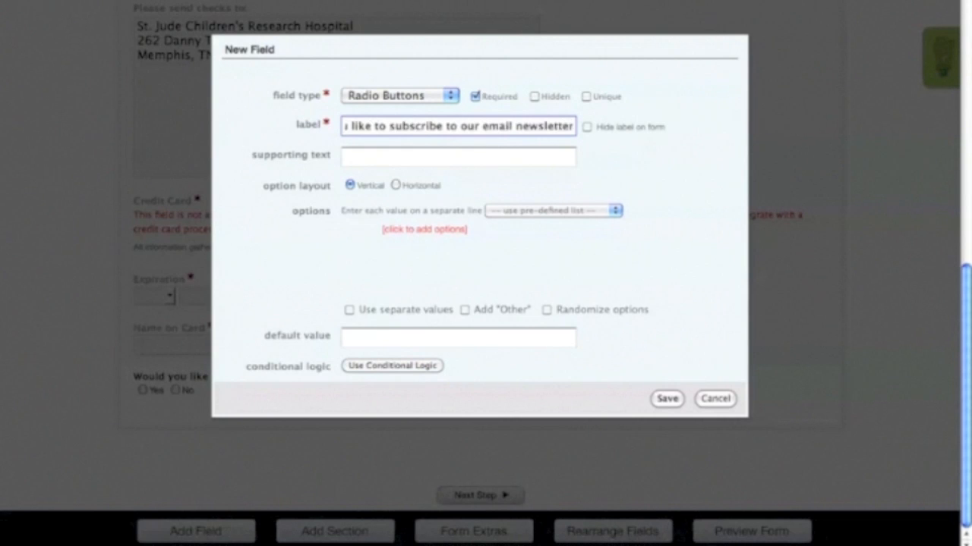
{"action": "type", "text": "?"}
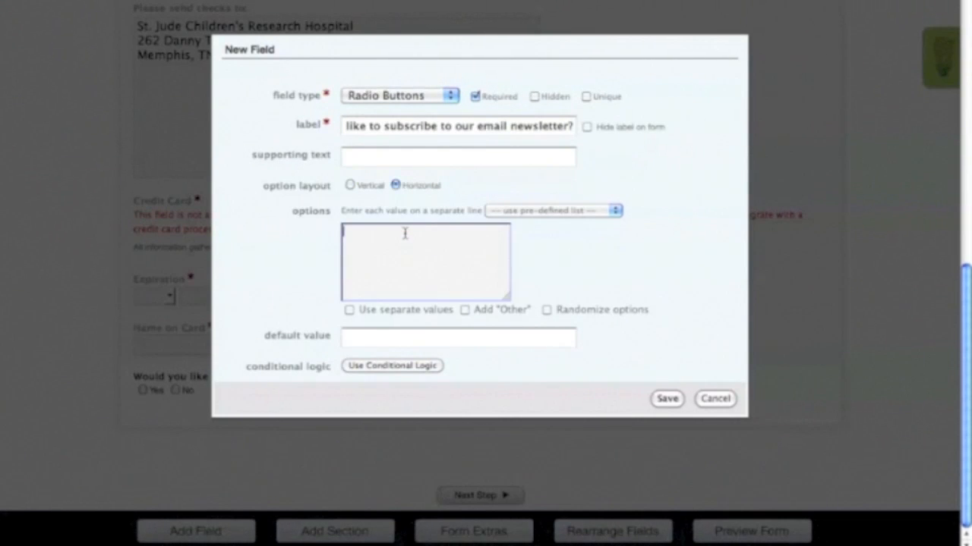
{"action": "left_click", "coordinate": [666, 398]}
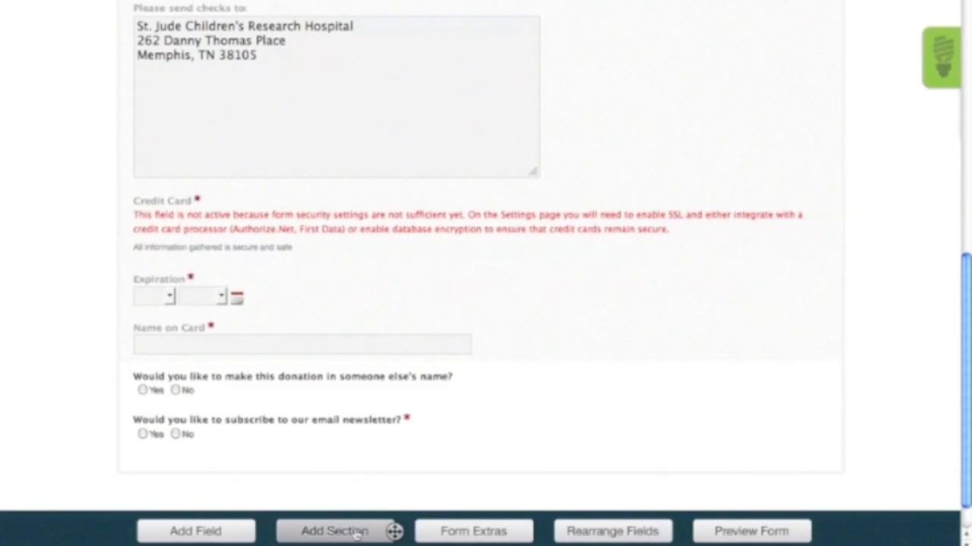
Step: Add an 'Honorary Donation' section with a note about giving in someone else's name
{"action": "left_click", "coordinate": [335, 530]}
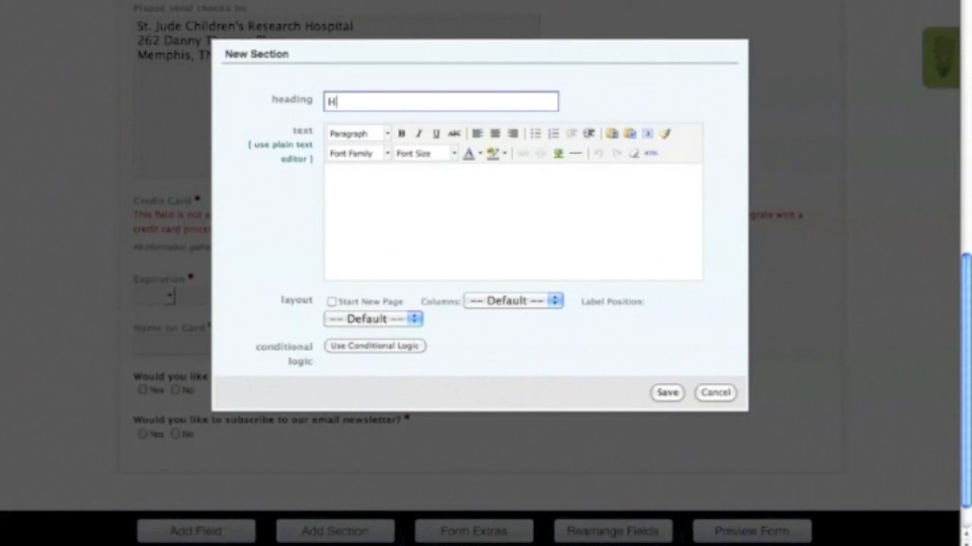
{"action": "type", "text": "onorary"}
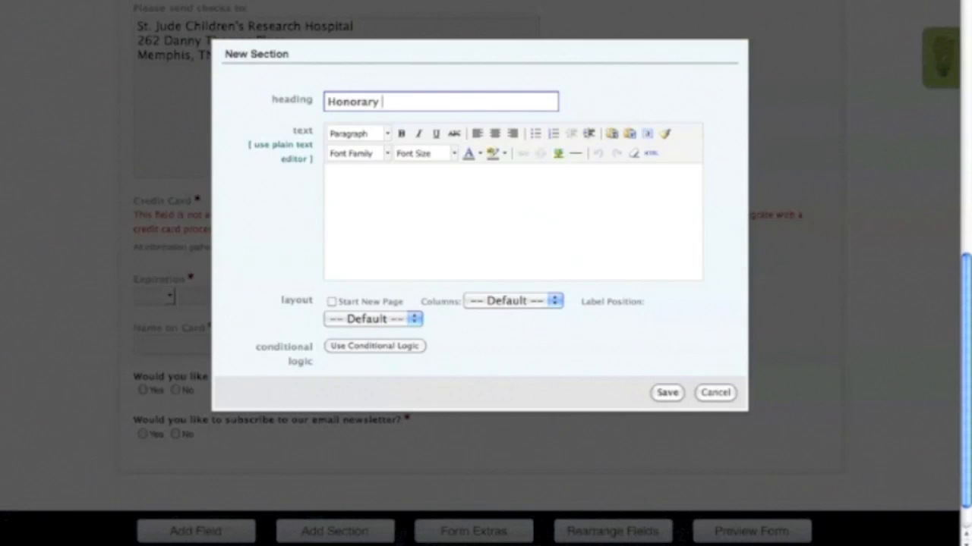
{"action": "type", "text": "Donation"}
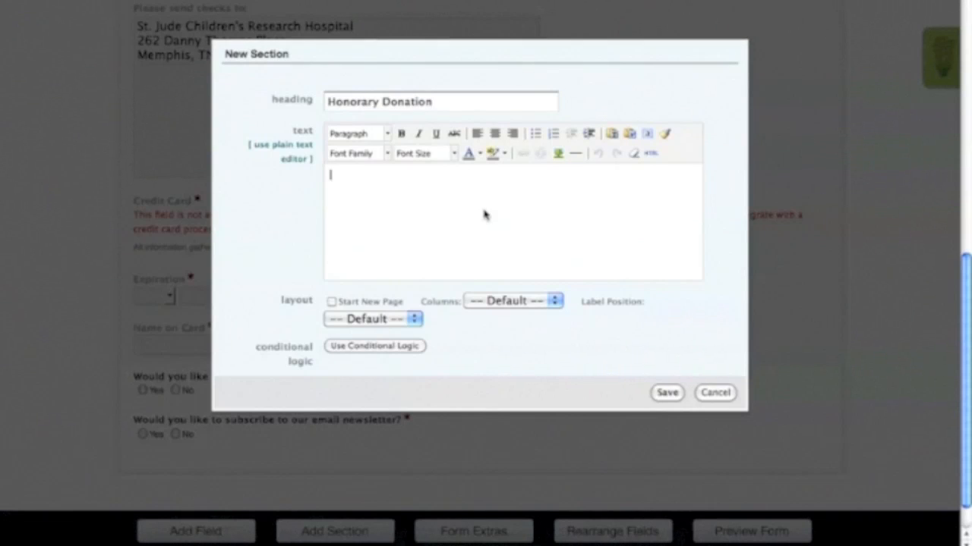
{"action": "type", "text": "If you would like to make an honorary donation in someone else's name, please fill out their info below:"}
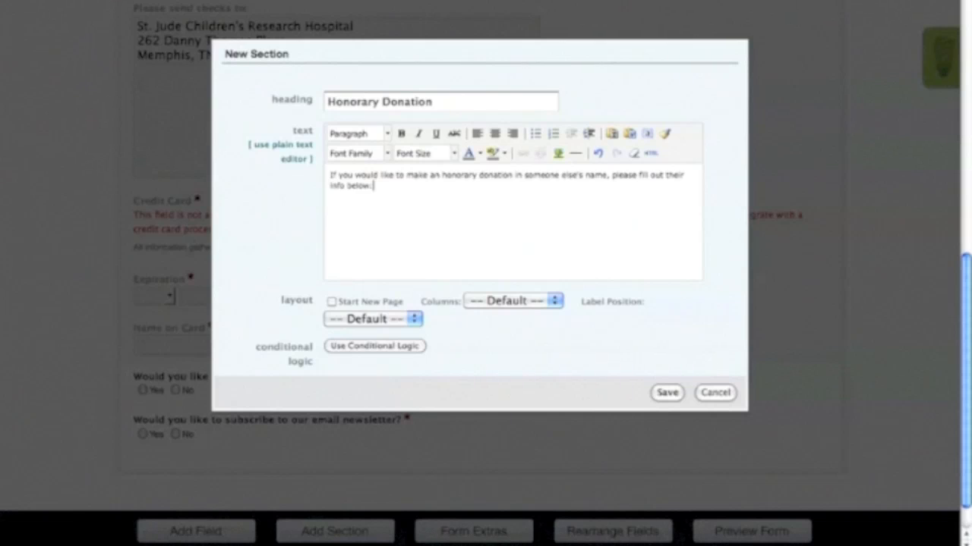
{"action": "mouse_move", "coordinate": [482, 268]}
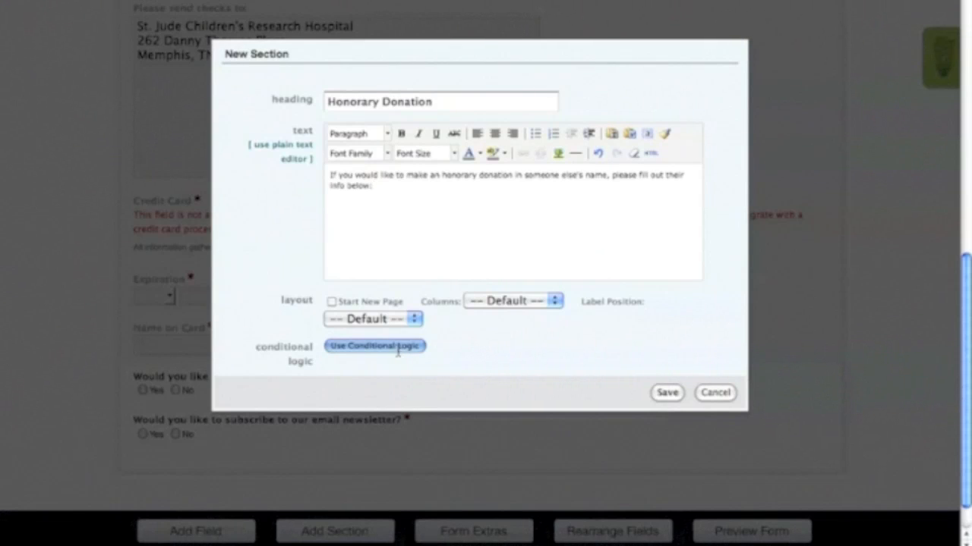
Step: Show the section only when the someone-else's-name question is answered Yes, and save it
{"action": "left_click", "coordinate": [375, 346]}
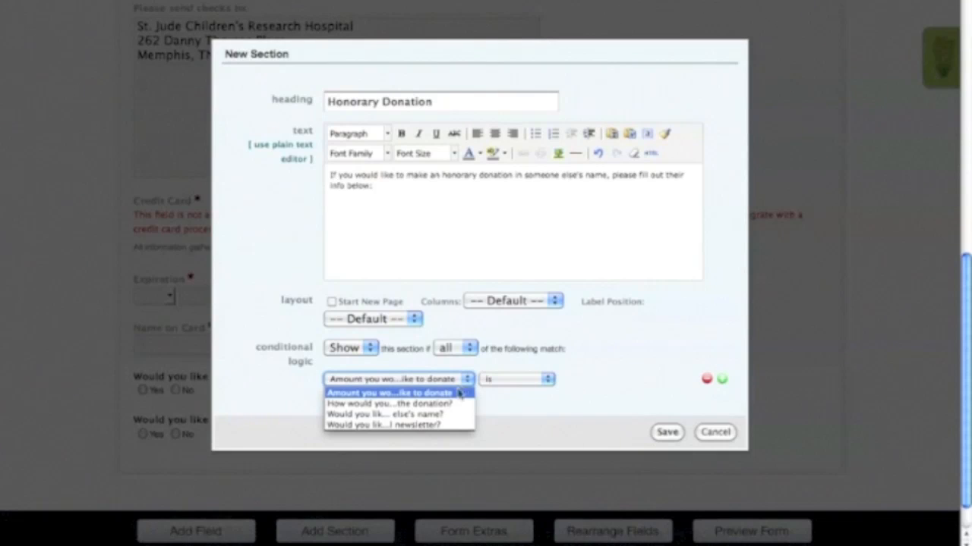
{"action": "left_click", "coordinate": [387, 413]}
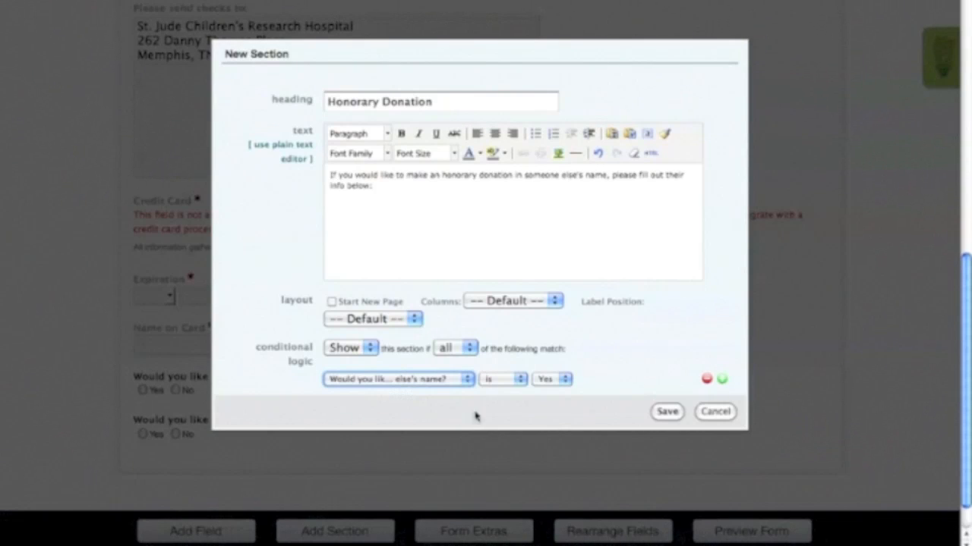
{"action": "left_click", "coordinate": [280, 145]}
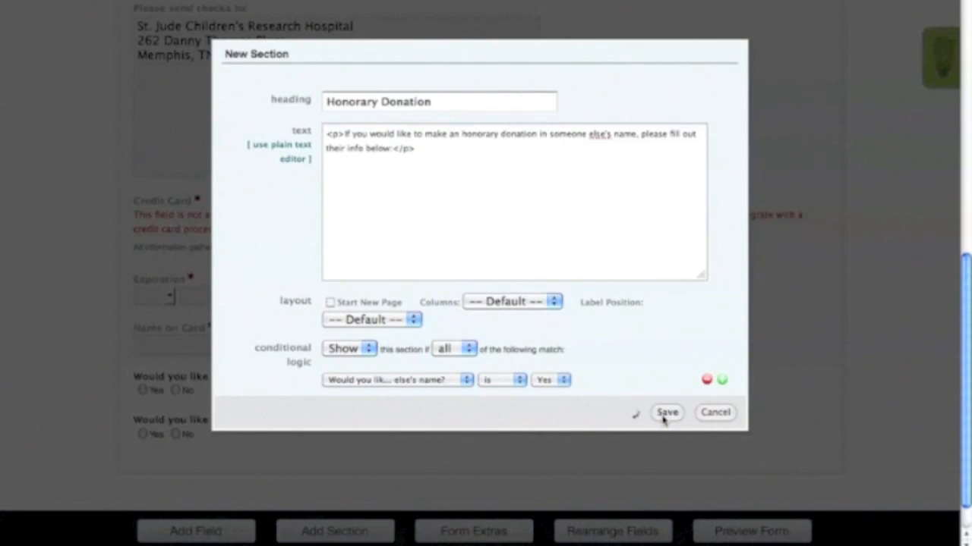
{"action": "left_click", "coordinate": [666, 412]}
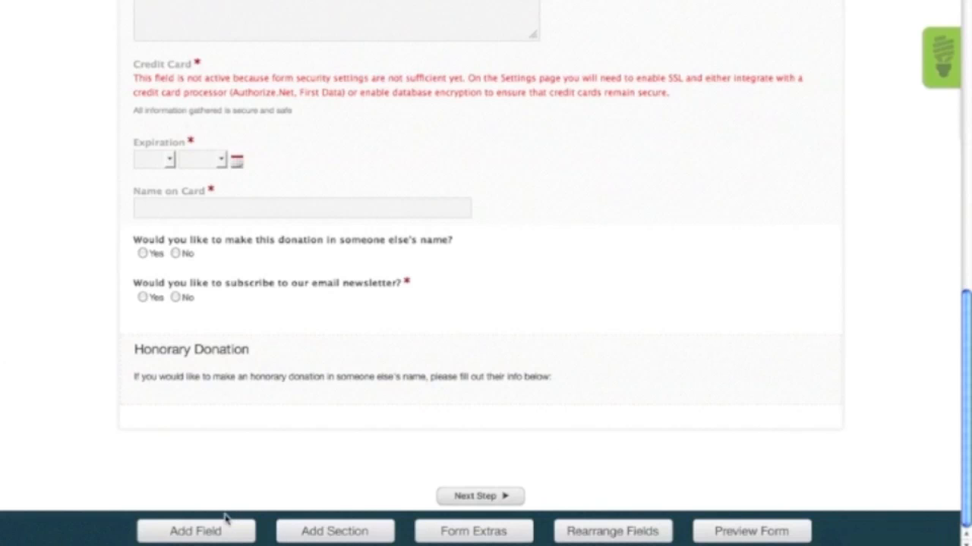
Step: Add a required Name field and a 'Message (optional)' long-answer box to the section
{"action": "left_click", "coordinate": [195, 531]}
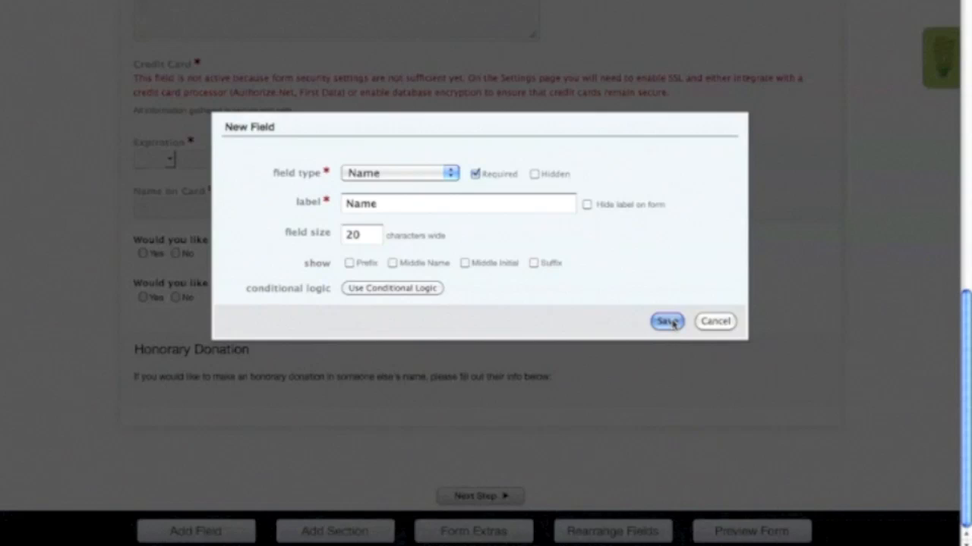
{"action": "left_click", "coordinate": [666, 321]}
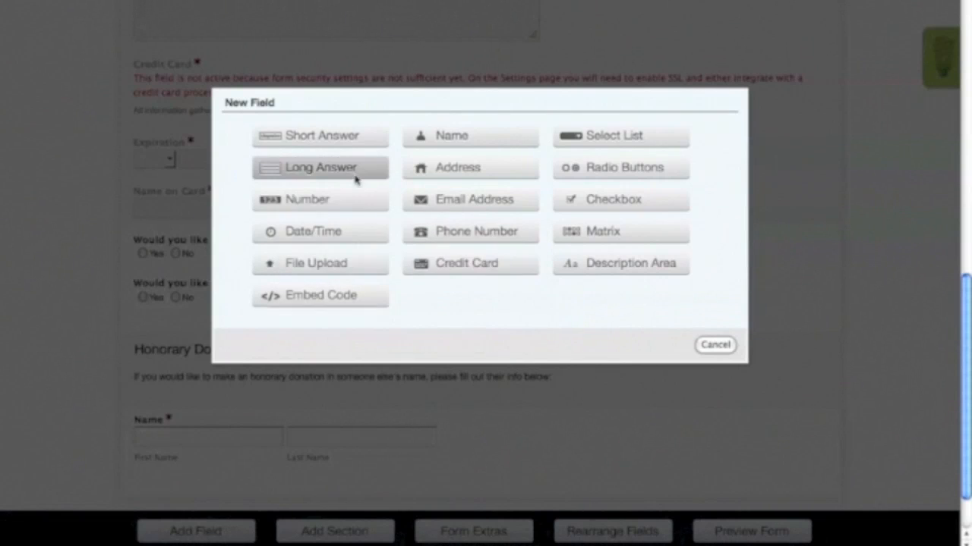
{"action": "left_click", "coordinate": [320, 167]}
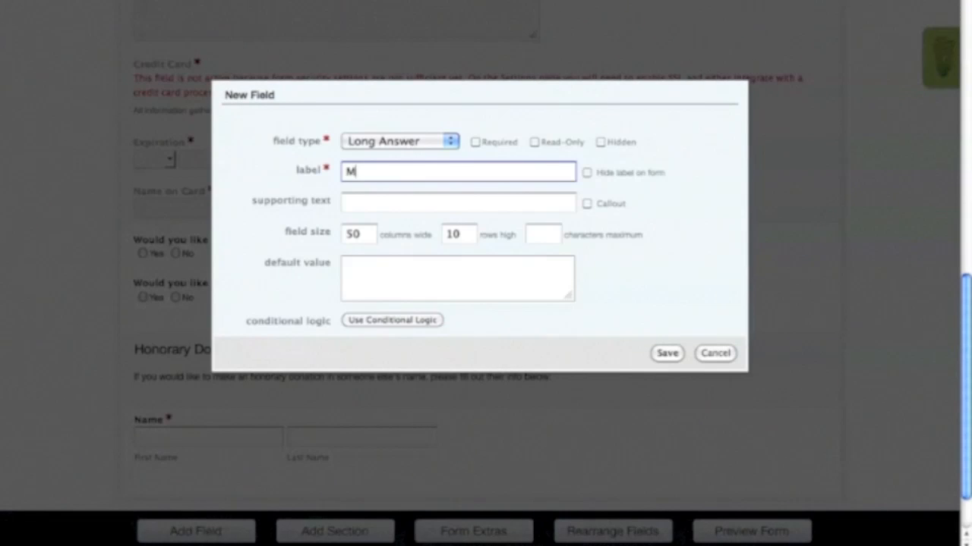
{"action": "type", "text": "essage"}
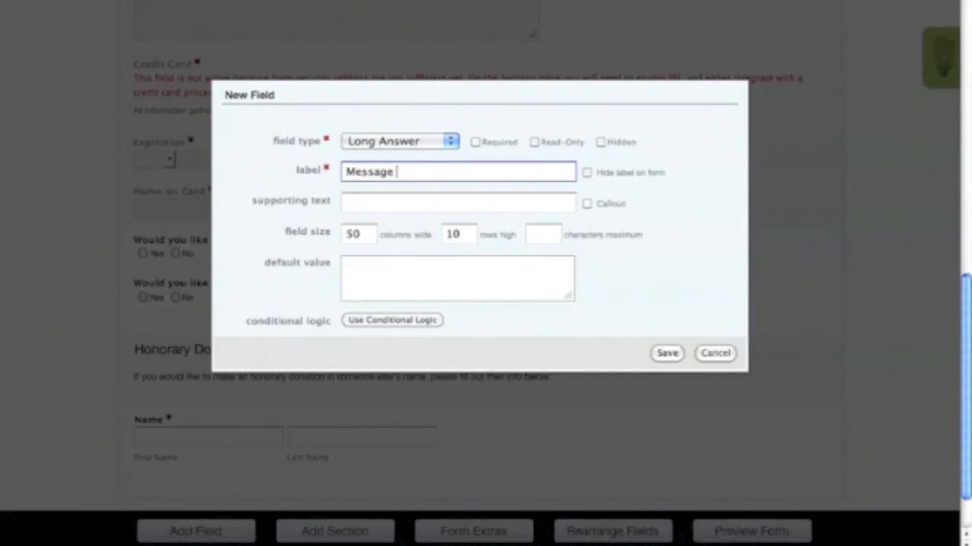
{"action": "type", "text": "(optional)"}
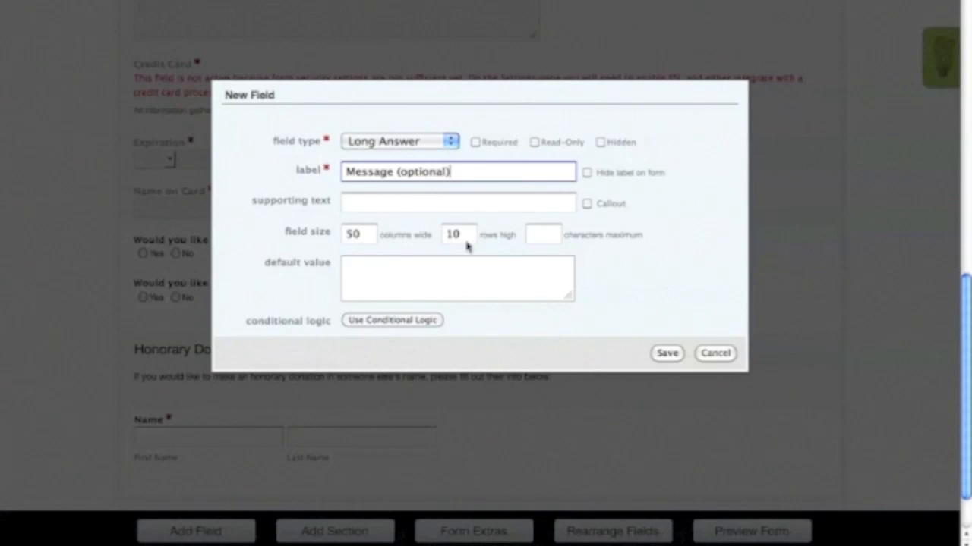
{"action": "left_click", "coordinate": [666, 353]}
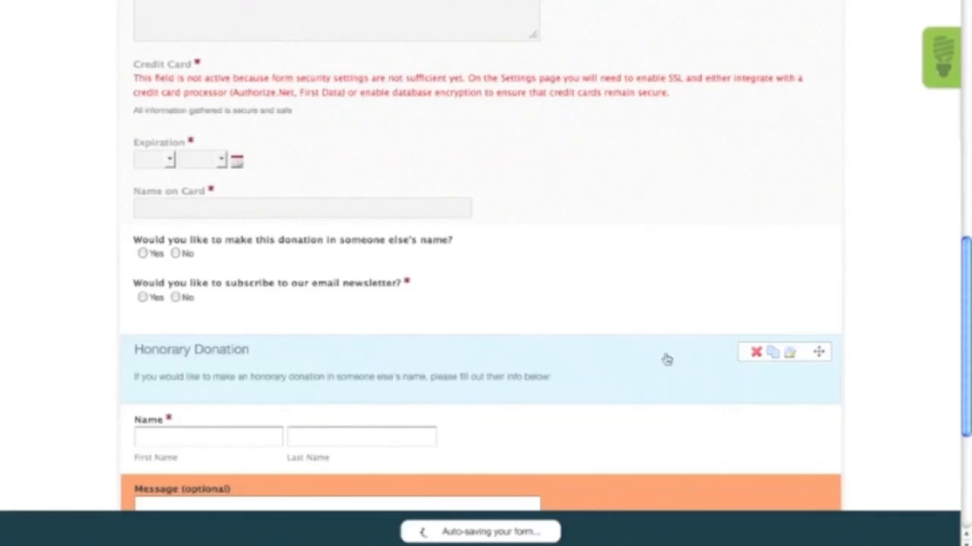
{"action": "scroll", "scroll_direction": "down", "scroll_amount": 3}
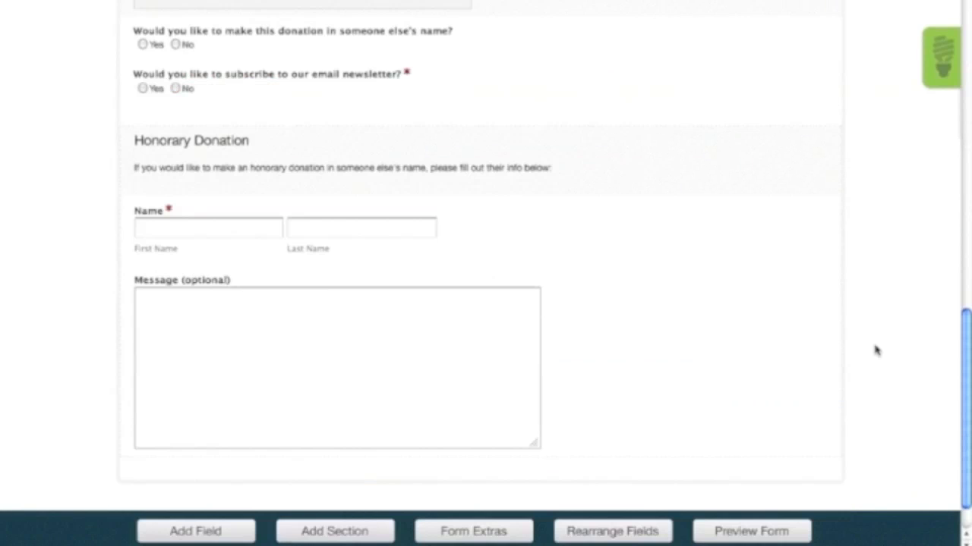
{"action": "scroll", "scroll_direction": "up", "scroll_amount": 3}
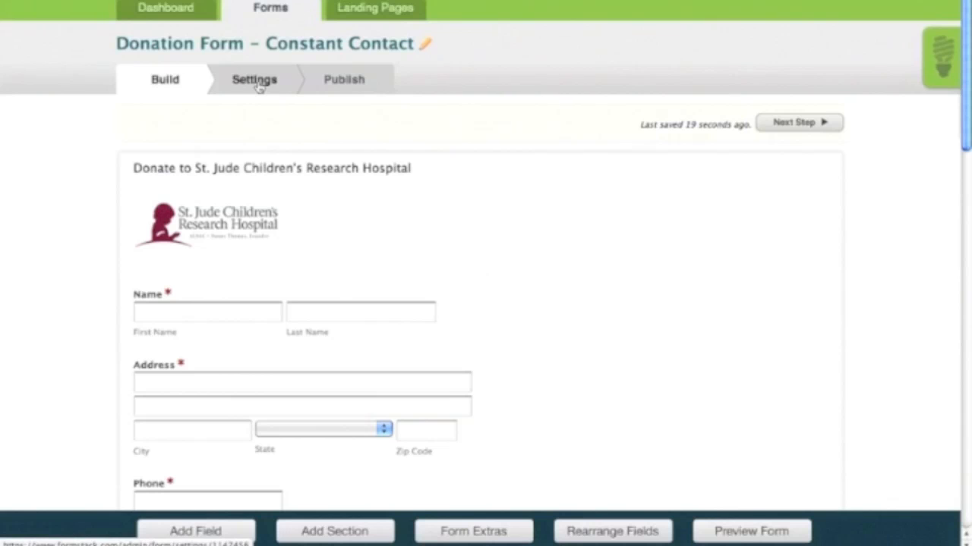
Step: Add the Constant Contact email integration and log in to the account
{"action": "left_click", "coordinate": [254, 79]}
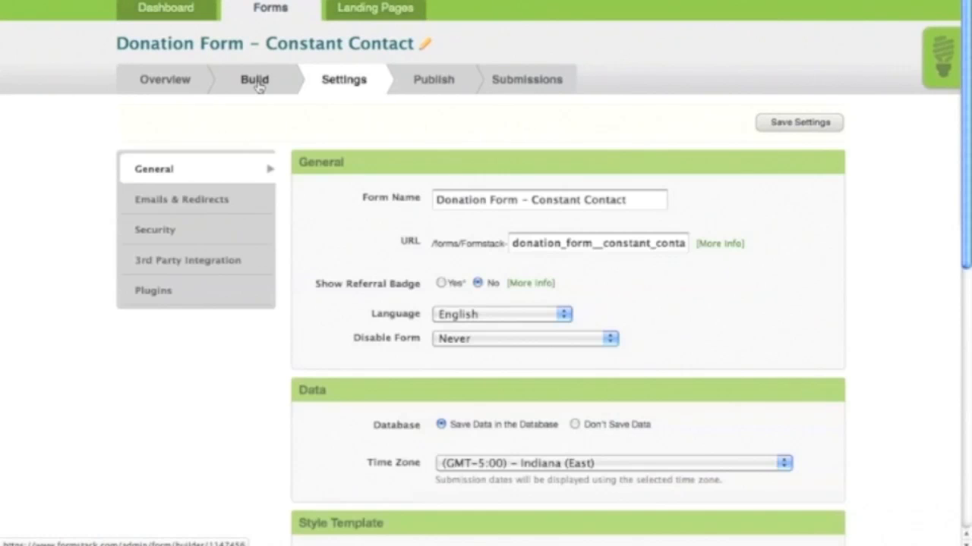
{"action": "left_click", "coordinate": [192, 260]}
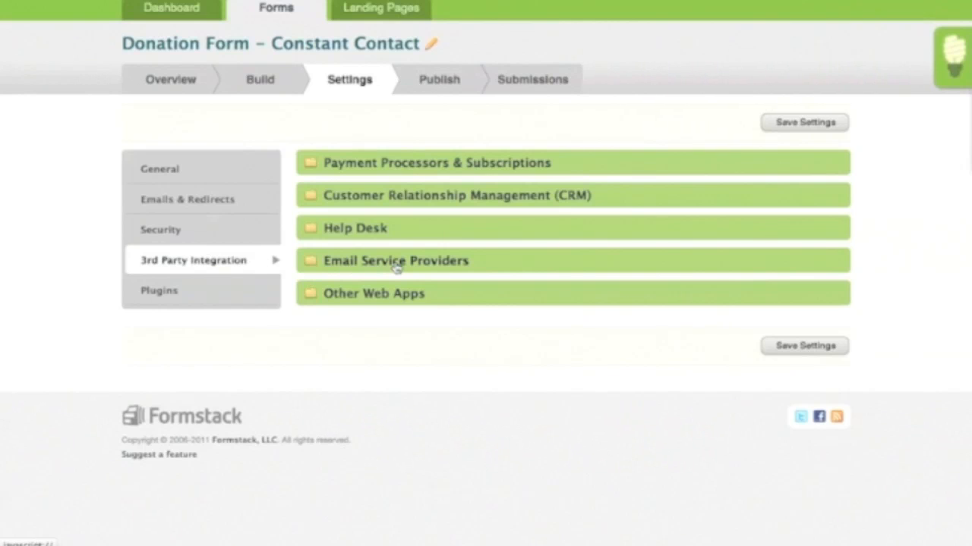
{"action": "left_click", "coordinate": [395, 261]}
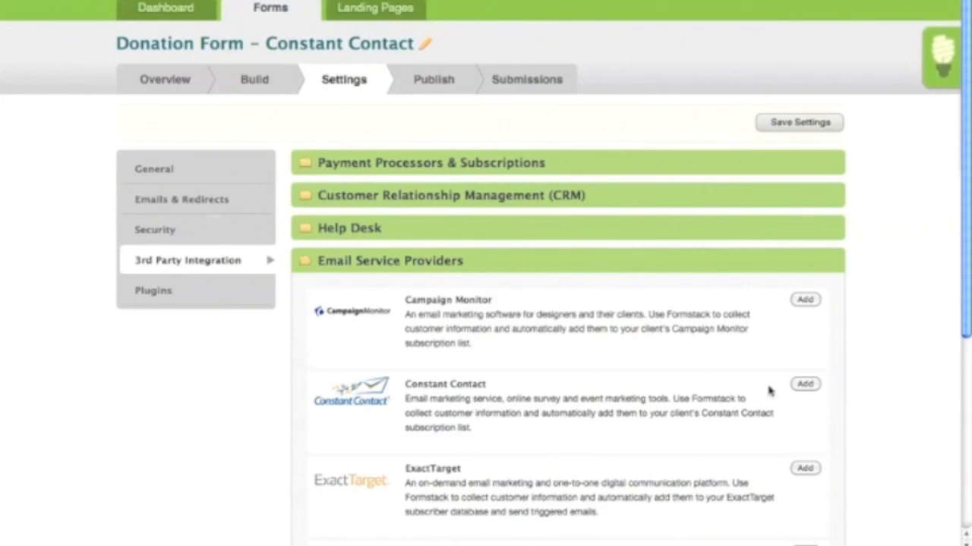
{"action": "left_click", "coordinate": [805, 383]}
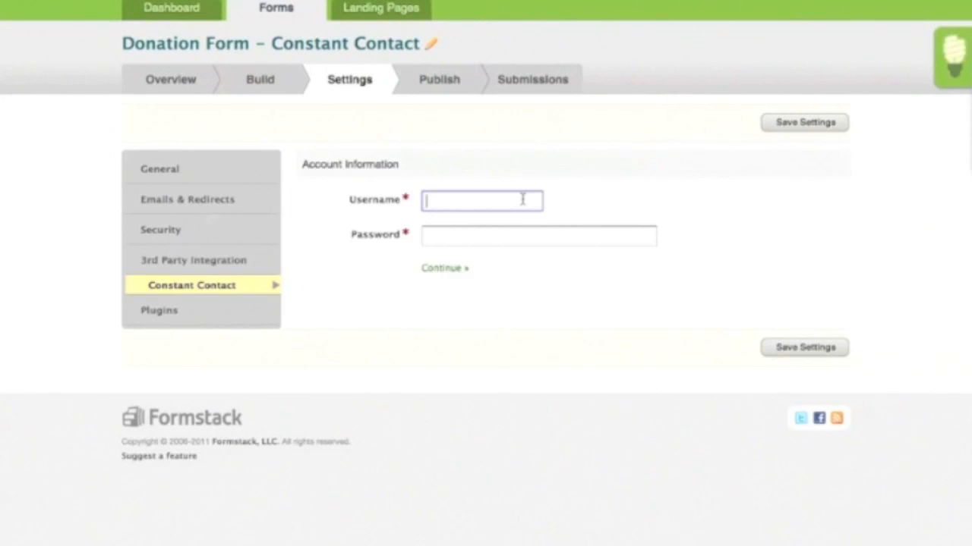
{"action": "type", "text": "formst"}
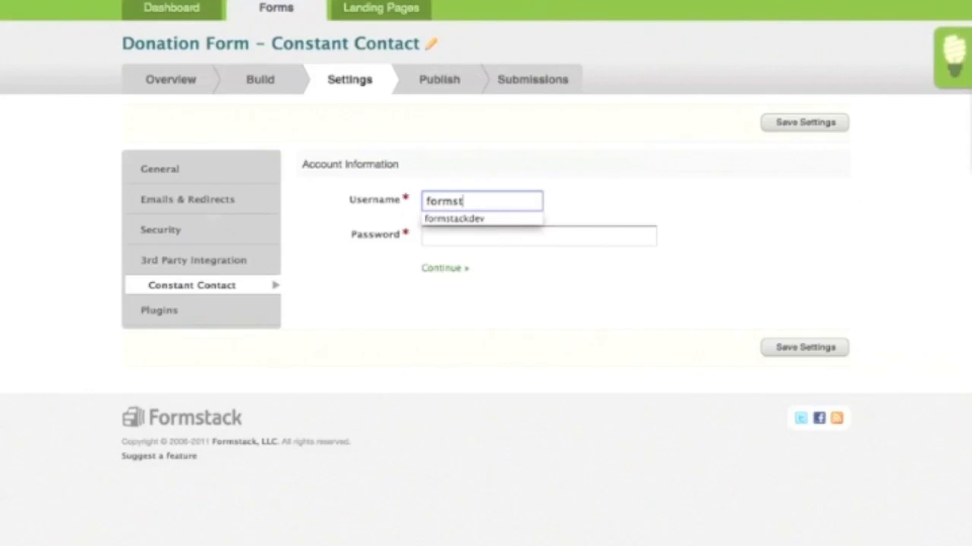
{"action": "left_click", "coordinate": [453, 218]}
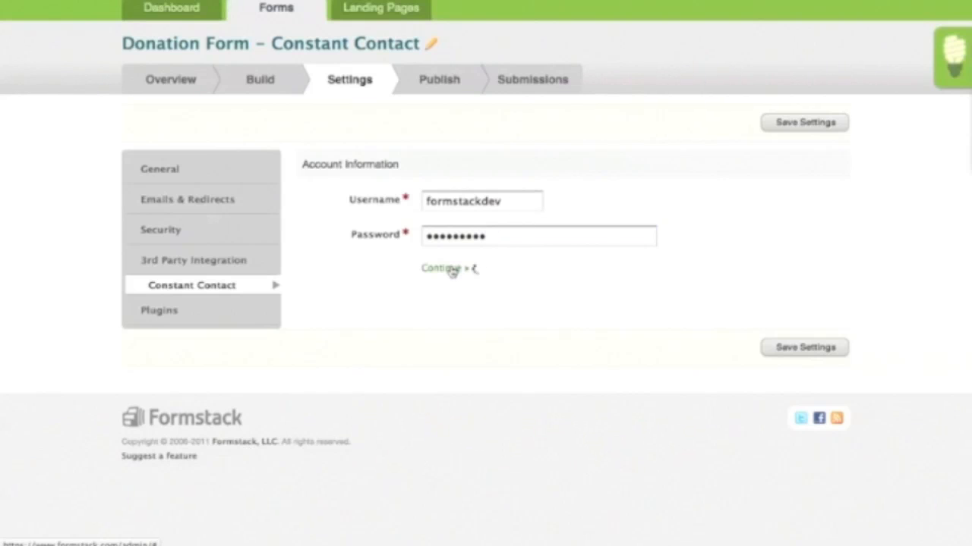
{"action": "left_click", "coordinate": [440, 268]}
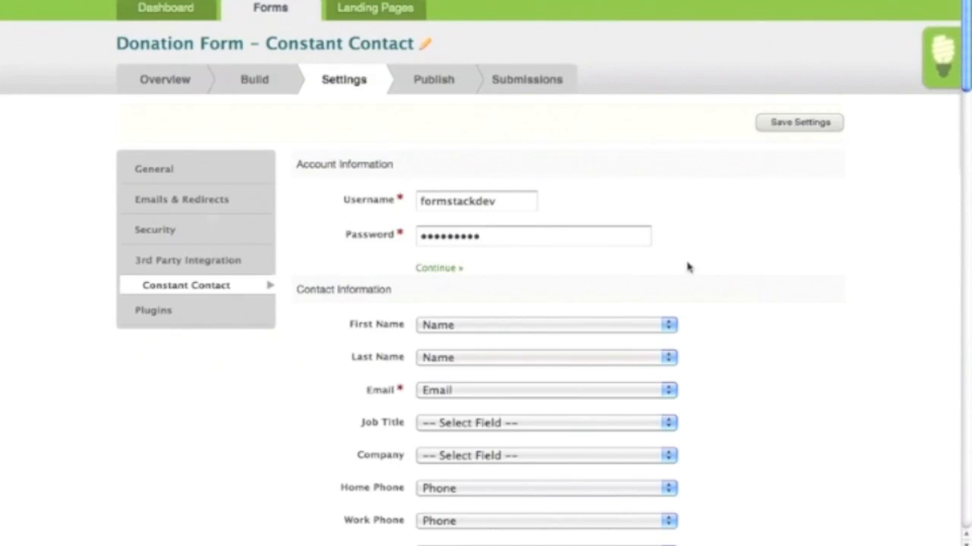
Step: Map contact details to the Name, Email, Phone and Address fields, including State to Address
{"action": "scroll", "scroll_direction": "down", "scroll_amount": 3}
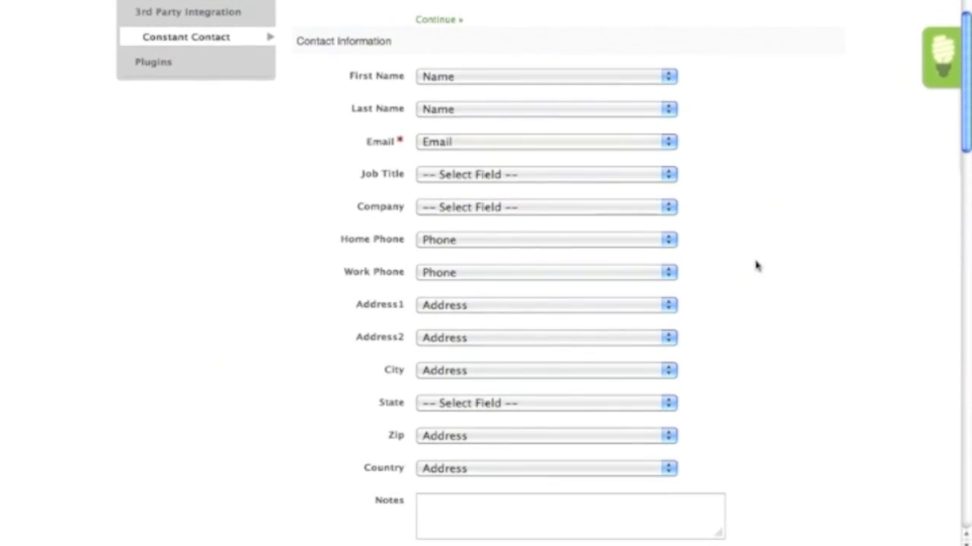
{"action": "scroll", "scroll_direction": "up", "scroll_amount": 3}
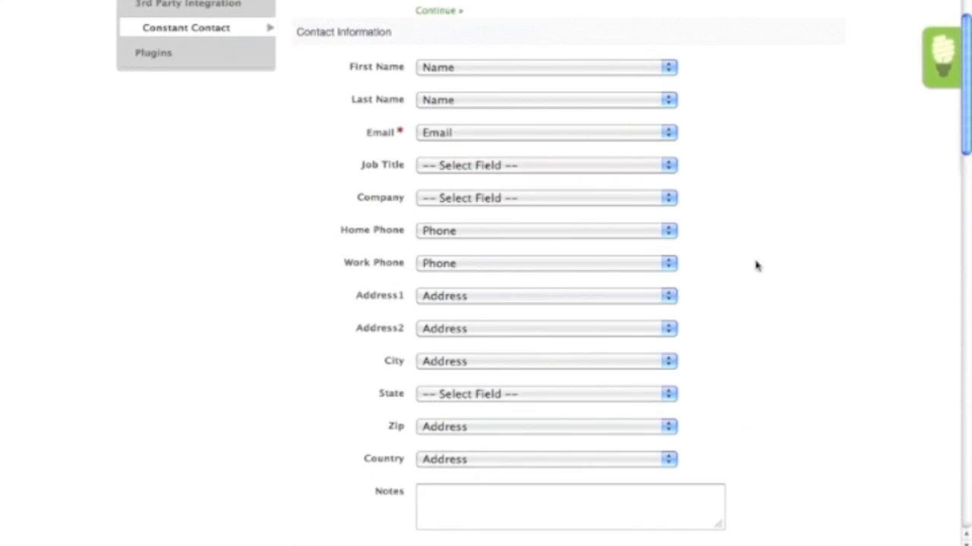
{"action": "scroll", "scroll_direction": "down", "scroll_amount": 3}
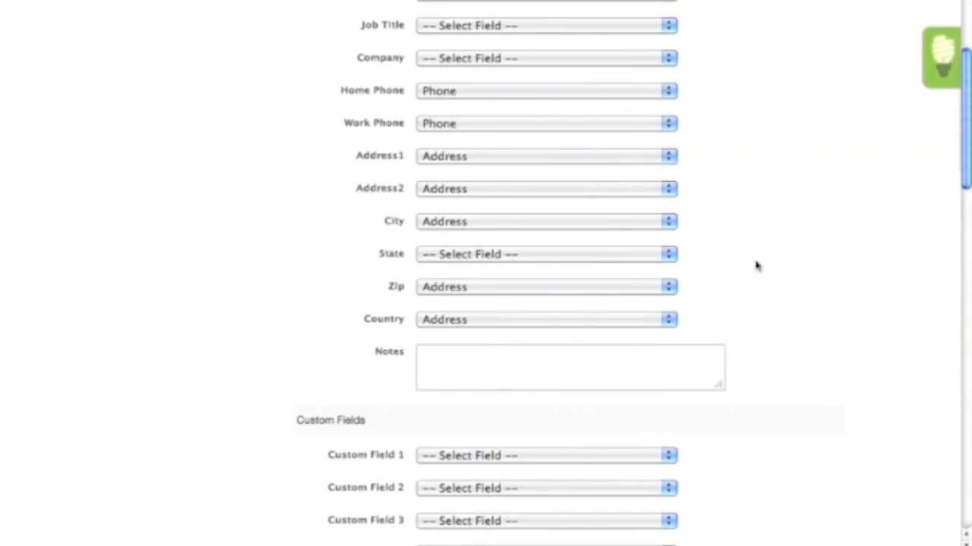
{"action": "mouse_move", "coordinate": [667, 254]}
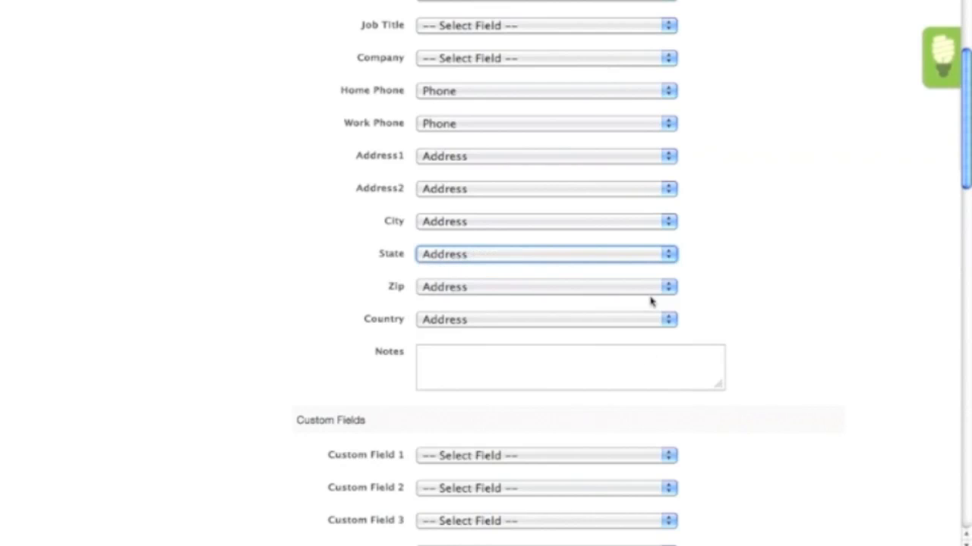
{"action": "scroll", "scroll_direction": "down", "scroll_amount": 3}
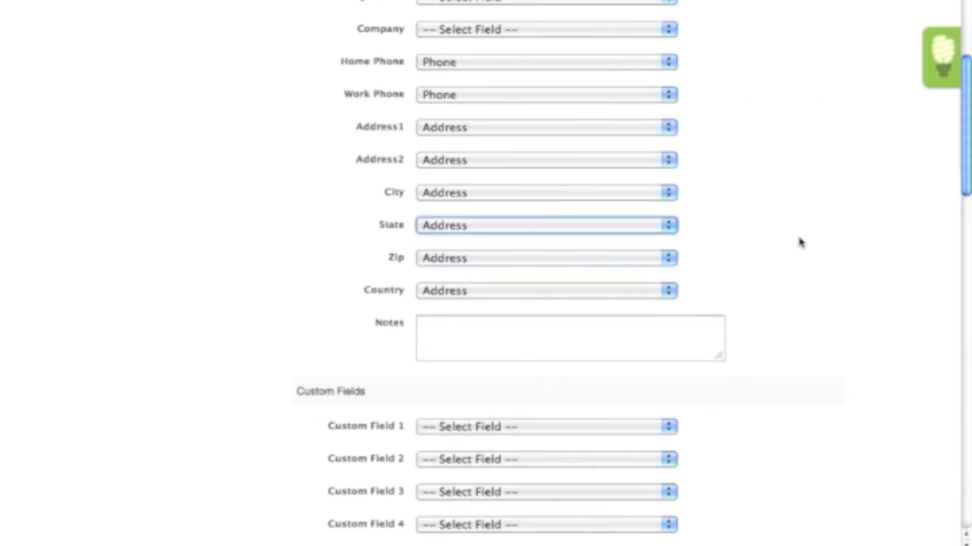
{"action": "left_click", "coordinate": [545, 129]}
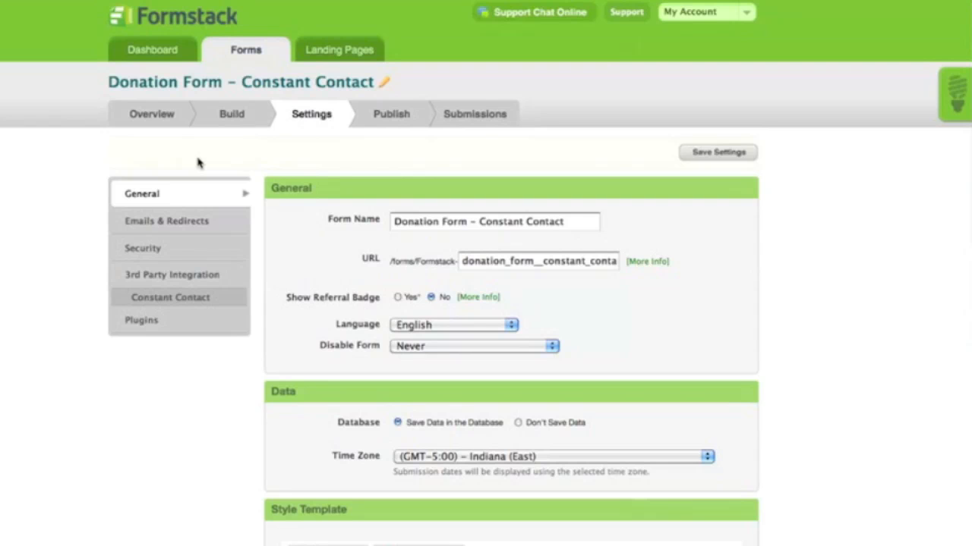
{"action": "mouse_move", "coordinate": [178, 220]}
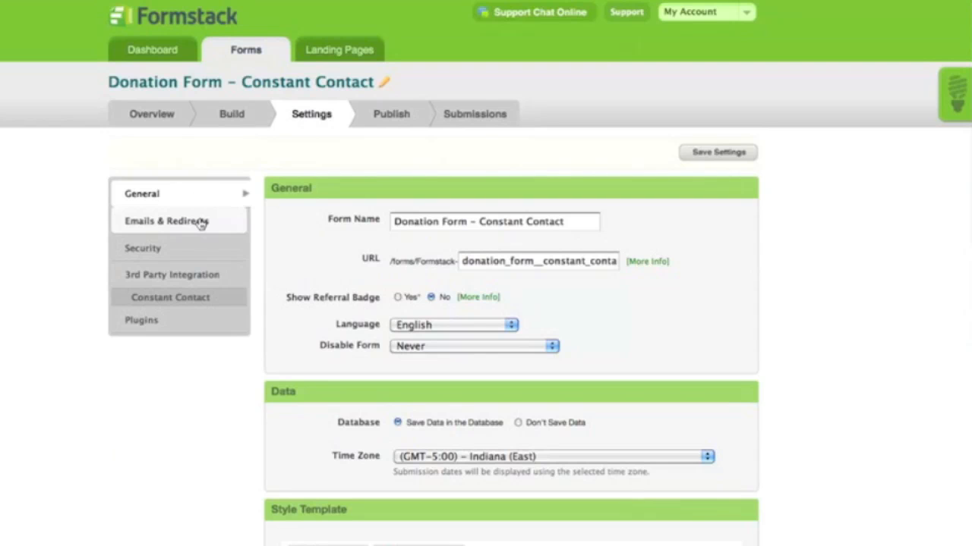
Step: Save a Constant Contact submit rule that fires only when the newsletter answer is Yes
{"action": "left_click", "coordinate": [171, 221]}
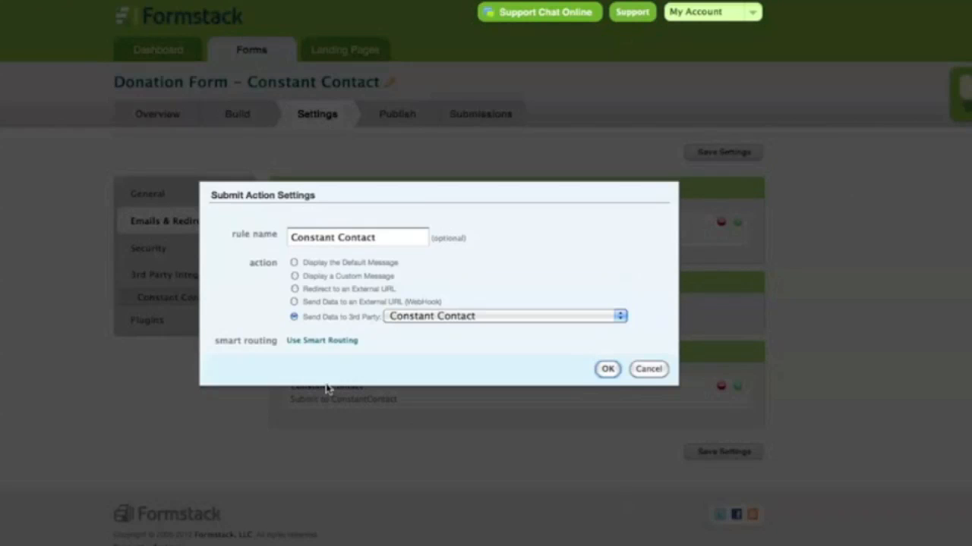
{"action": "left_click", "coordinate": [322, 340]}
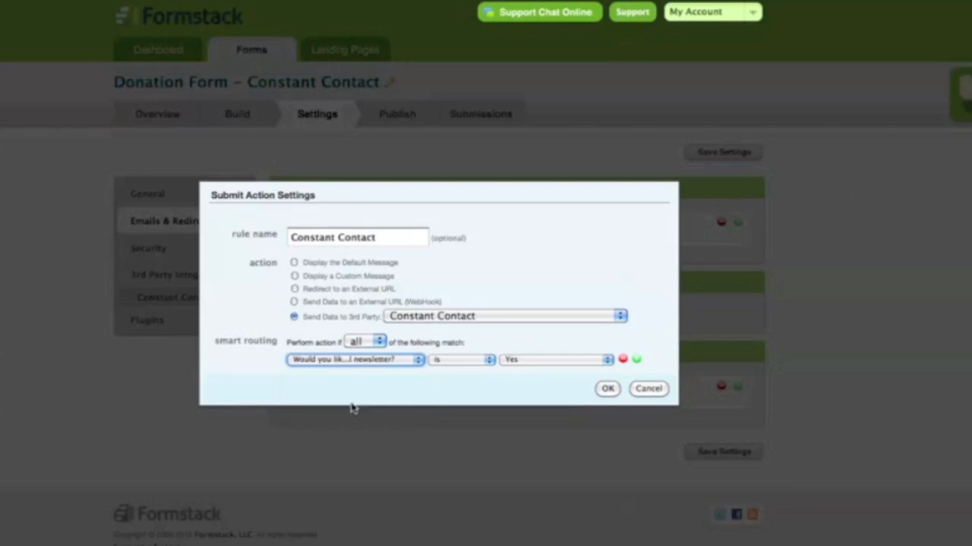
{"action": "mouse_move", "coordinate": [406, 410]}
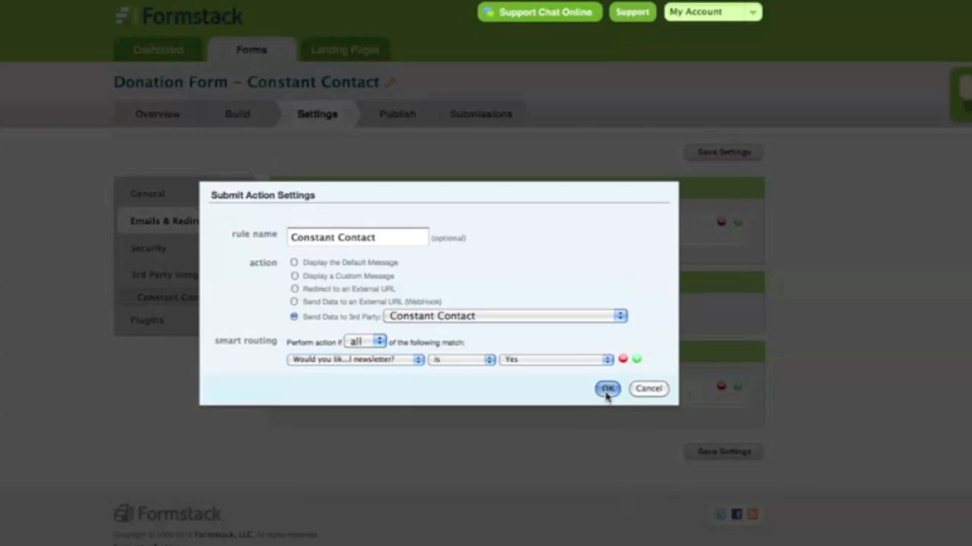
{"action": "left_click", "coordinate": [607, 389]}
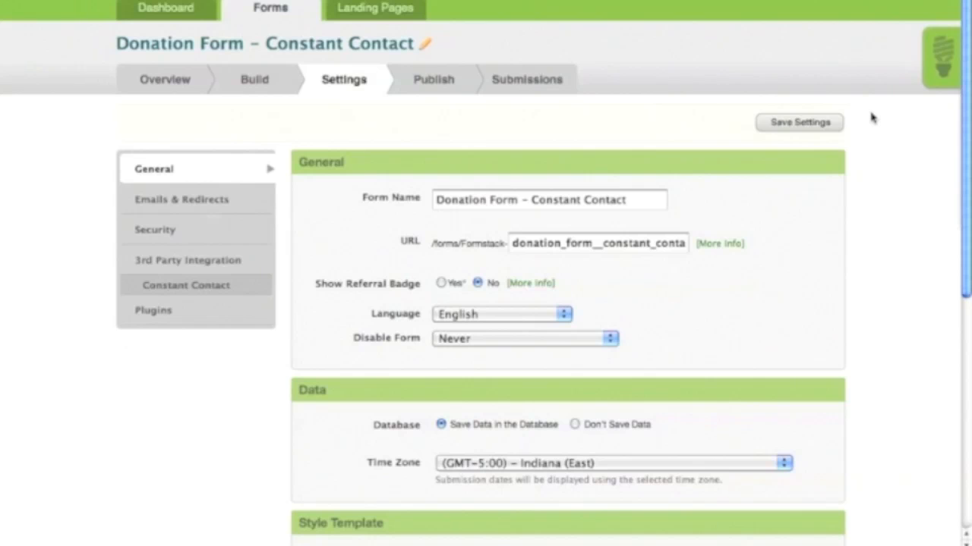
{"action": "mouse_move", "coordinate": [690, 166]}
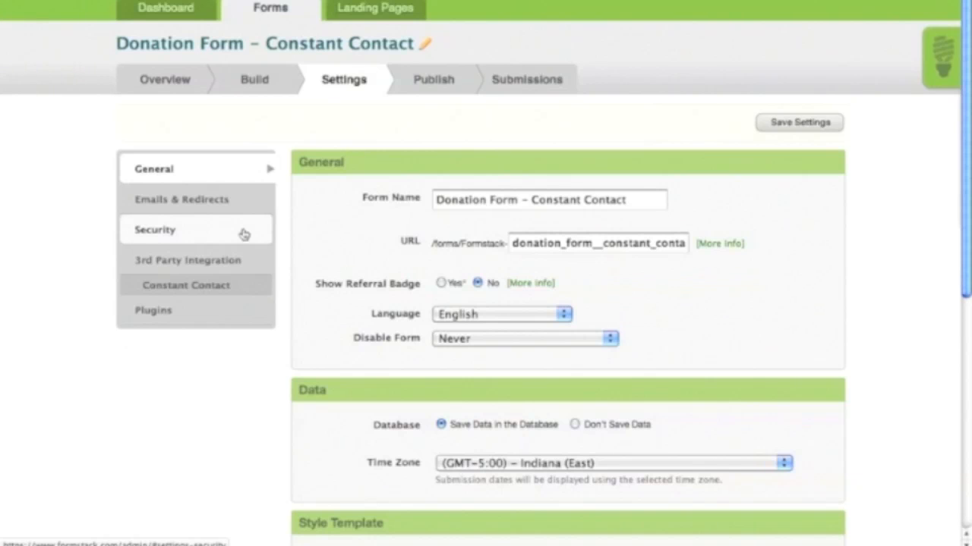
Step: Set Use SSL and Encrypt Saved Data to Yes, entering and confirming the encryption password
{"action": "left_click", "coordinate": [155, 229]}
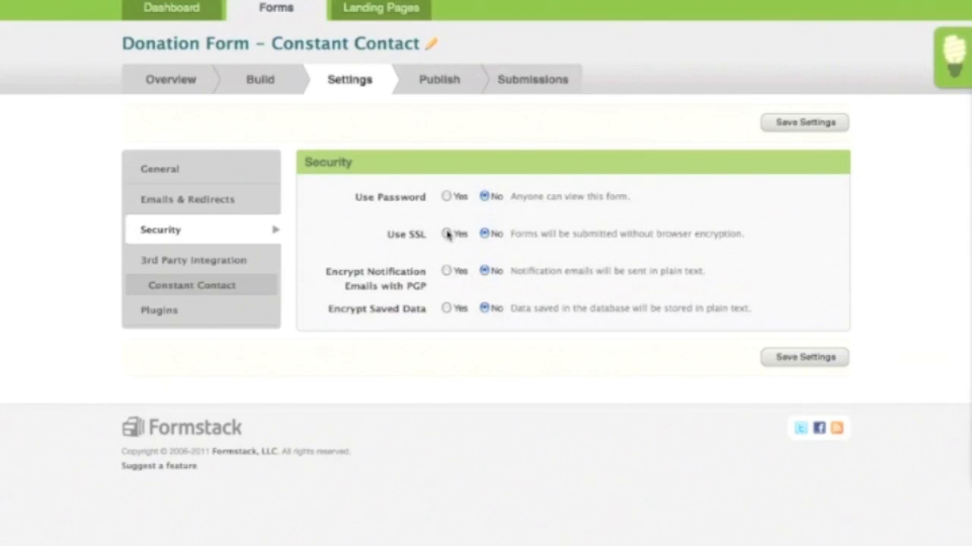
{"action": "left_click", "coordinate": [447, 233]}
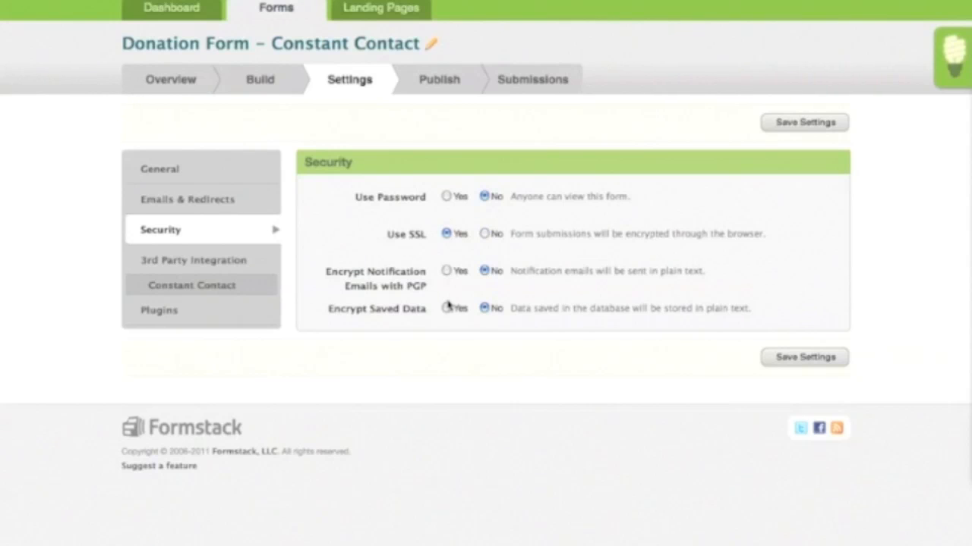
{"action": "left_click", "coordinate": [447, 308]}
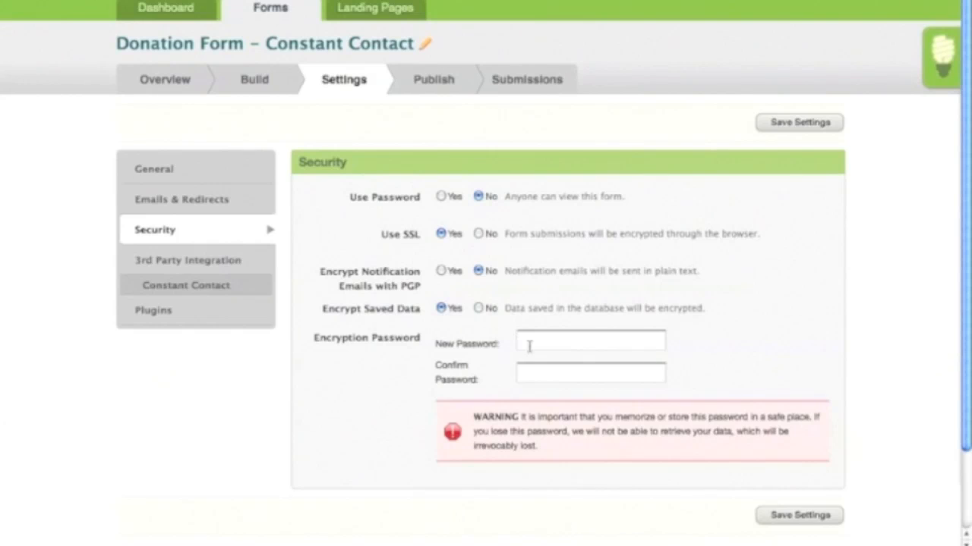
{"action": "left_click", "coordinate": [590, 340]}
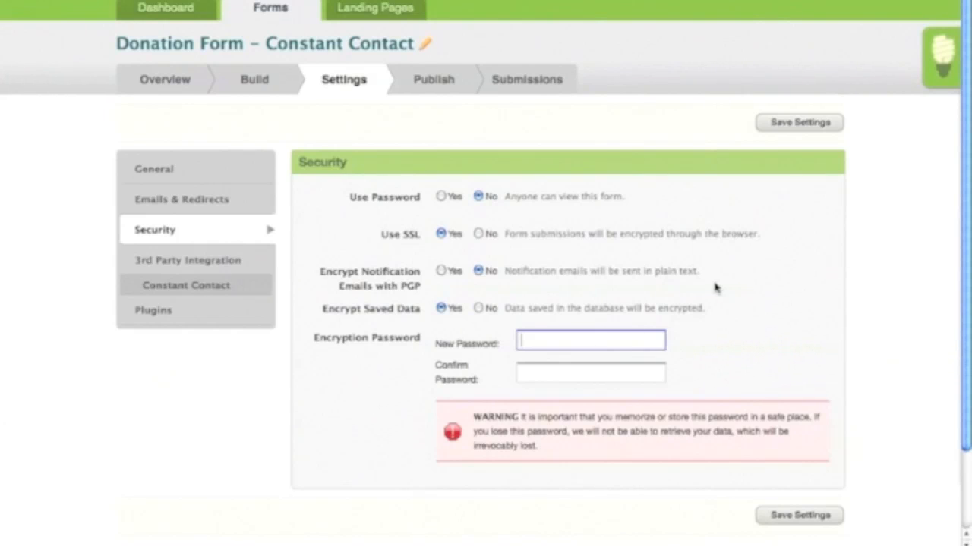
{"action": "type", "text": "password"}
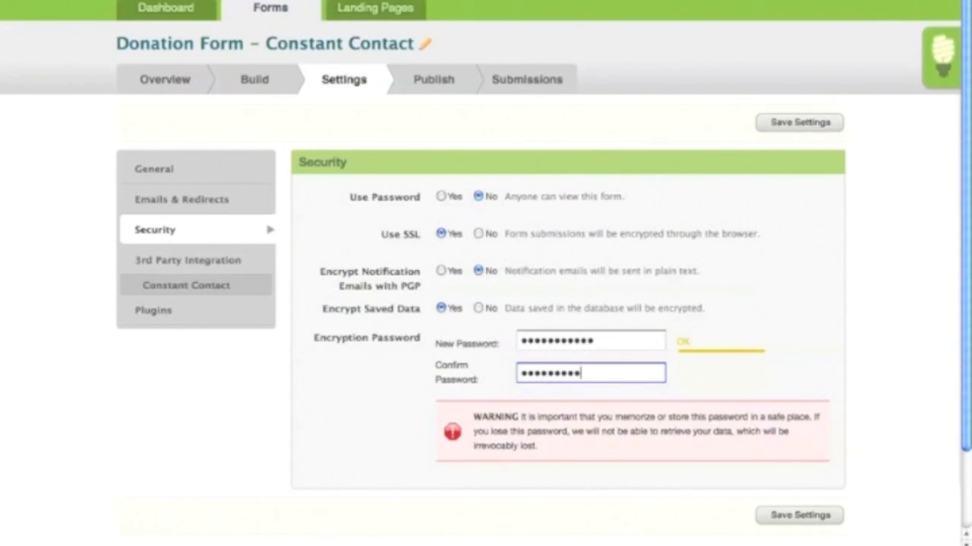
{"action": "type", "text": "••"}
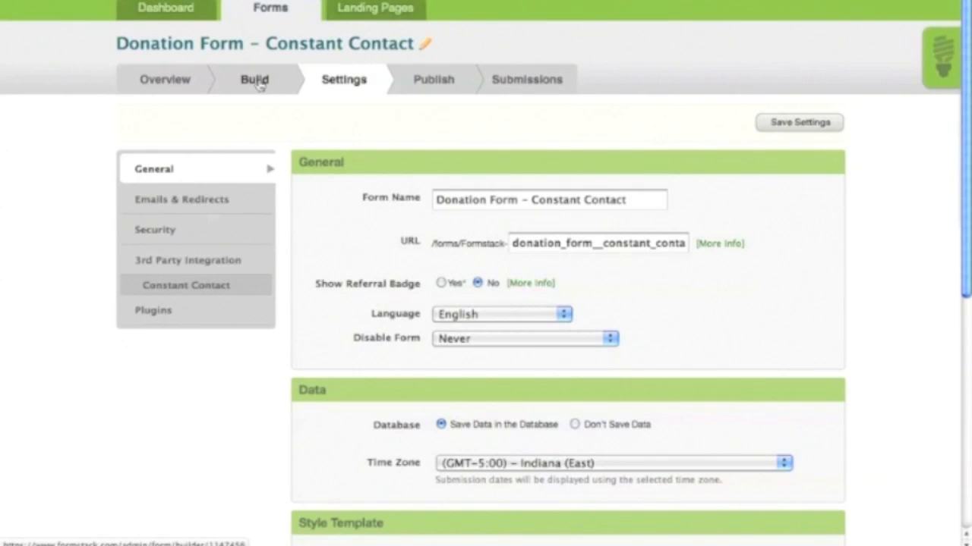
{"action": "left_click", "coordinate": [254, 79]}
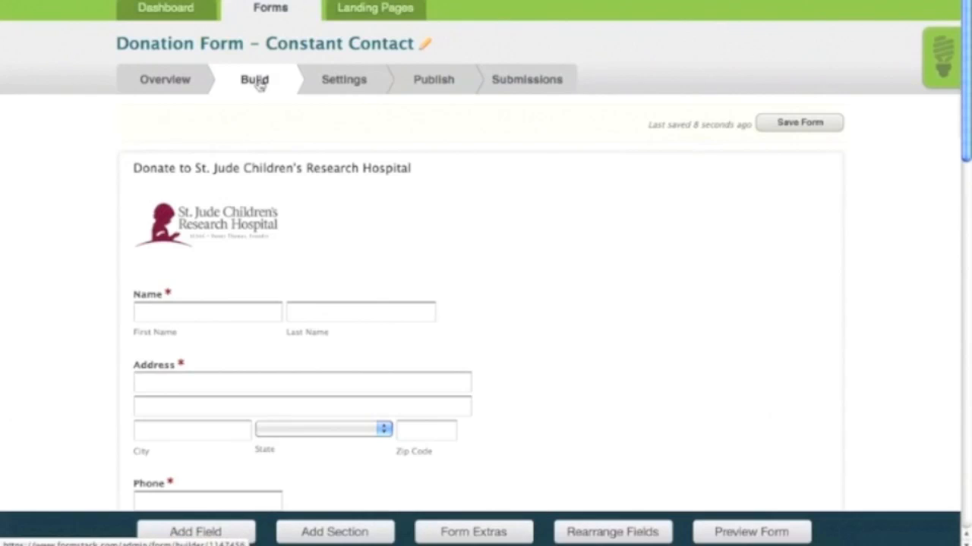
{"action": "scroll", "scroll_direction": "down", "scroll_amount": 3}
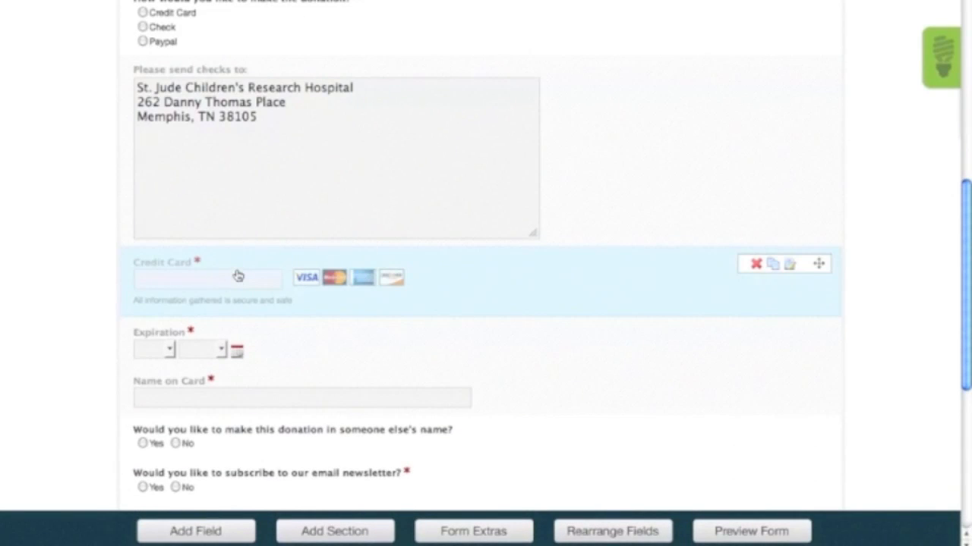
{"action": "scroll", "scroll_direction": "up", "scroll_amount": 3}
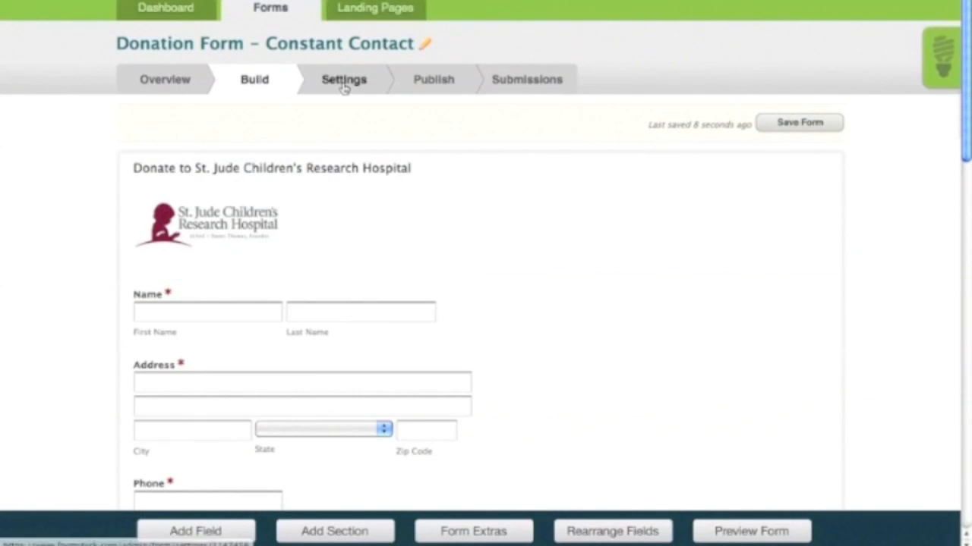
{"action": "left_click", "coordinate": [343, 79]}
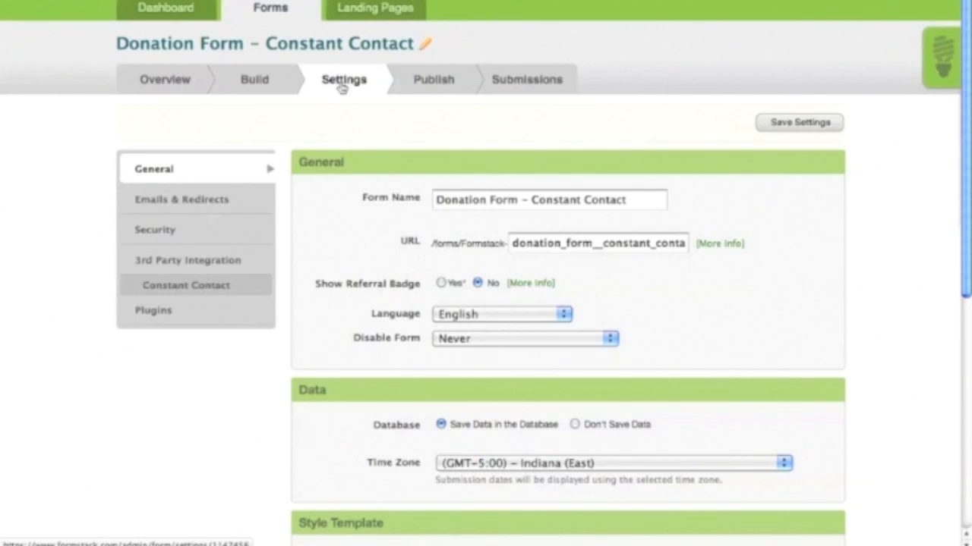
Step: Add the PayPal (WPS) payment integration with the Donations transaction type
{"action": "left_click", "coordinate": [192, 260]}
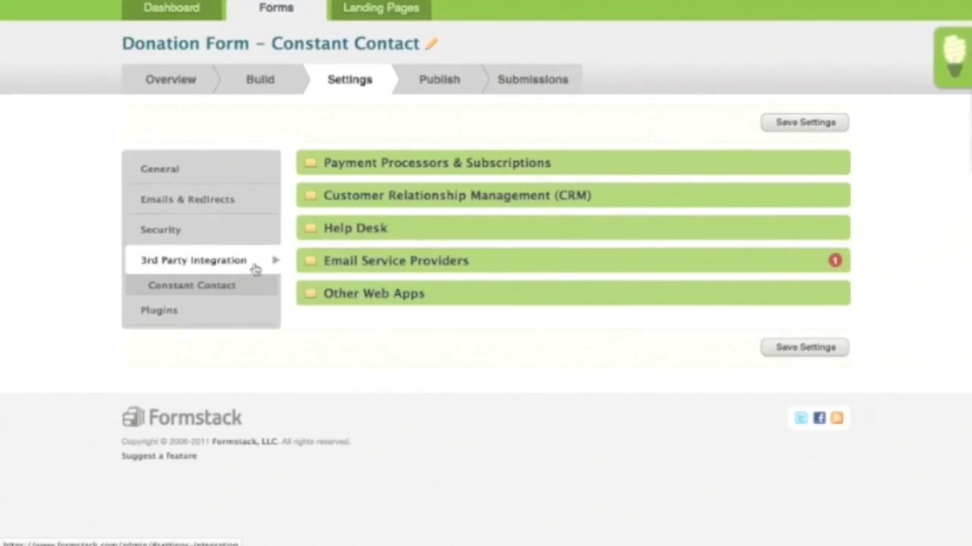
{"action": "left_click", "coordinate": [437, 162]}
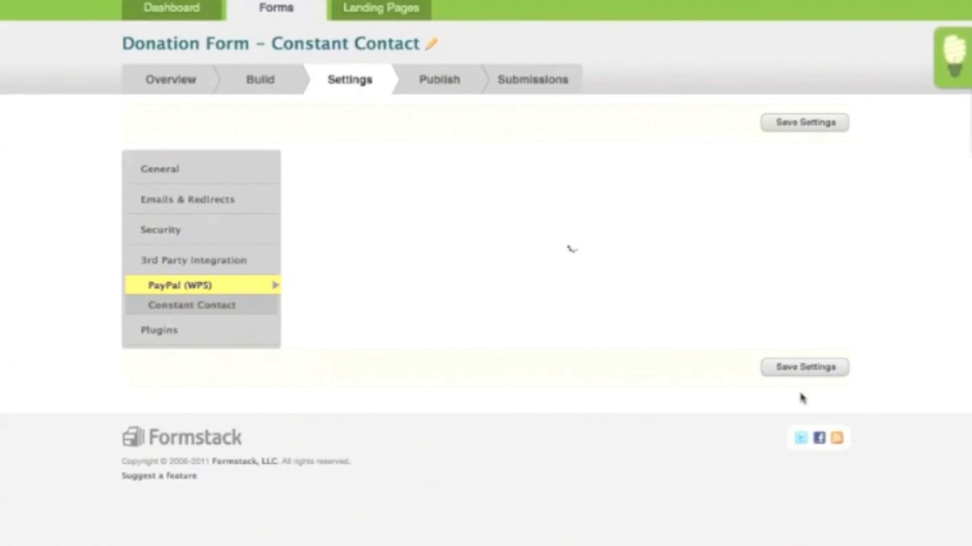
{"action": "left_click", "coordinate": [181, 284]}
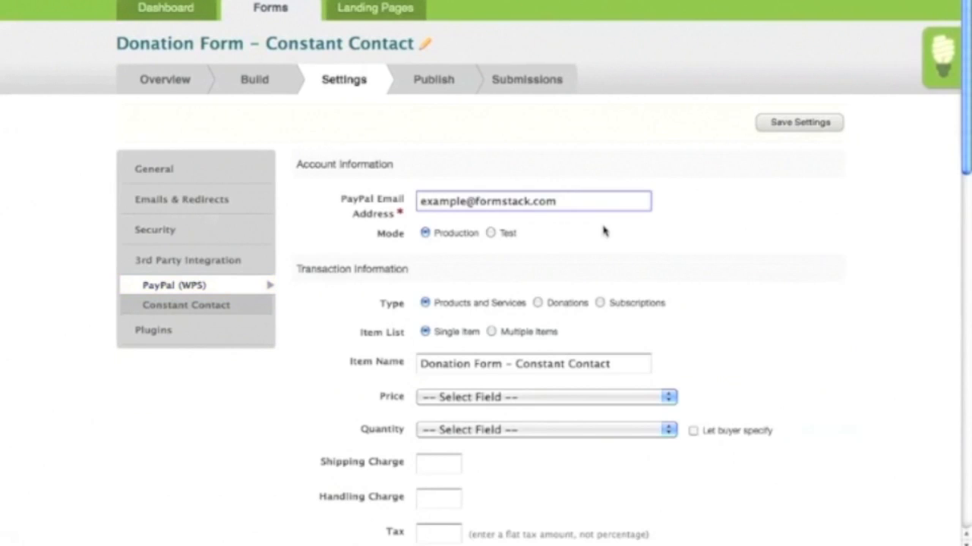
{"action": "left_click", "coordinate": [538, 302]}
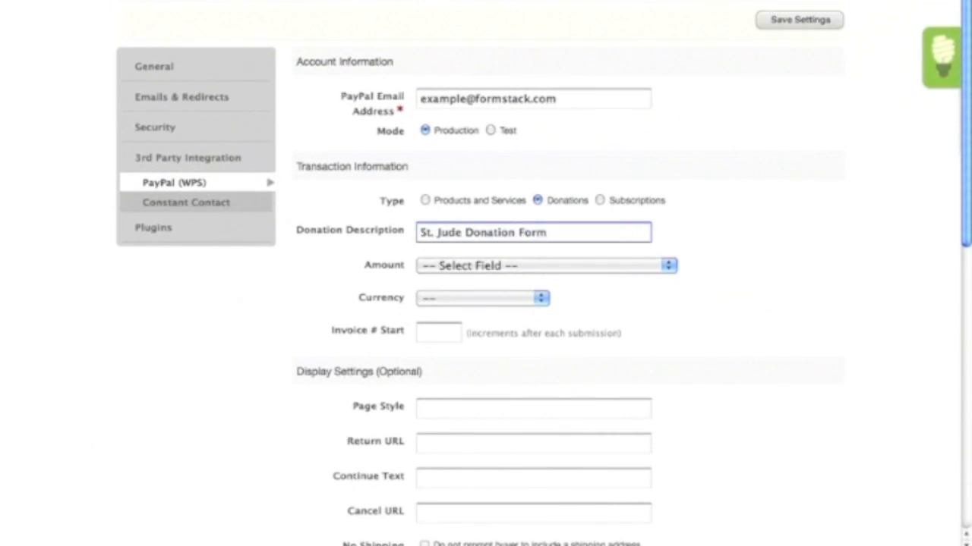
Step: Charge the donation Amount field in U.S. Dollars, with Invoice # Start 1
{"action": "left_click", "coordinate": [545, 265]}
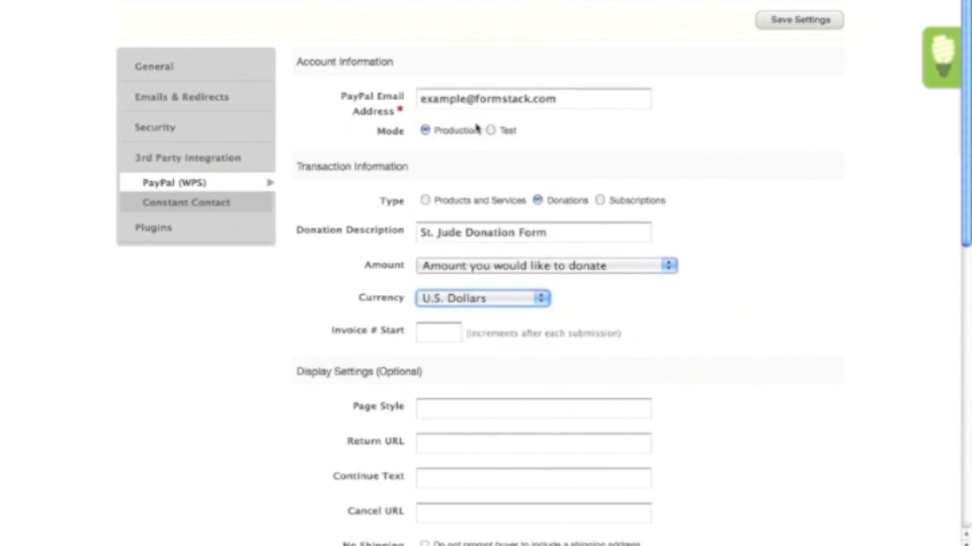
{"action": "left_click", "coordinate": [438, 333]}
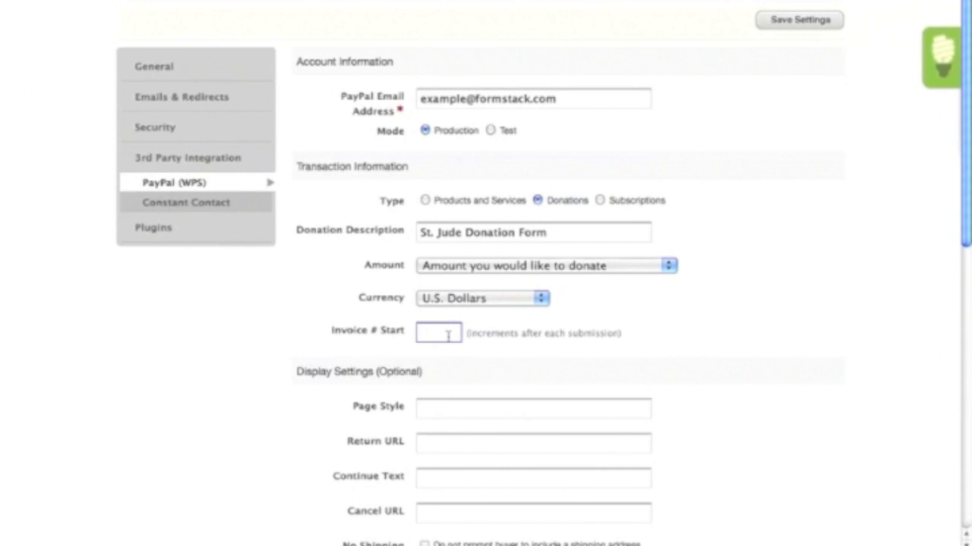
{"action": "scroll", "scroll_direction": "down", "scroll_amount": 3}
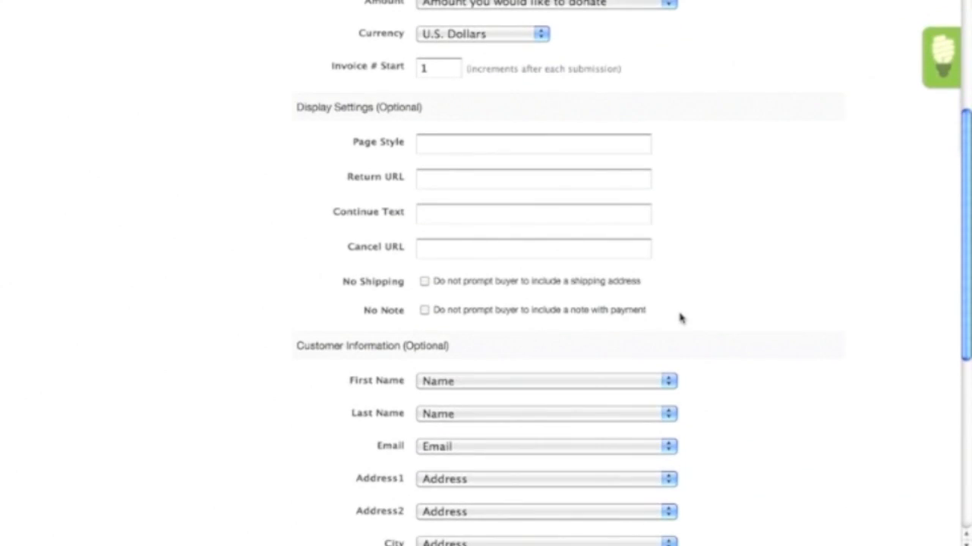
{"action": "scroll", "scroll_direction": "down", "scroll_amount": 3}
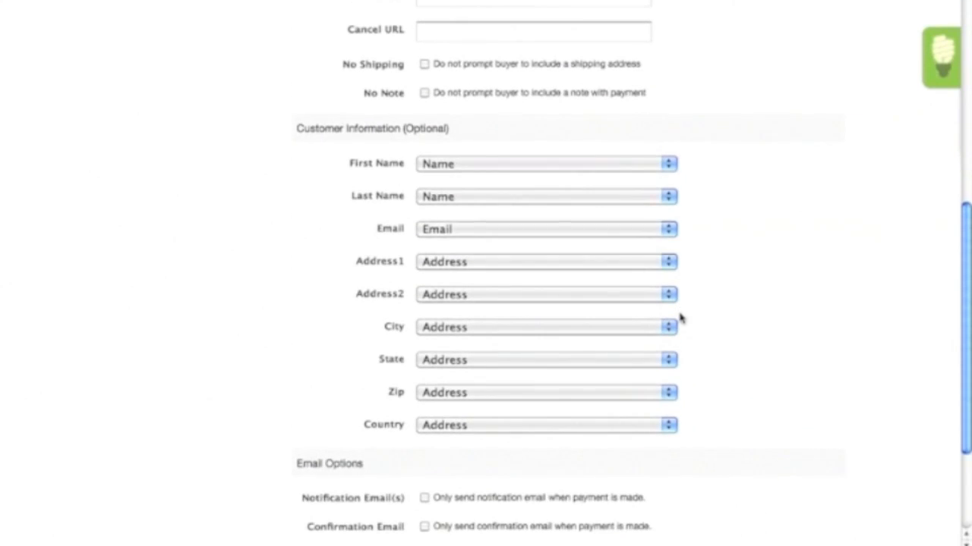
{"action": "scroll", "scroll_direction": "down", "scroll_amount": 3}
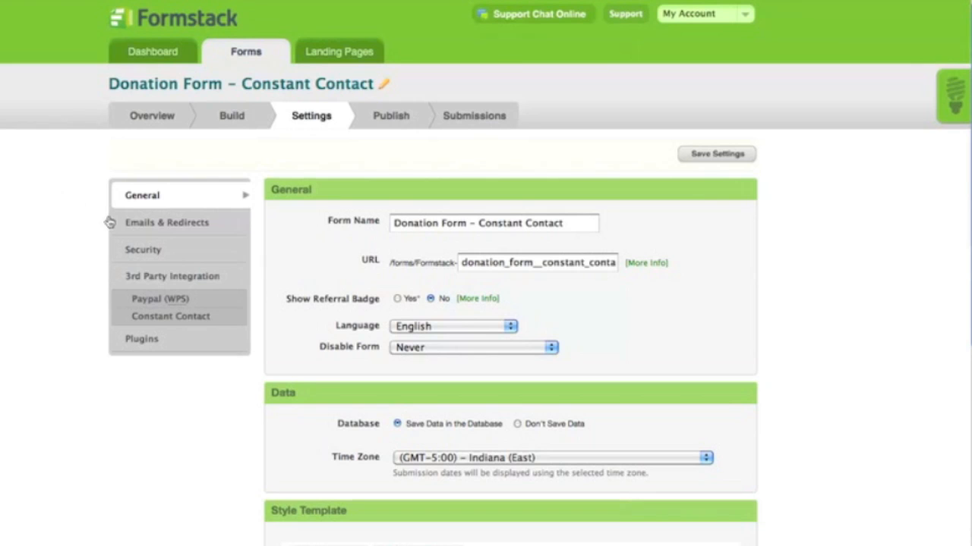
Step: Condition the PayPal (WPS) submit action on the donation payment-method question
{"action": "left_click", "coordinate": [166, 222]}
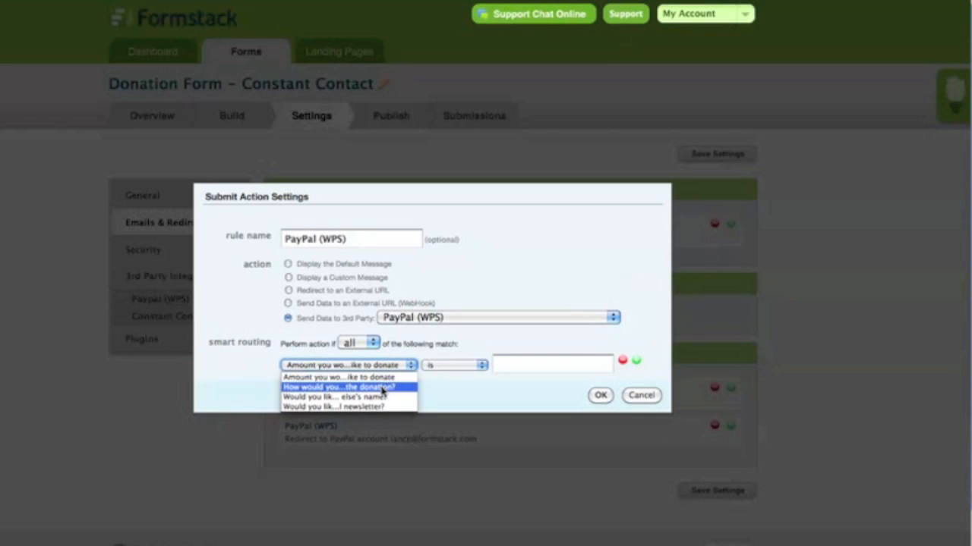
{"action": "left_click", "coordinate": [346, 387]}
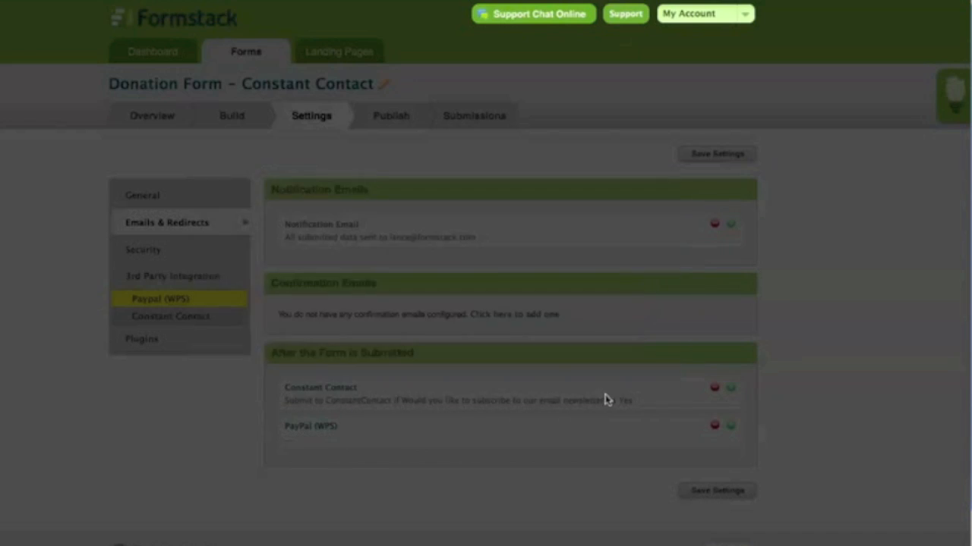
{"action": "left_click", "coordinate": [142, 195]}
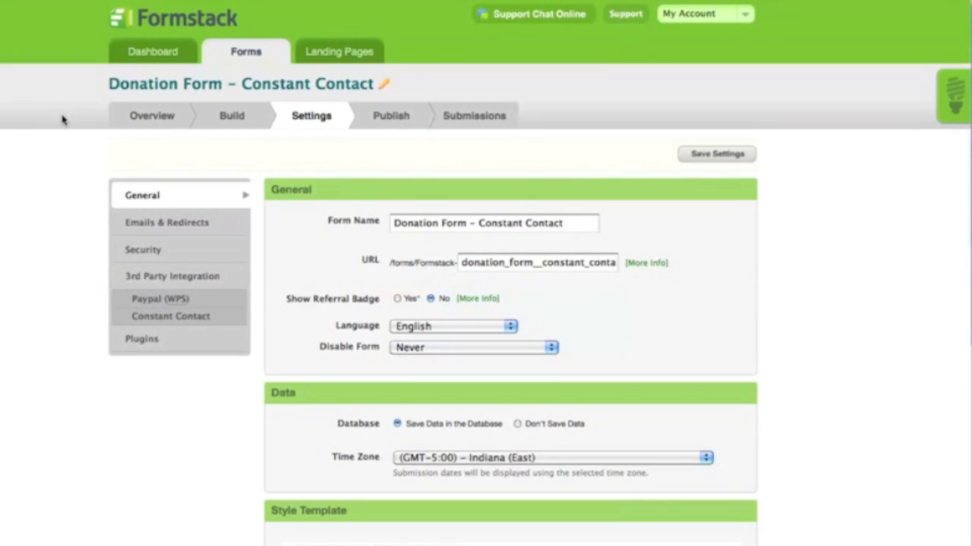
{"action": "mouse_move", "coordinate": [390, 125]}
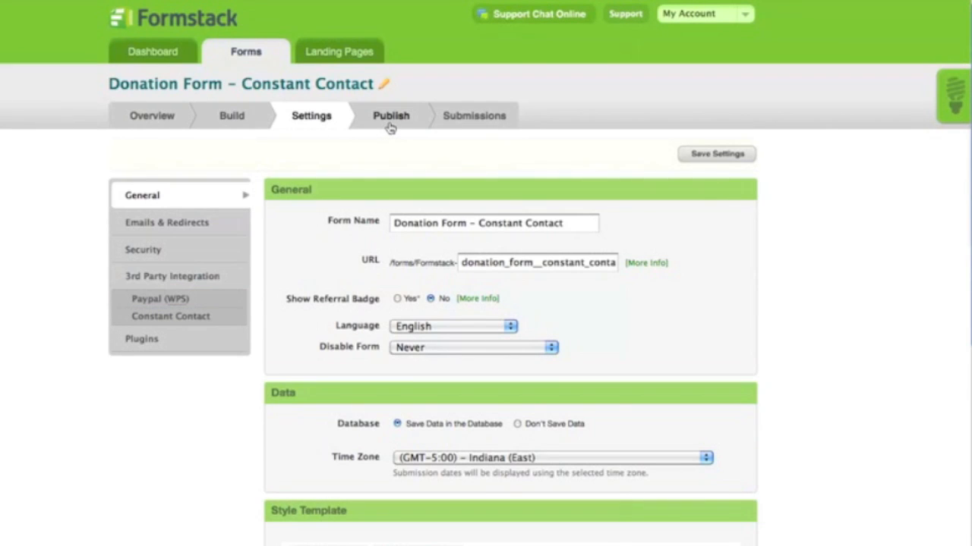
Step: Show the form's hosted URL, then select the JavaScript embed script under Embed Form
{"action": "left_click", "coordinate": [391, 116]}
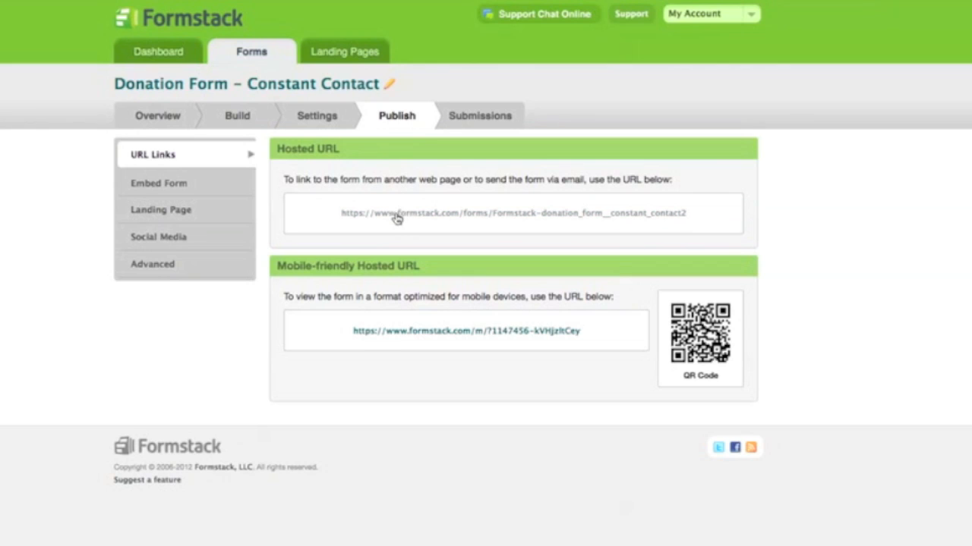
{"action": "left_click", "coordinate": [158, 182]}
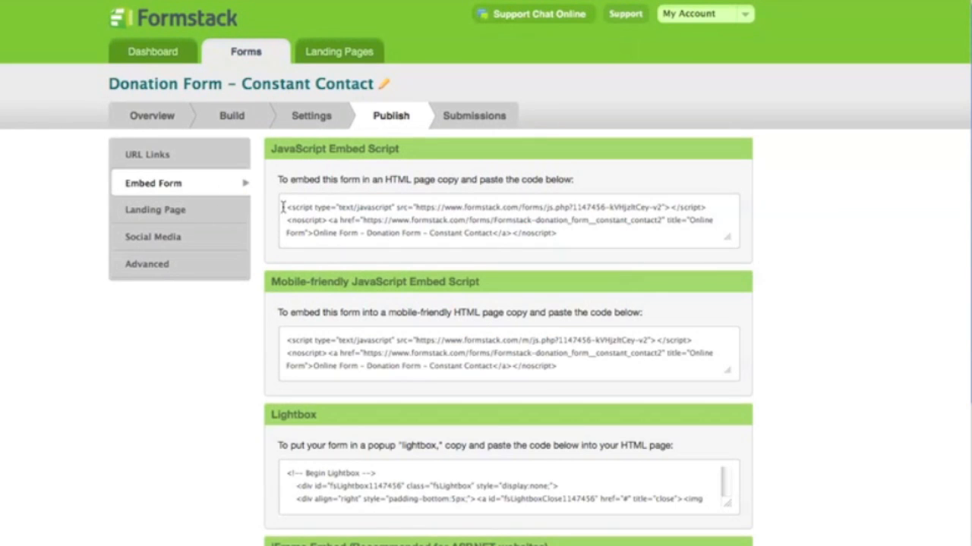
{"action": "triple_click", "coordinate": [501, 221]}
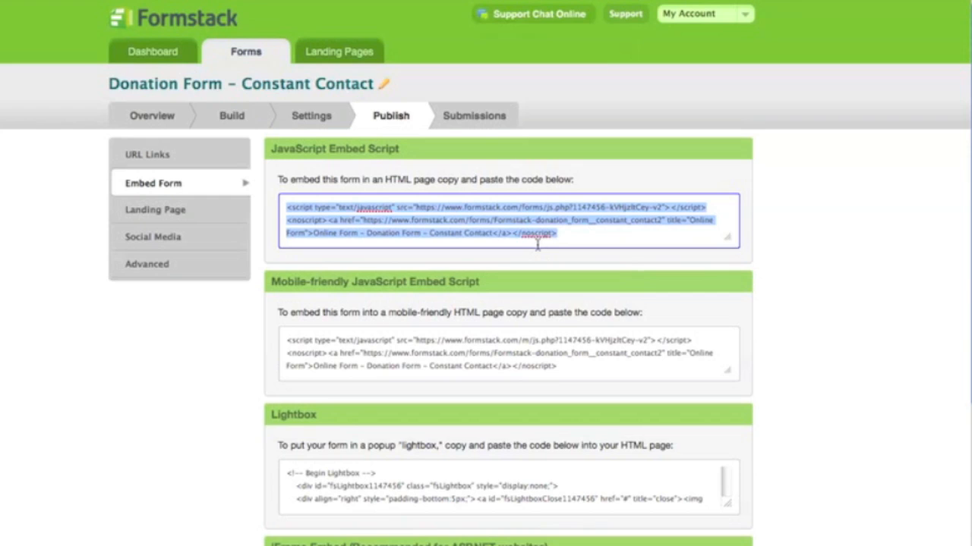